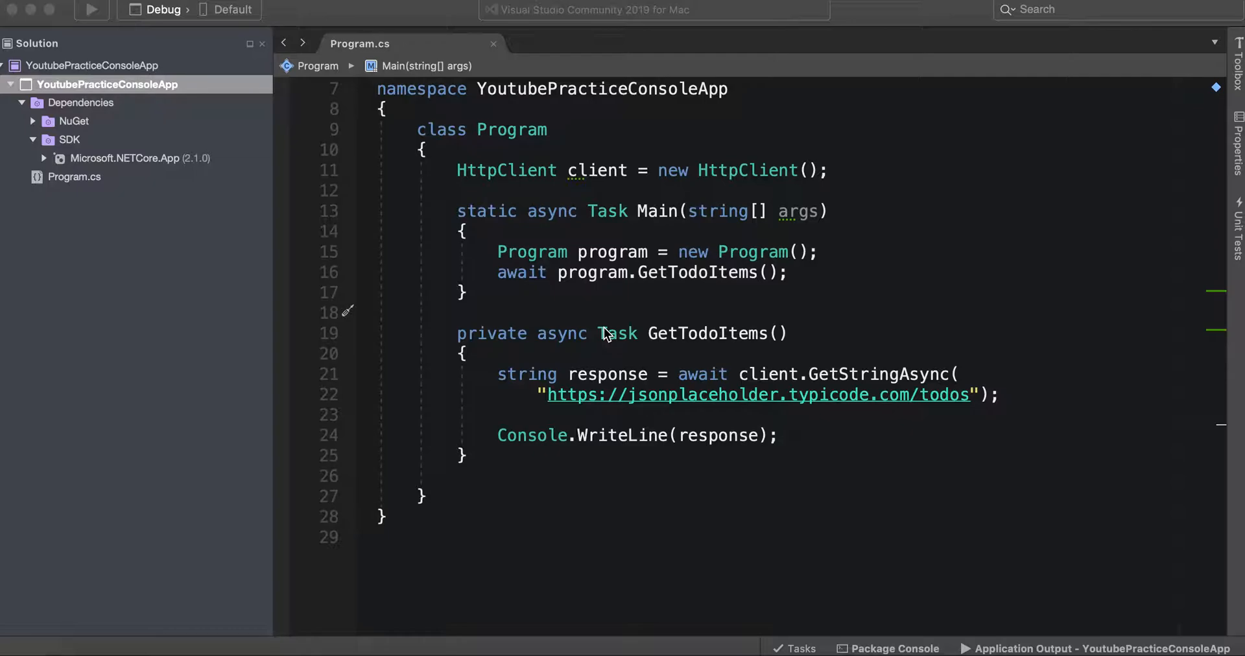
mouse_move(618, 221)
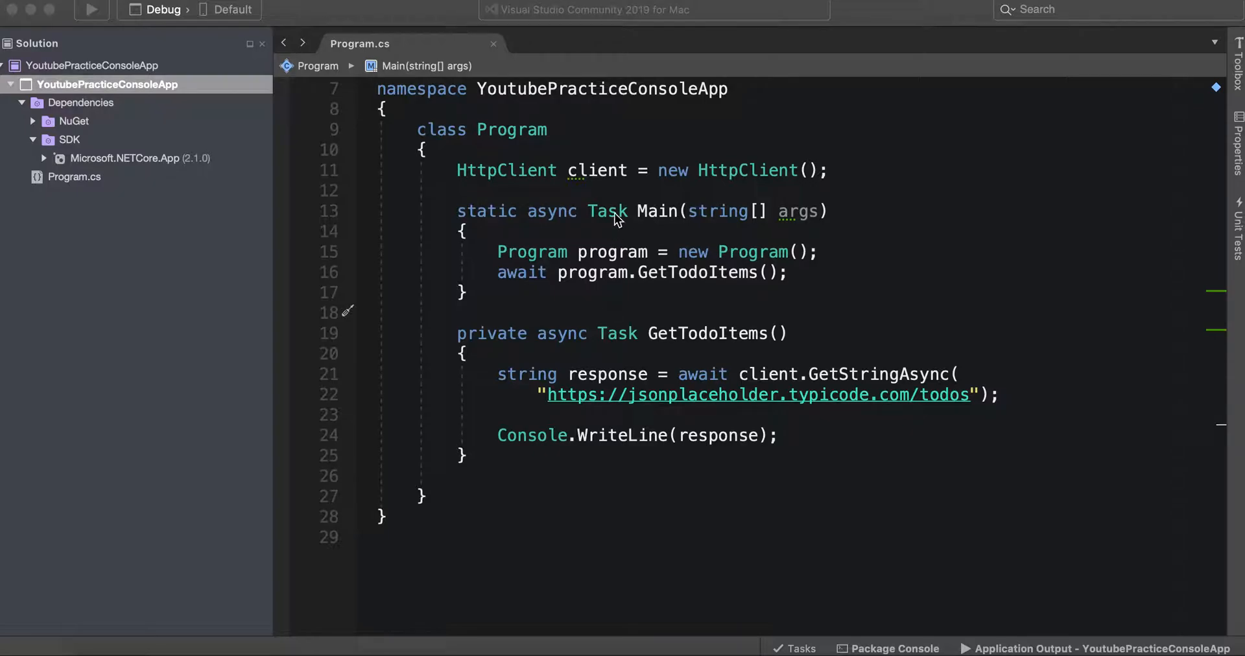
mouse_move(545, 170)
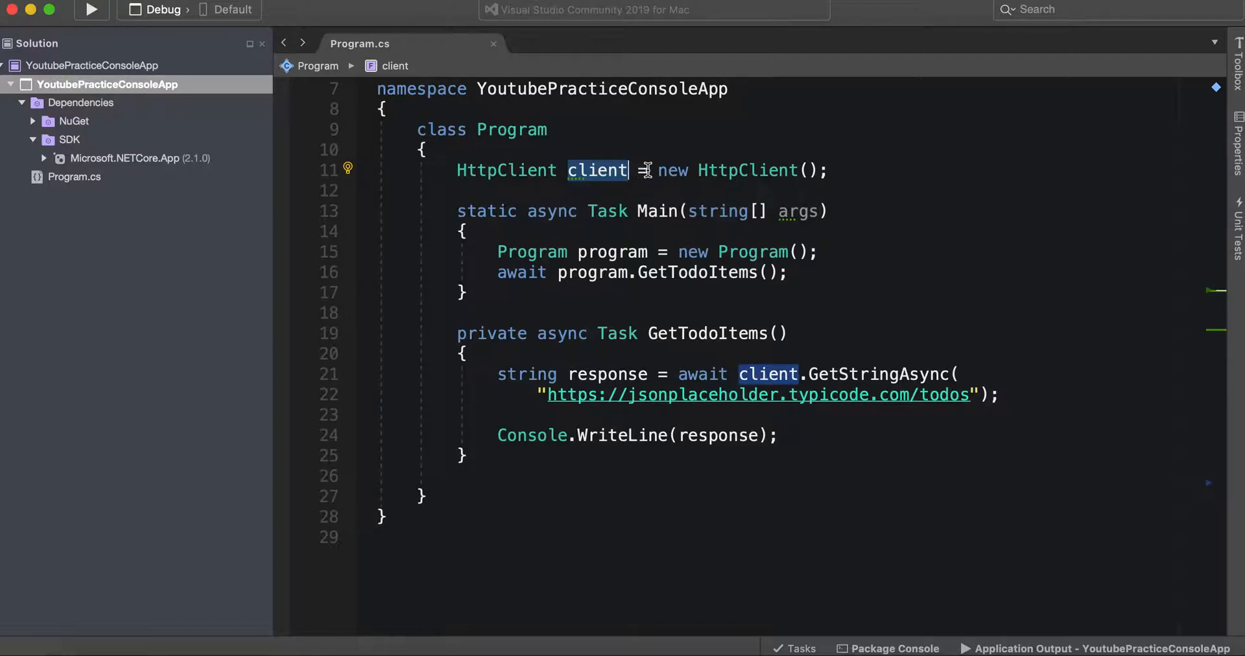
mouse_move(578, 341)
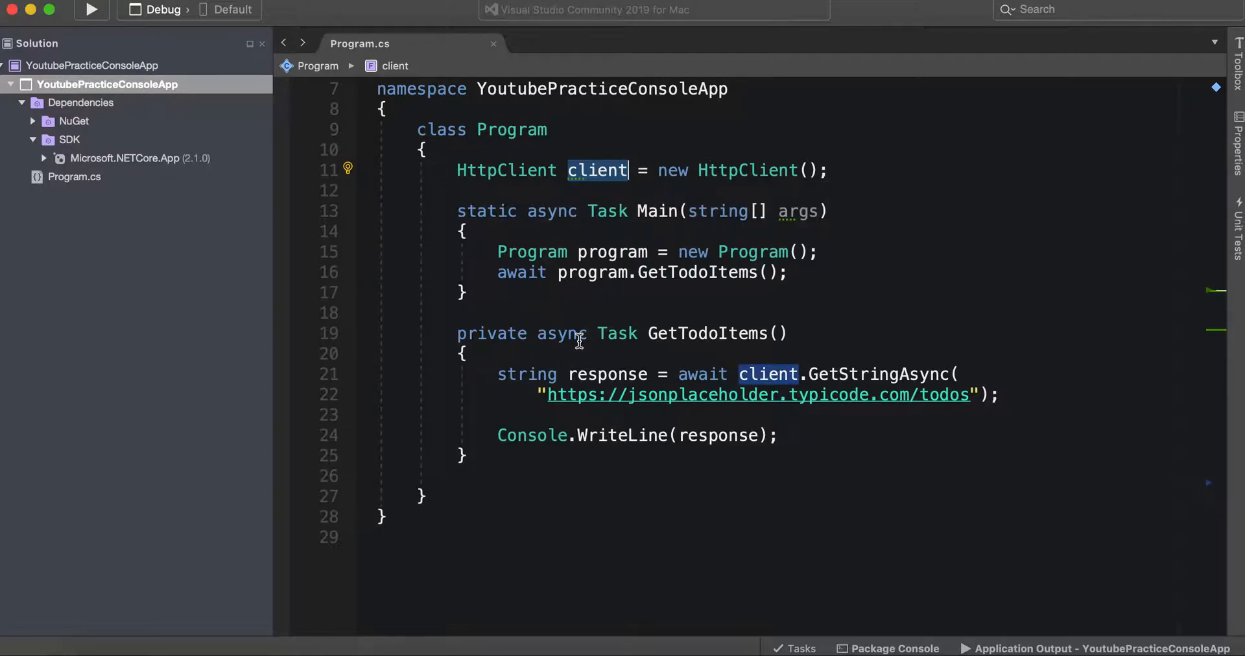
Run the app and scroll through the fetched todos output
left_click(455, 333)
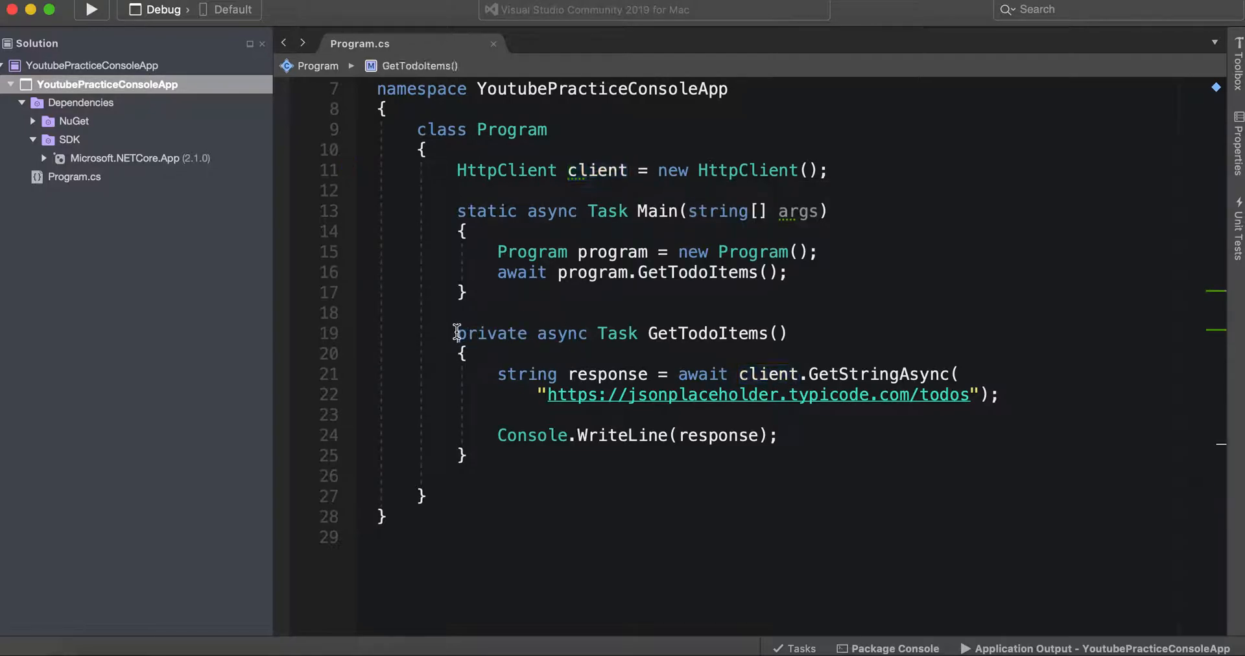
mouse_move(608, 374)
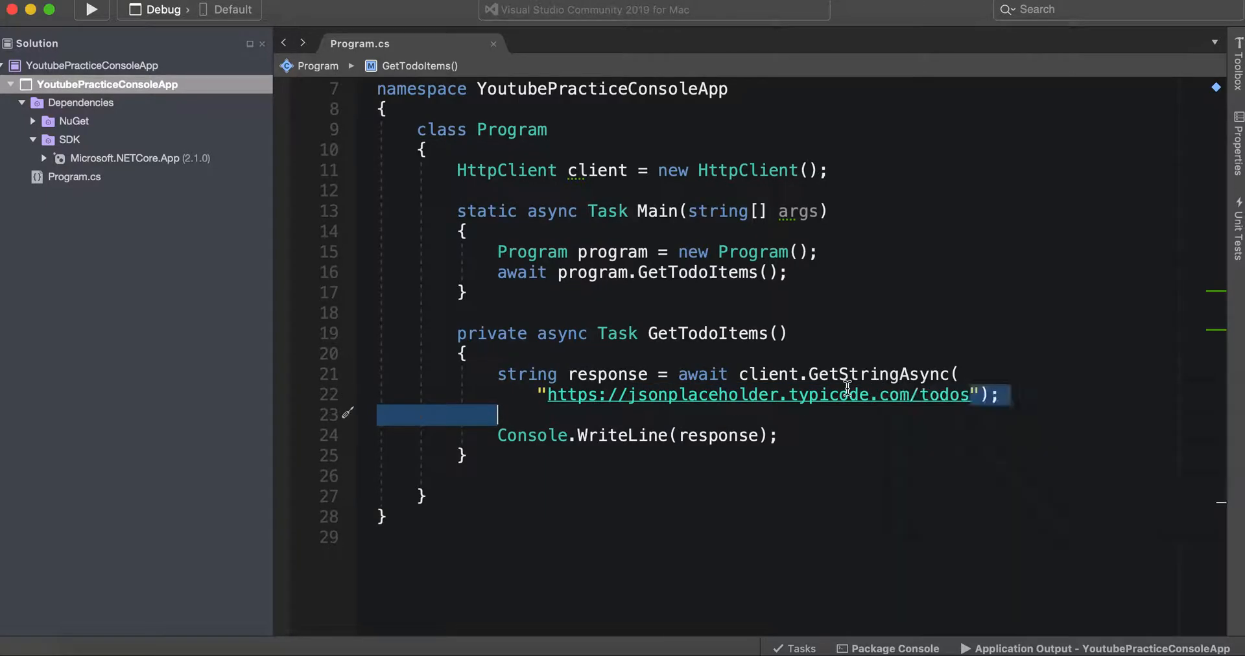
mouse_move(770, 374)
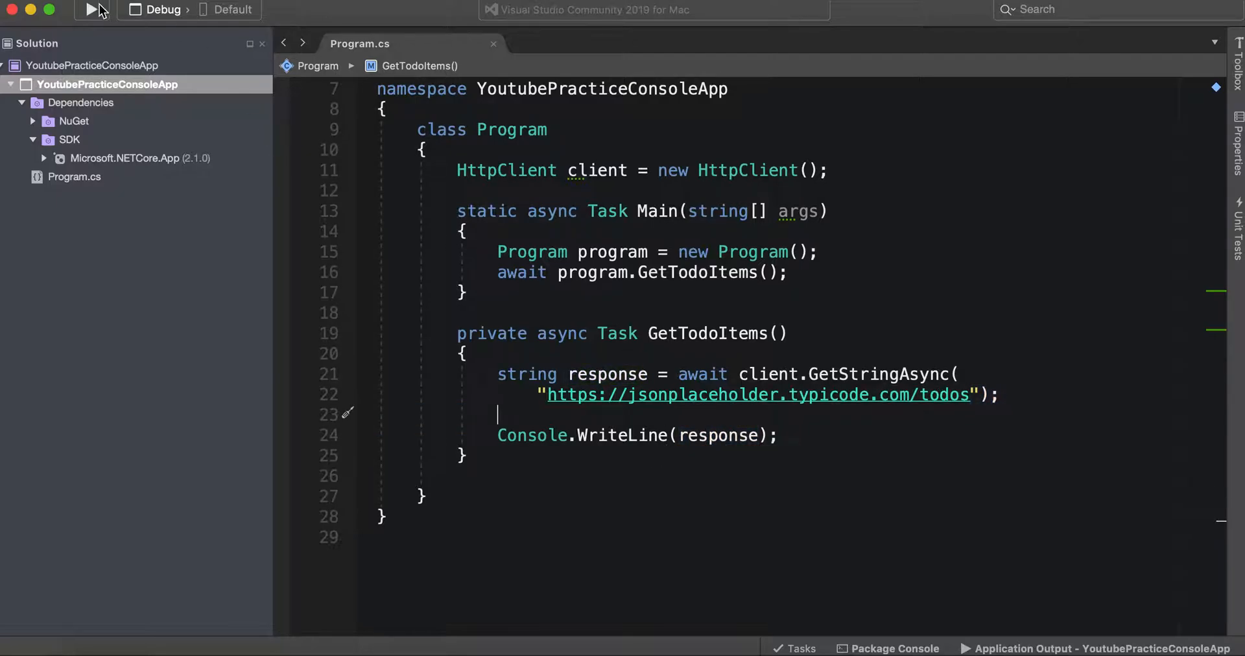
left_click(92, 9)
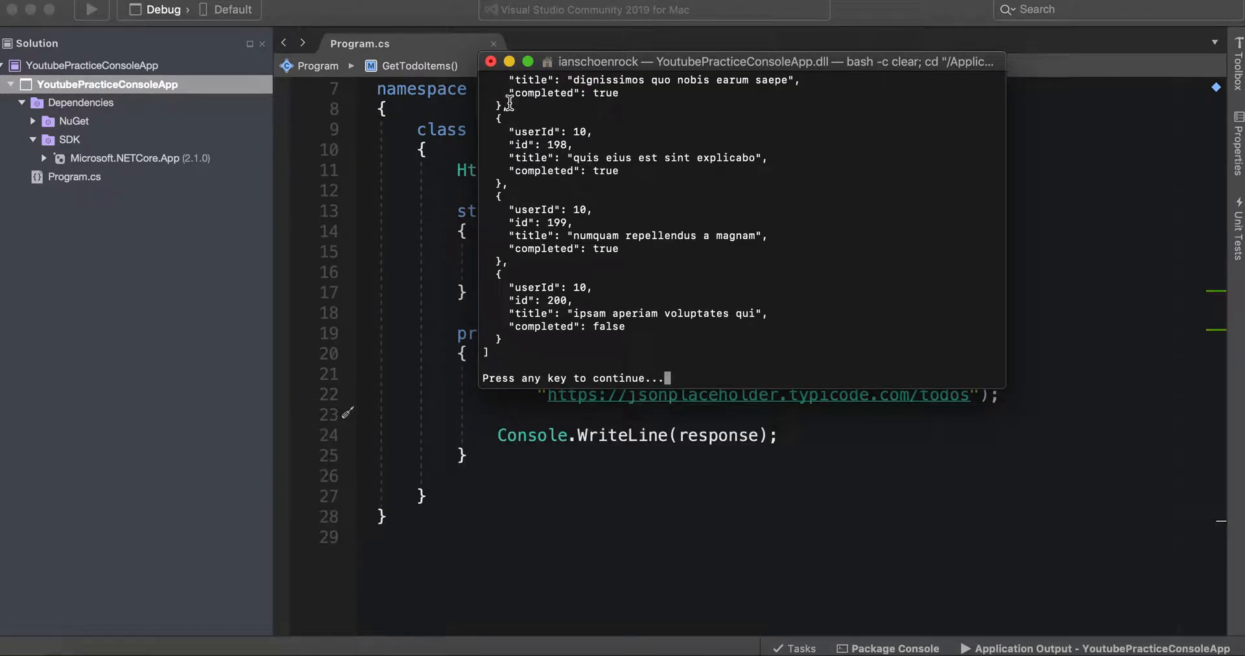
scroll("up", 3)
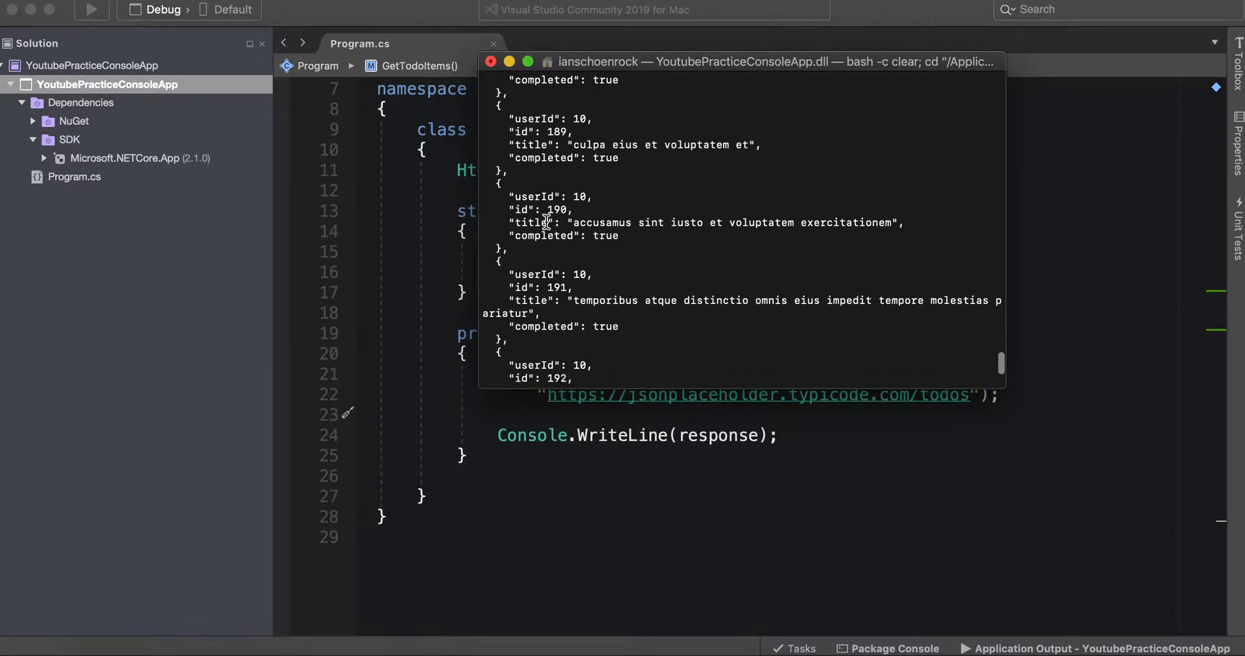
scroll("down", 3)
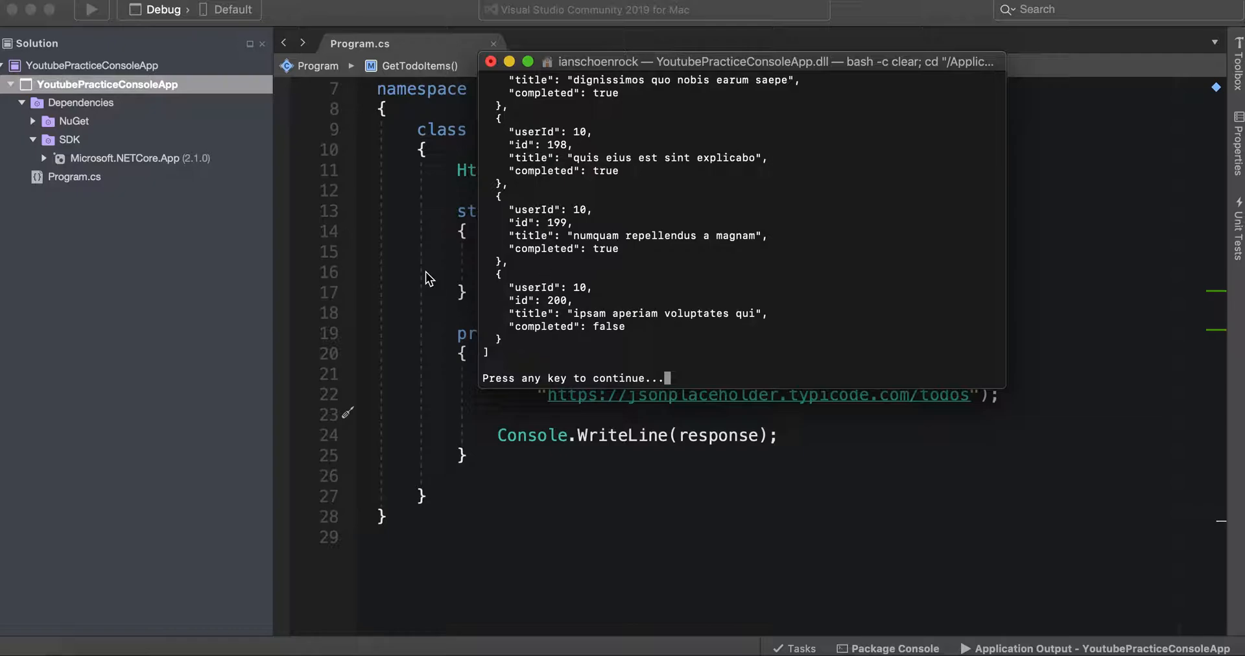
scroll("up", 3)
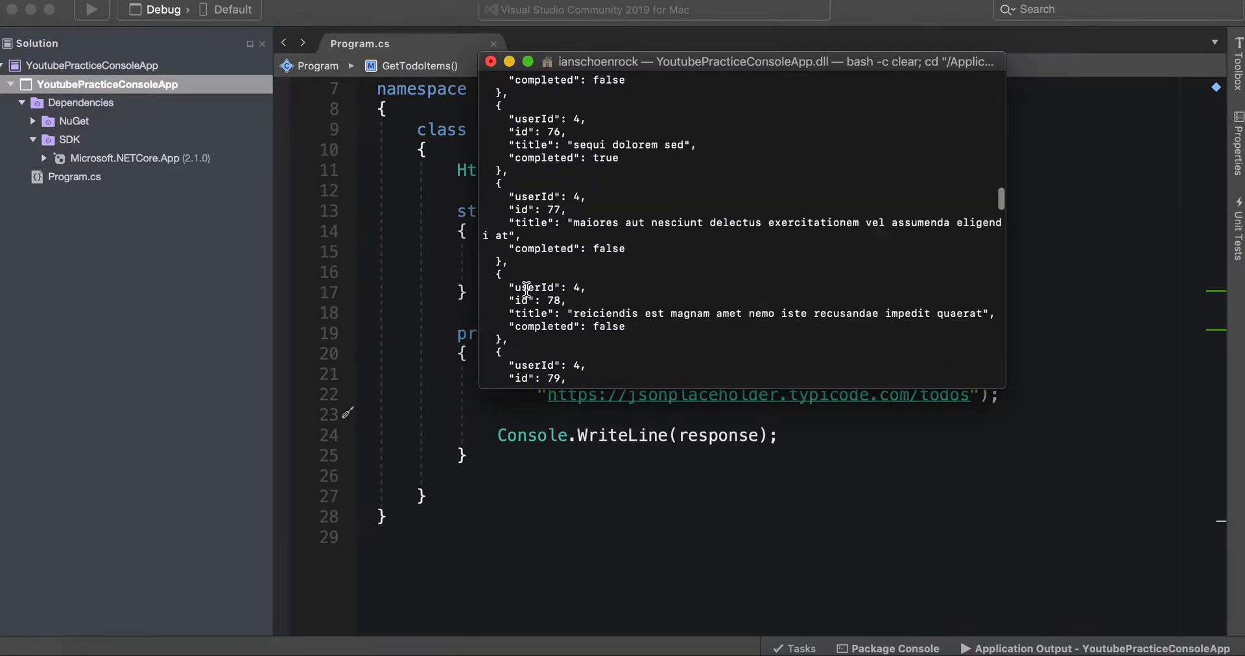
scroll("up", 3)
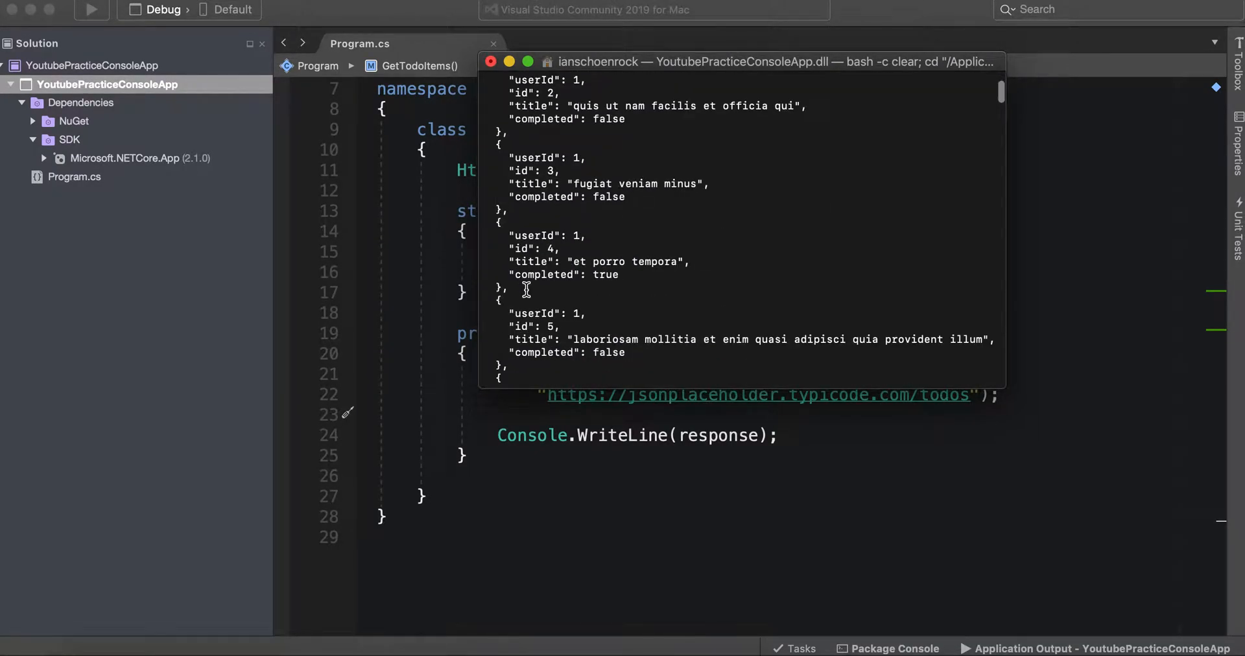
scroll("up", 3)
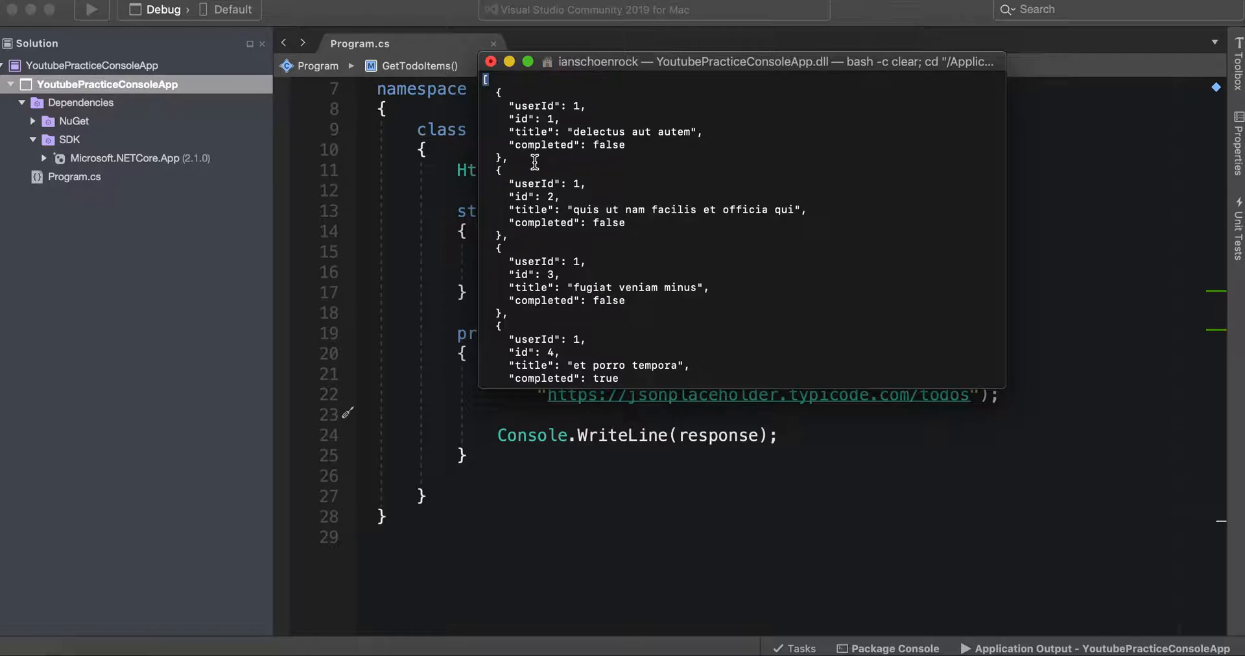
Highlight the first todo's fields, including its id value and completed key
left_click_drag(507, 105, 624, 145)
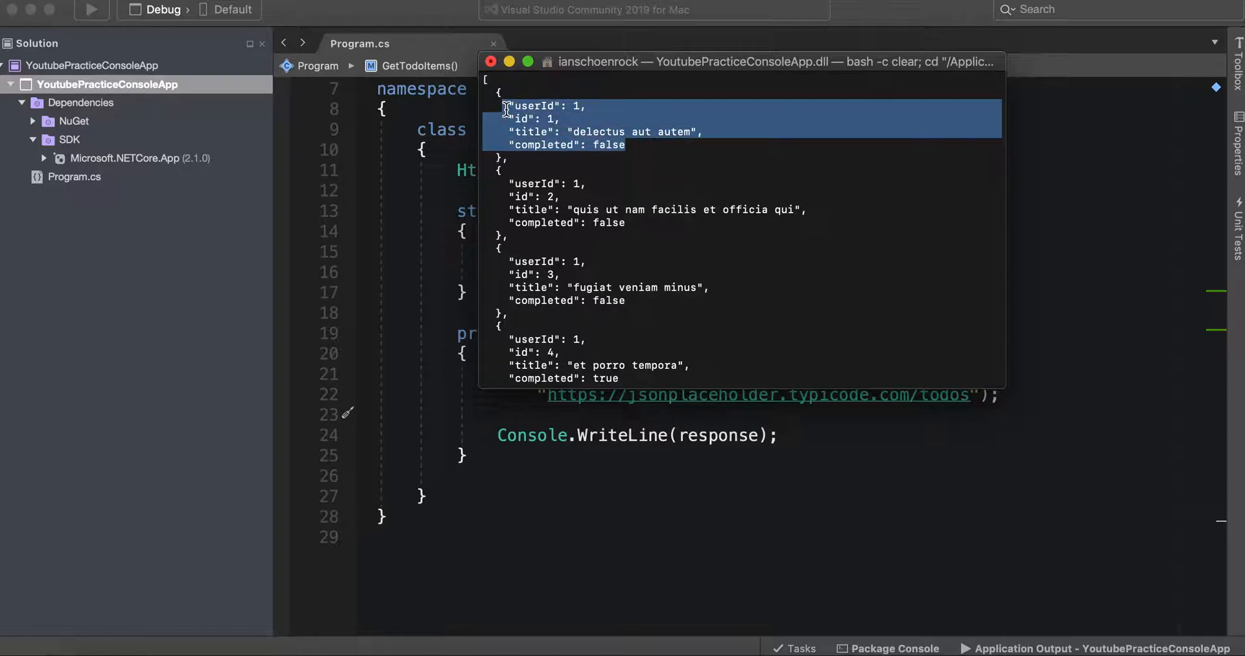
left_click(558, 105)
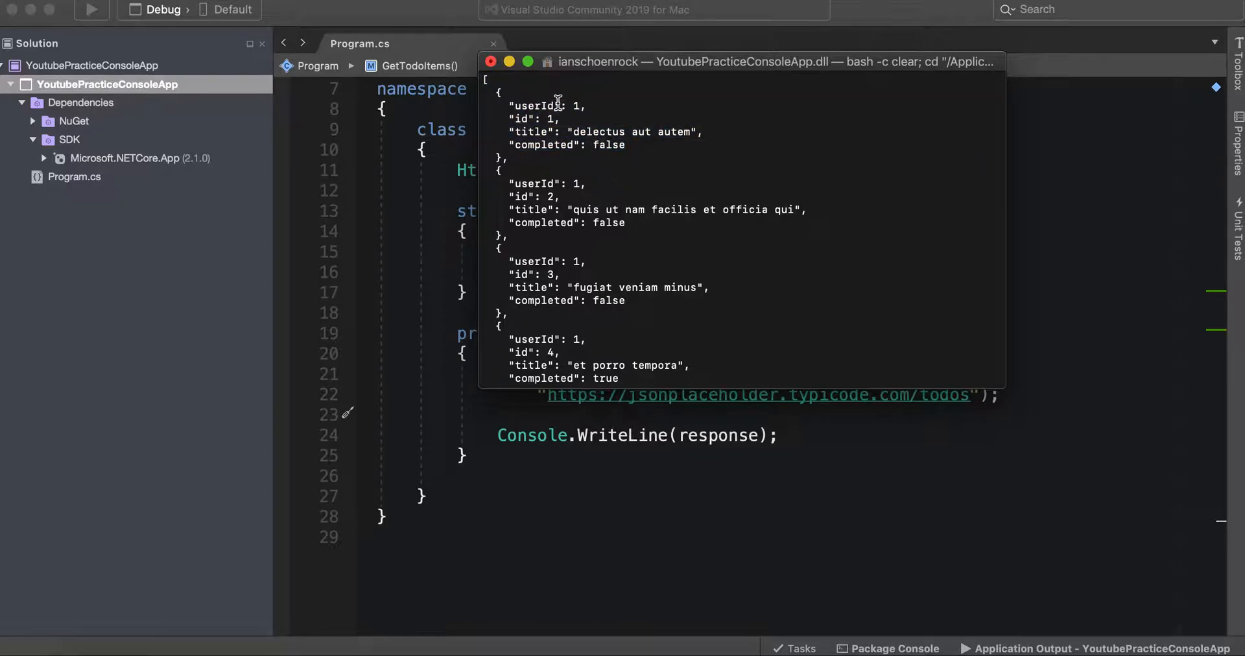
mouse_move(641, 172)
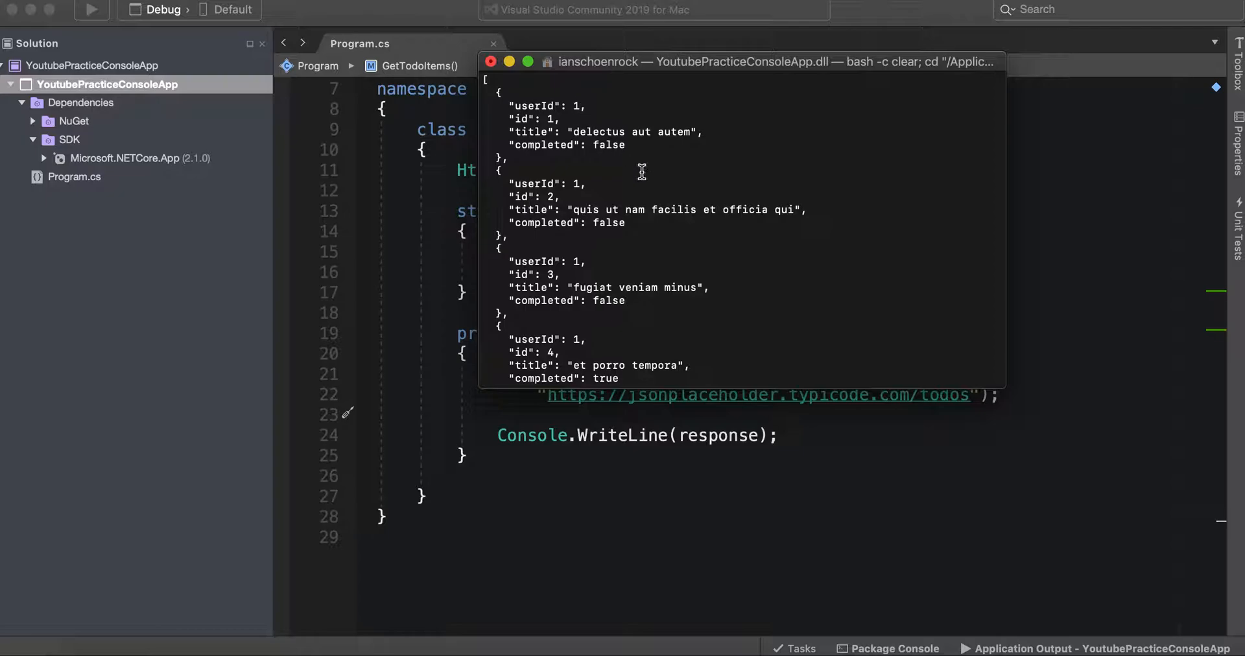
mouse_move(577, 106)
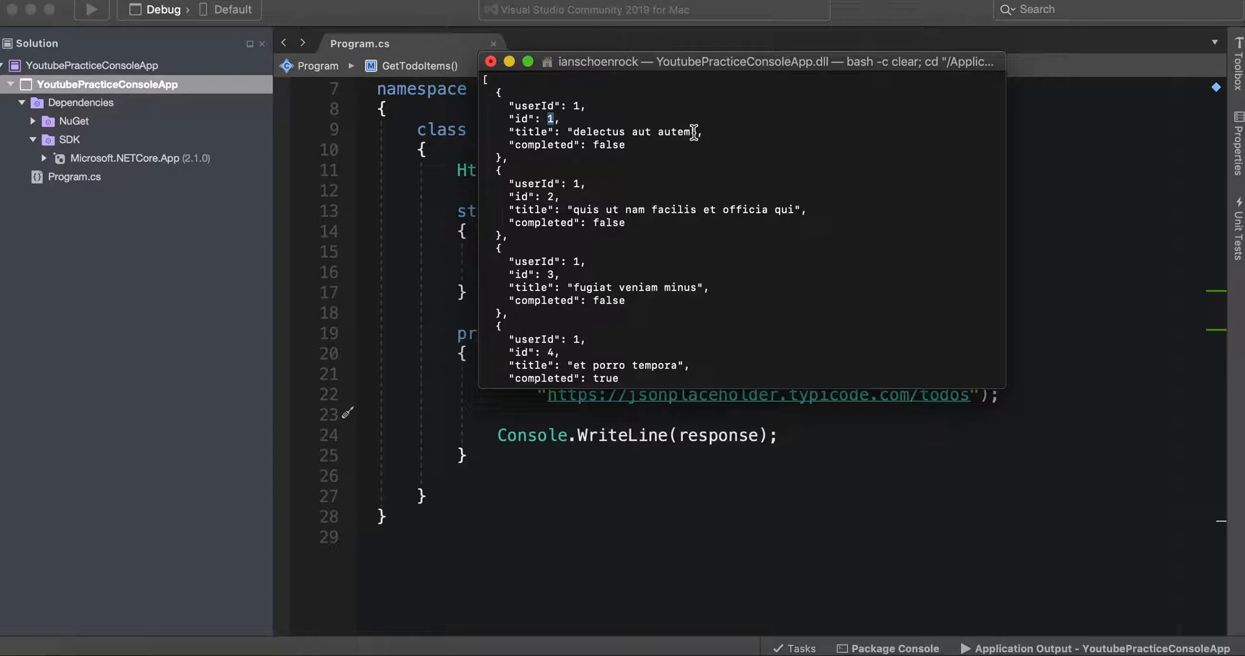
double_click(619, 132)
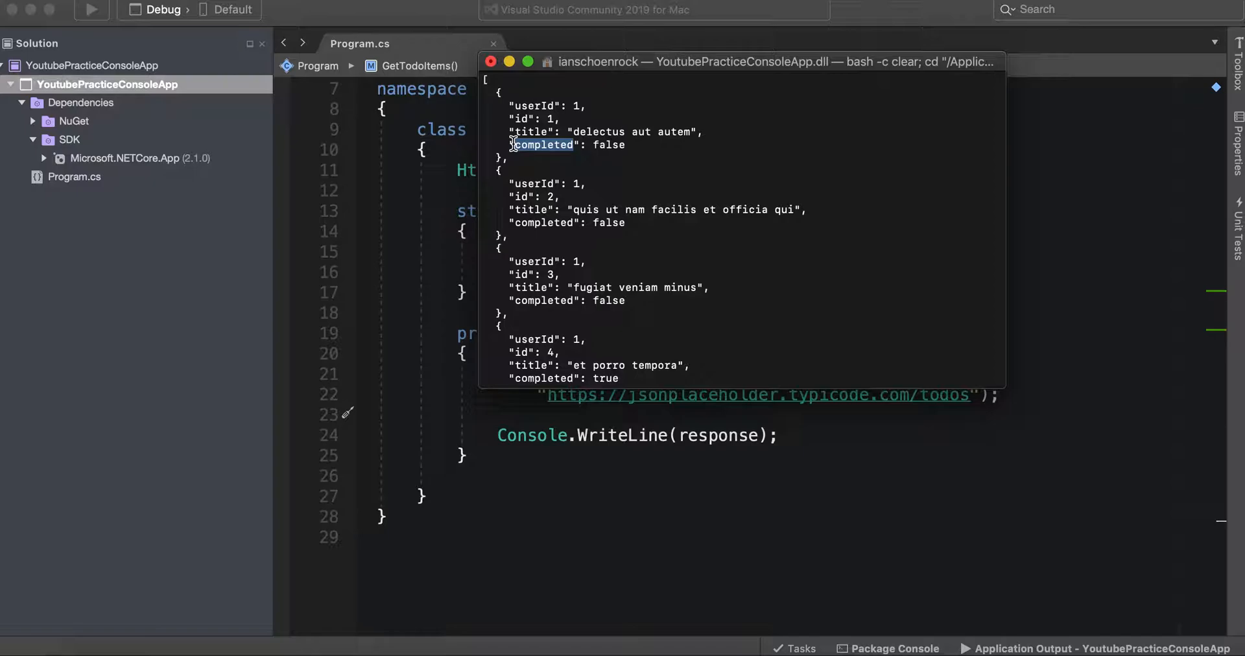
double_click(607, 144)
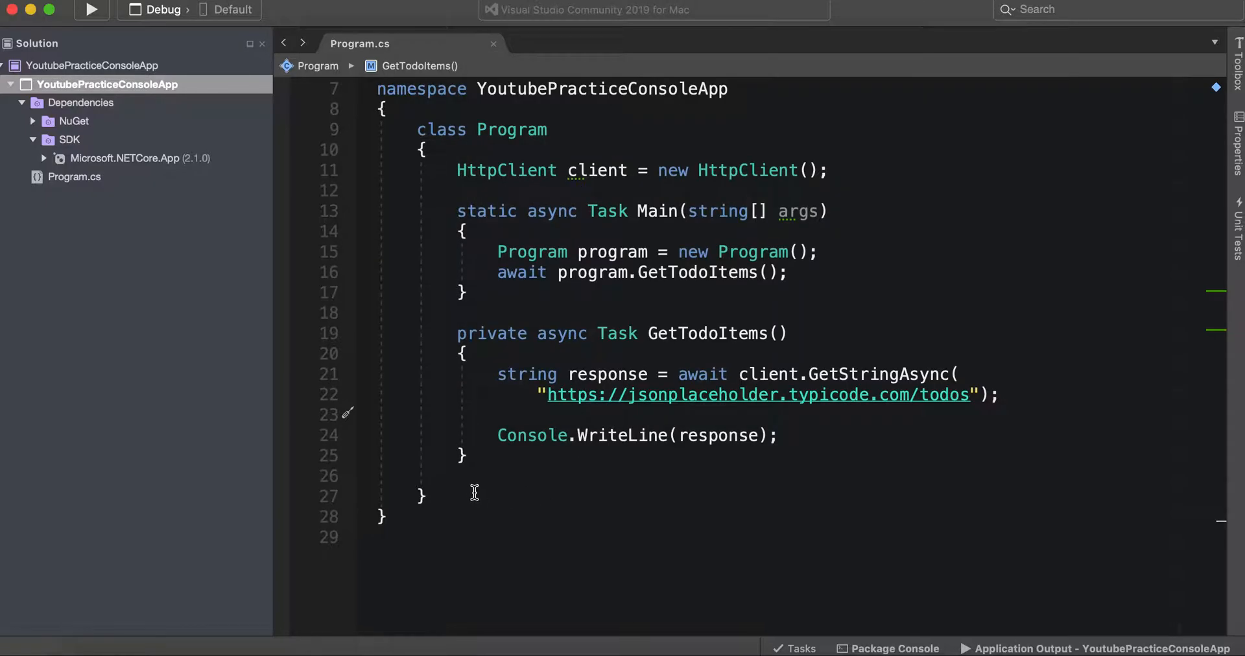
Start the Todo class with public int userId and id auto-properties
type("class Todo")
type("{")
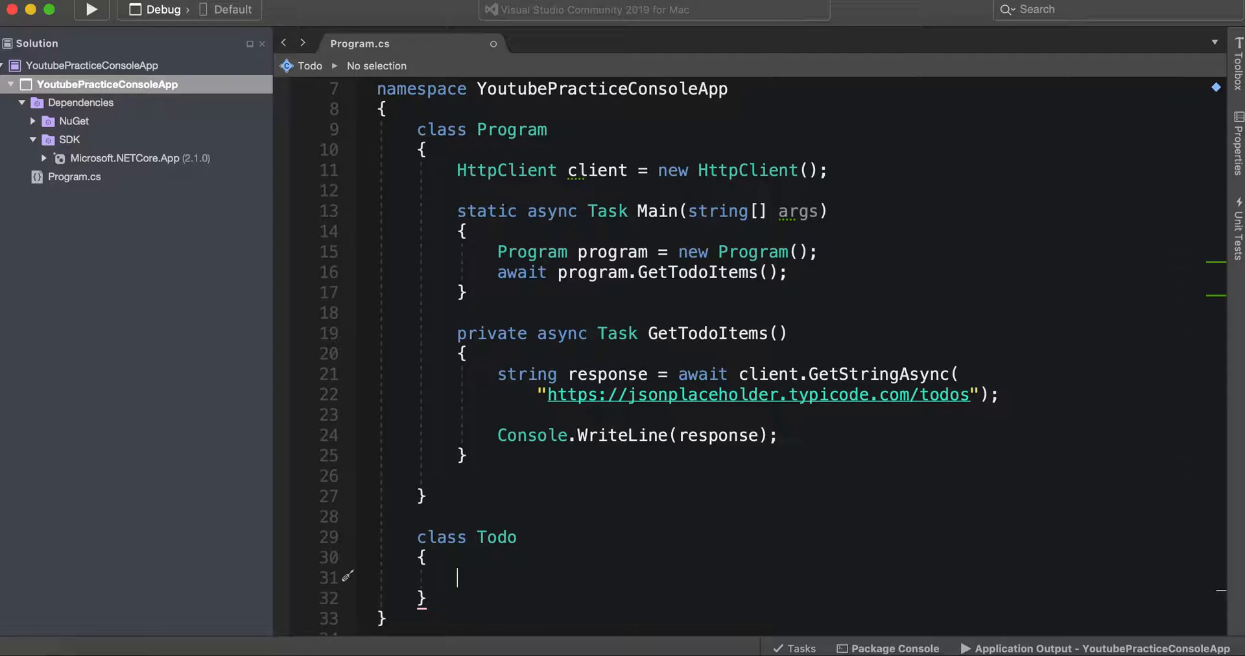
type("public")
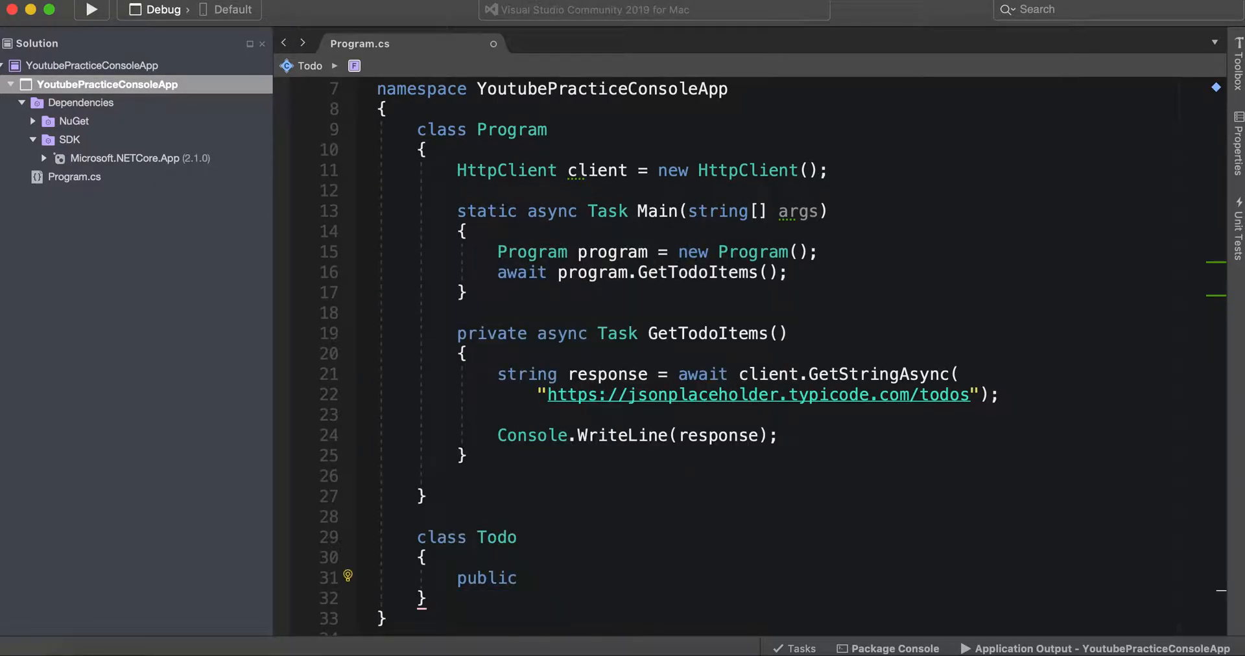
type("int")
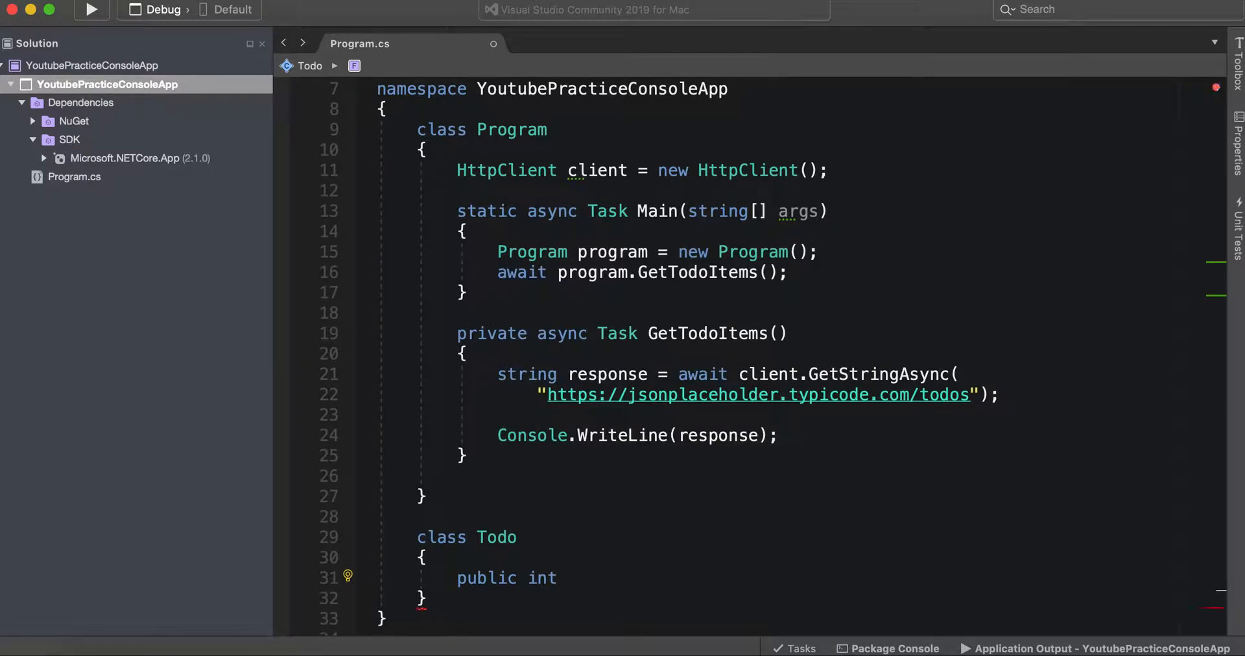
type("user")
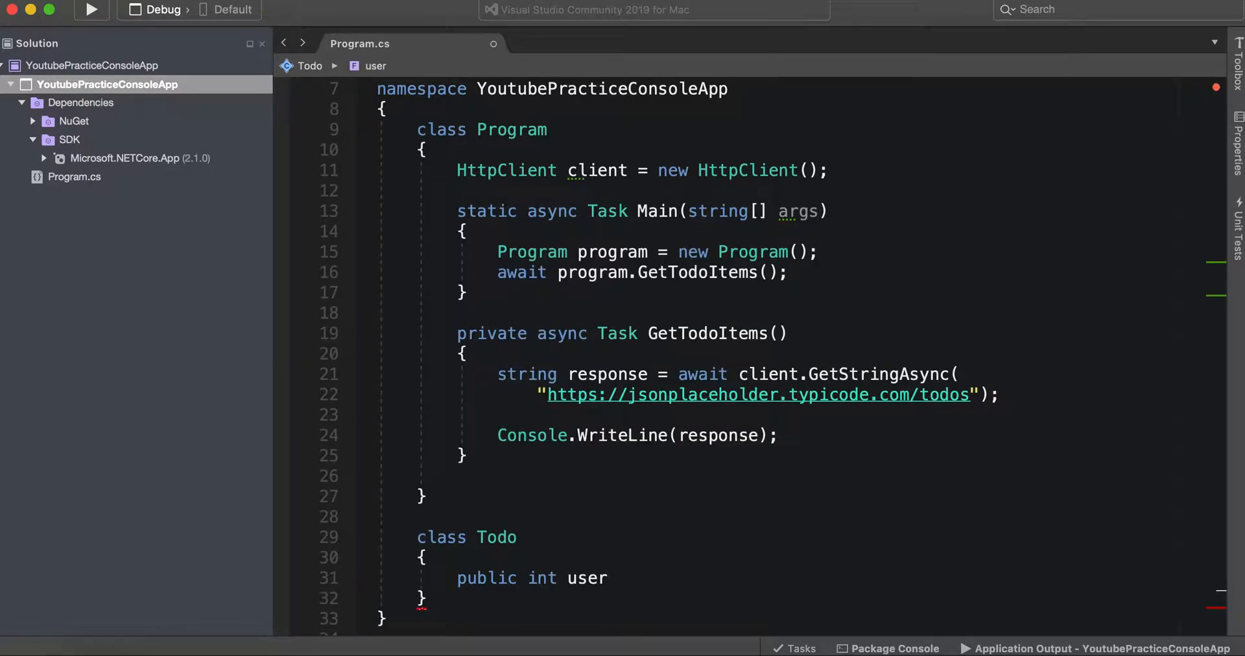
type("Id { get; set l;")
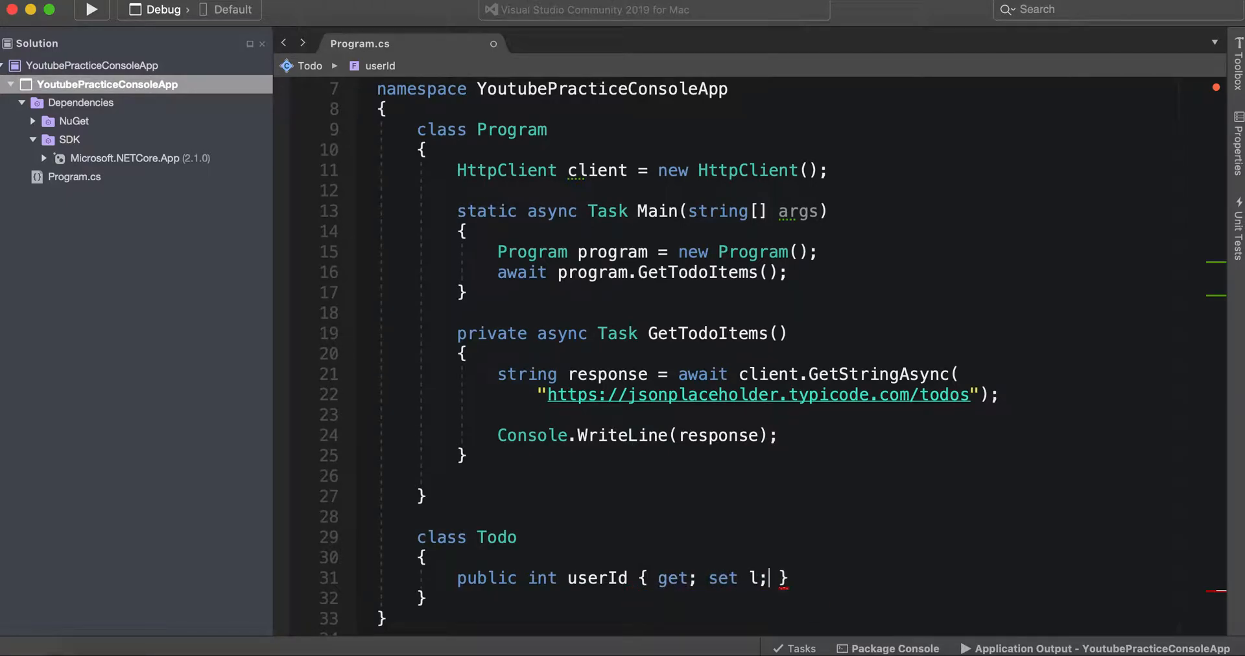
key("Backspace")
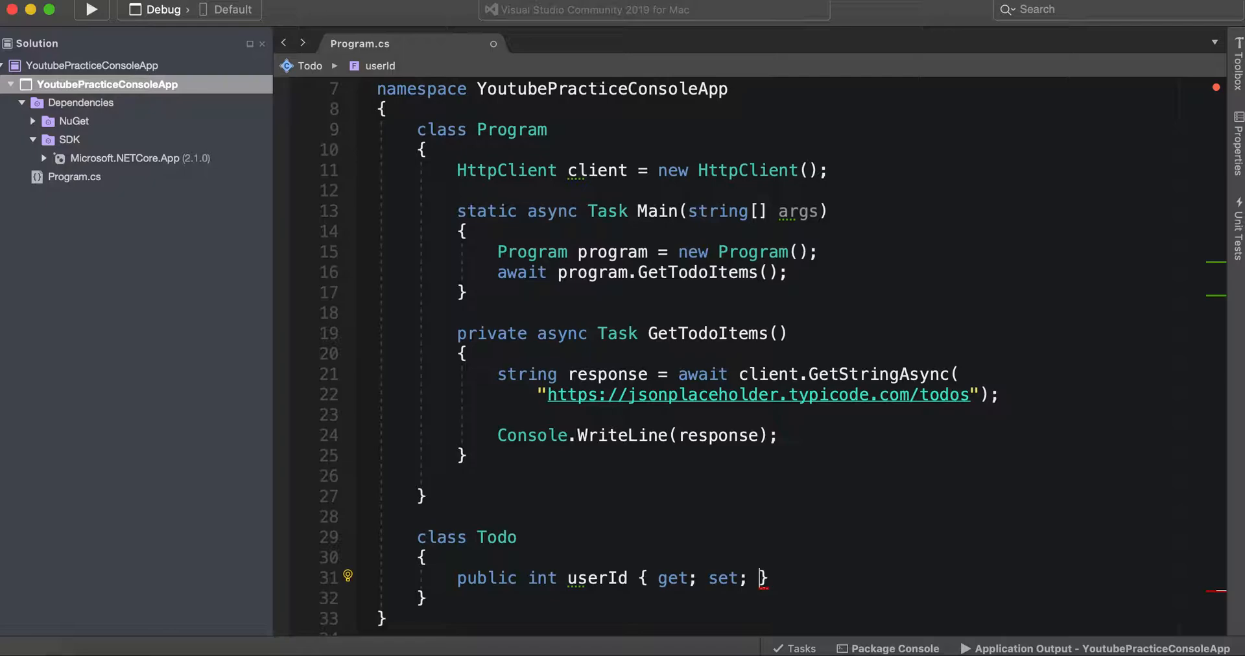
type("pubic int id { get; set;")
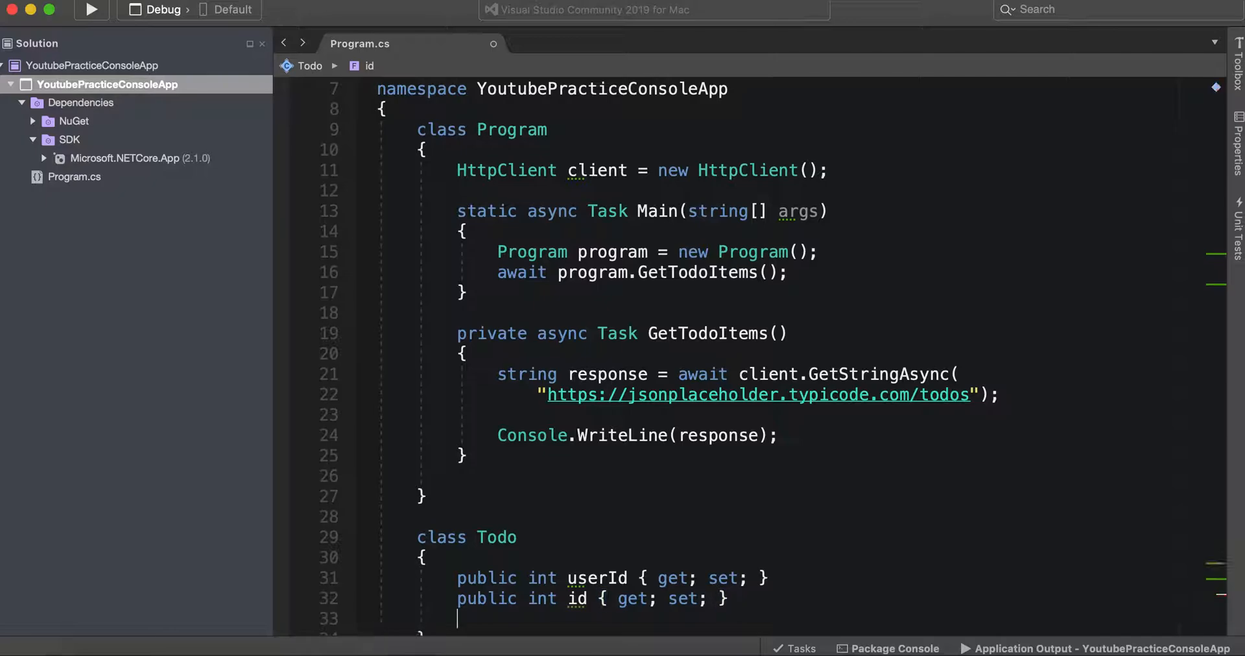
Add the public string title property and dismiss the remote control permission prompt
type("string title { get; set;")
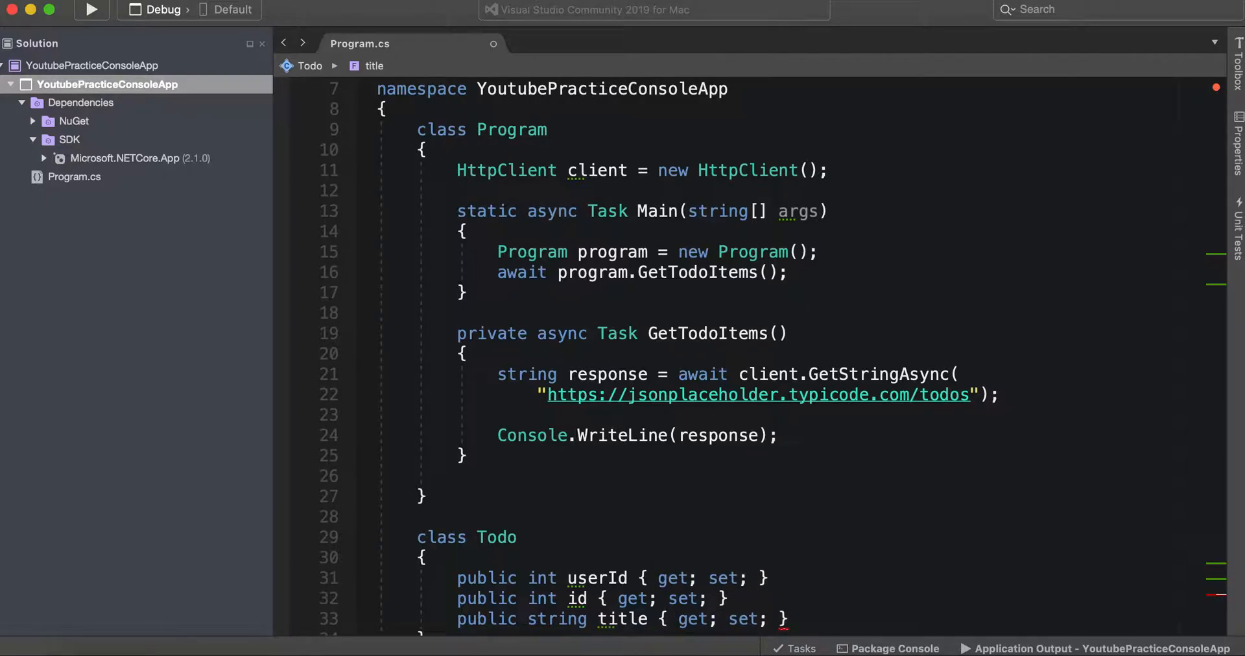
scroll("down", 3)
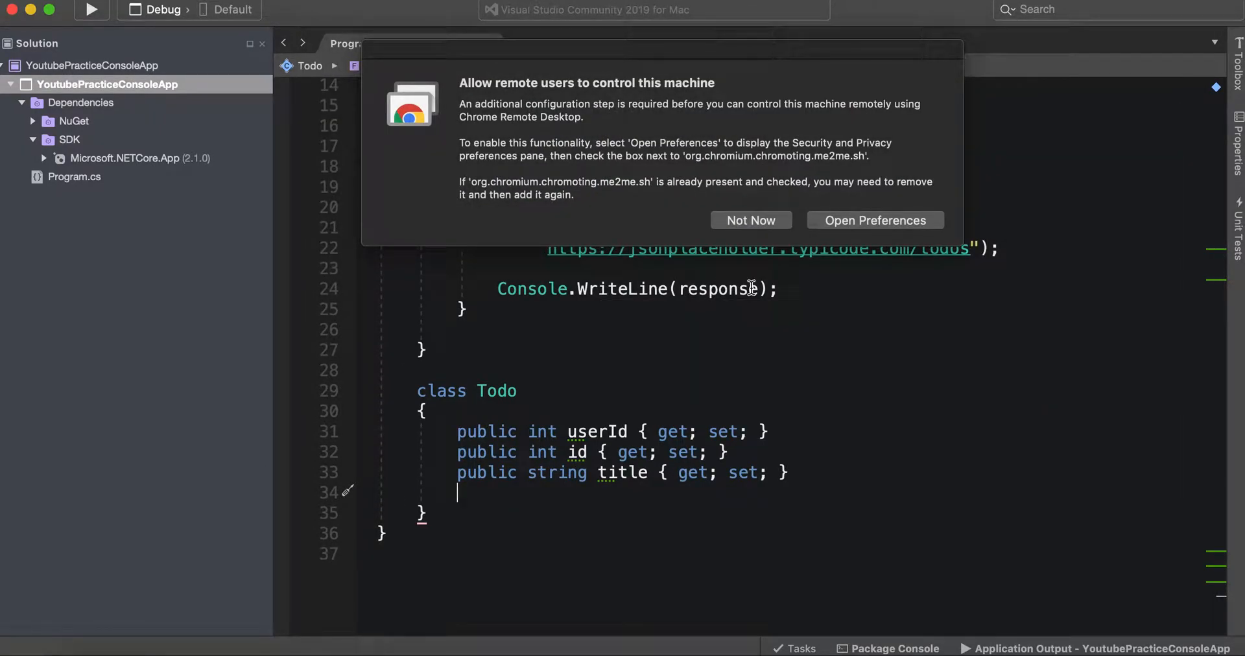
mouse_move(750, 220)
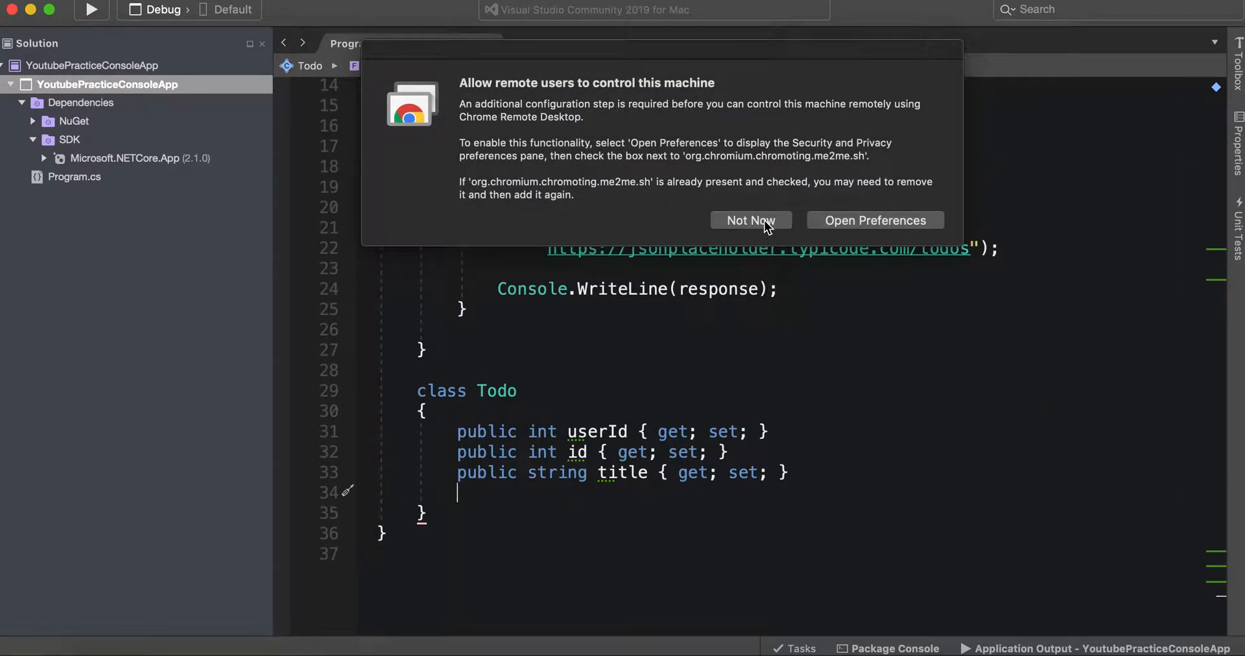
left_click(750, 220)
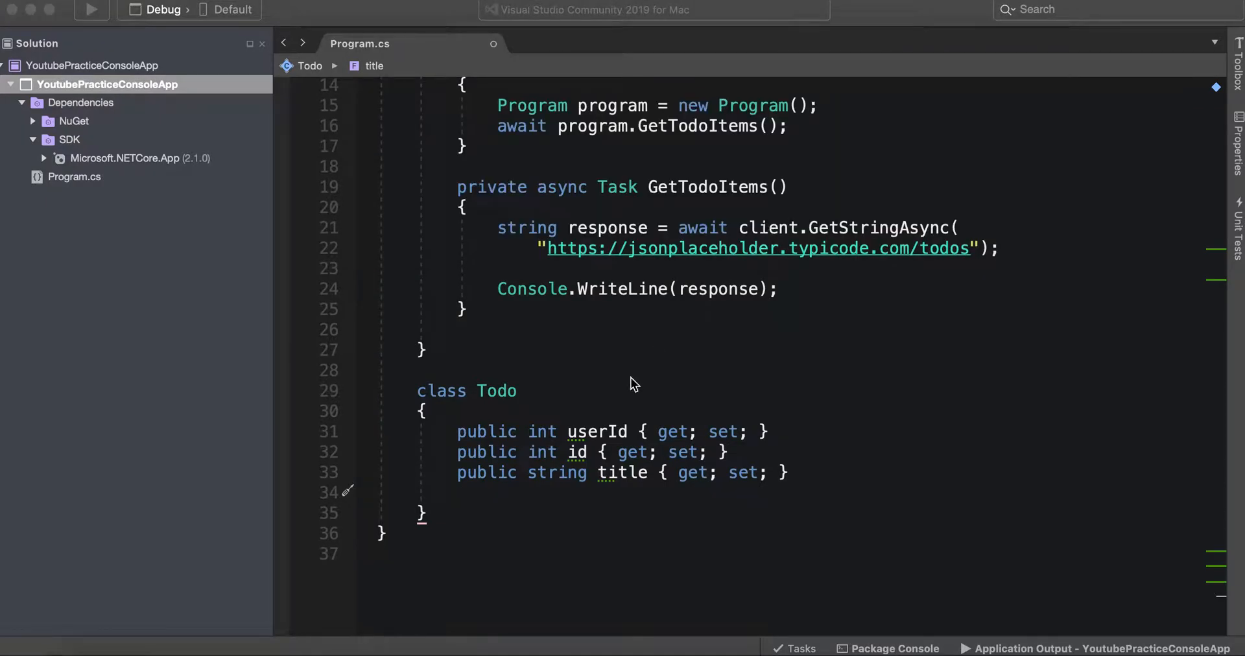
Add 'public bool completed { get; set; }' as the Todo class's last property
type("public")
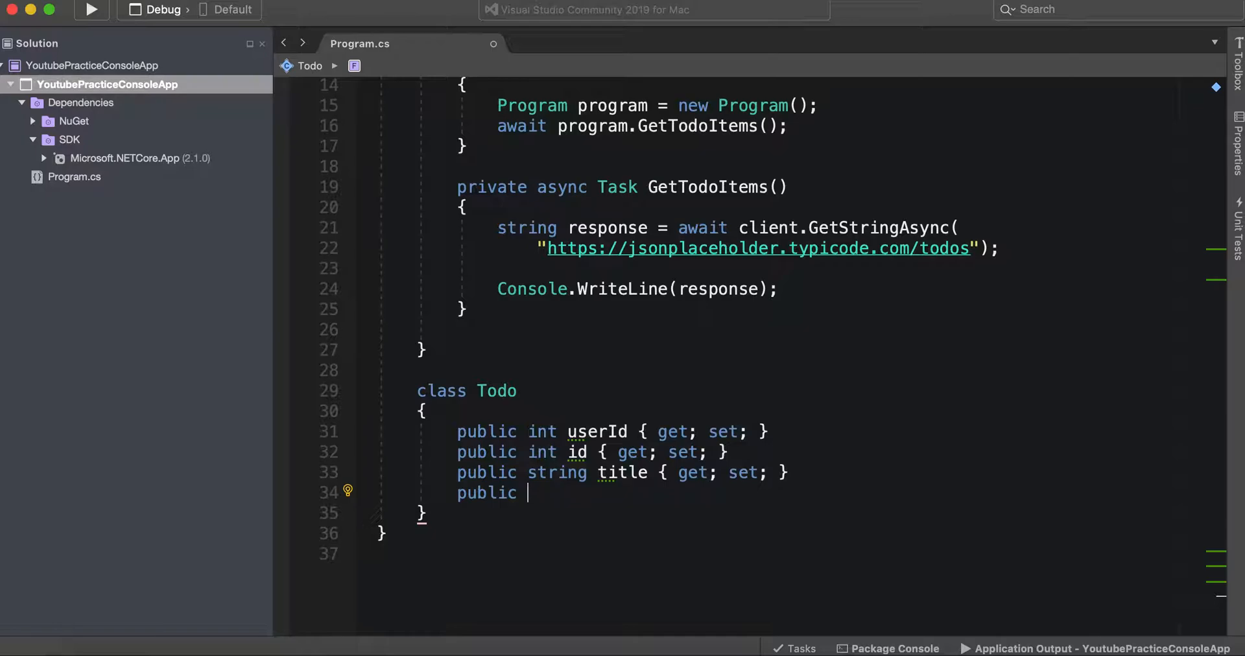
type("bool")
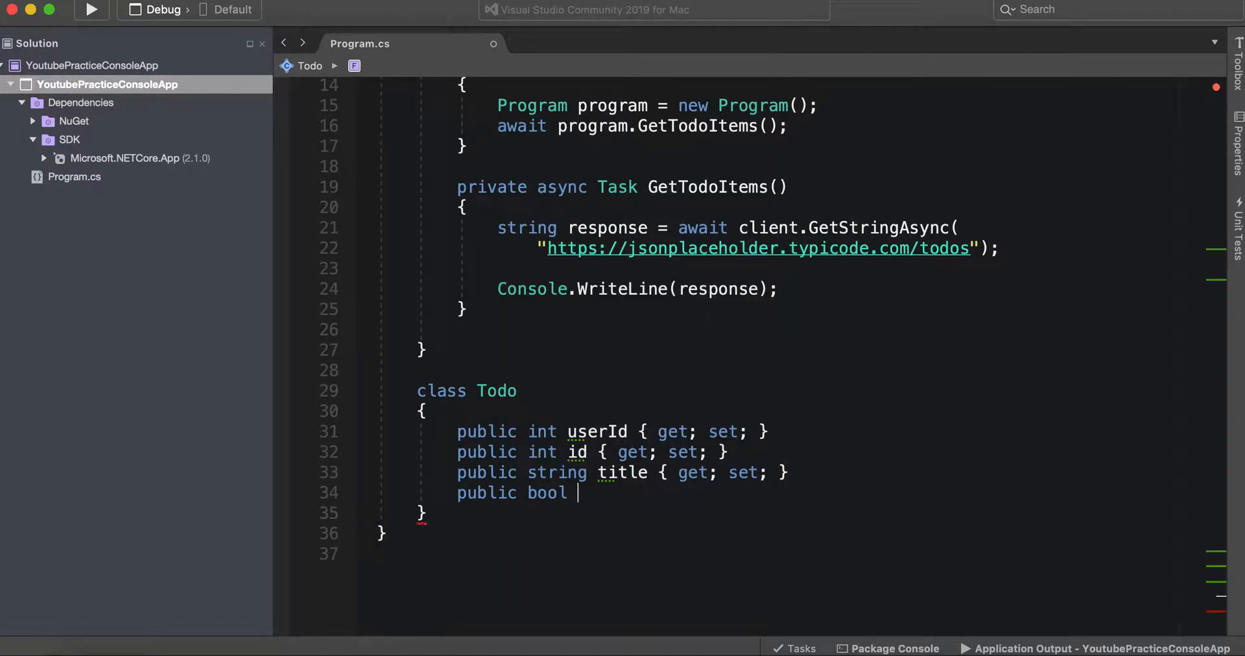
type("comple")
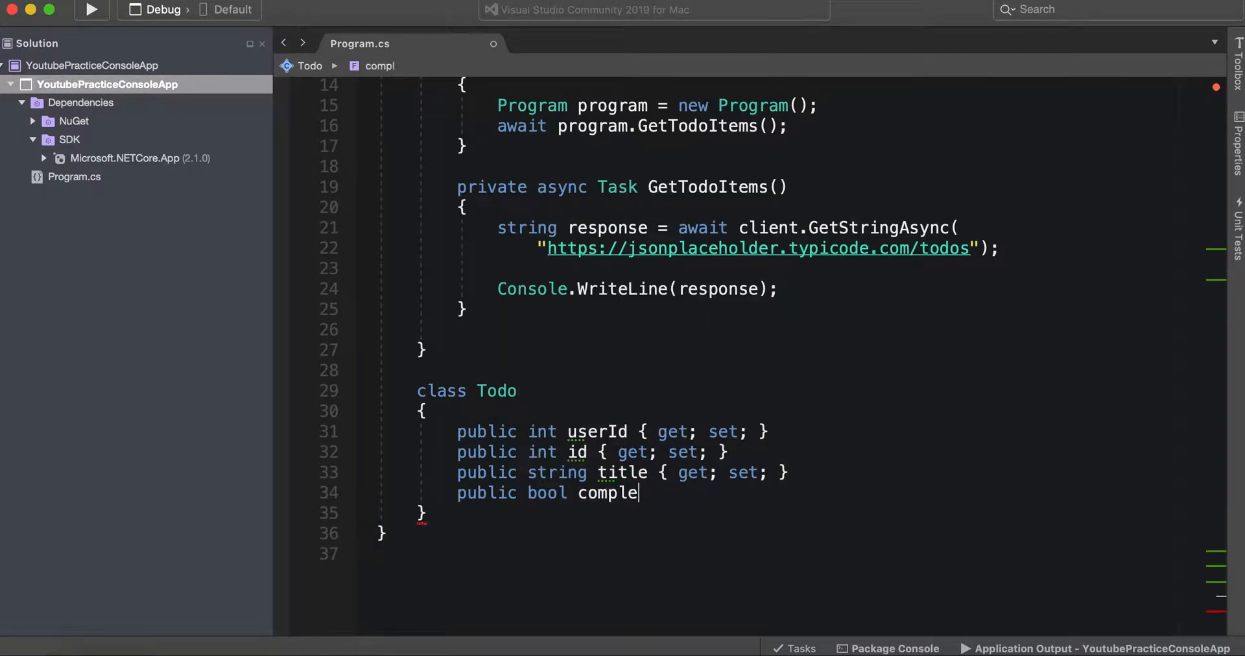
type("ted { get; set; }")
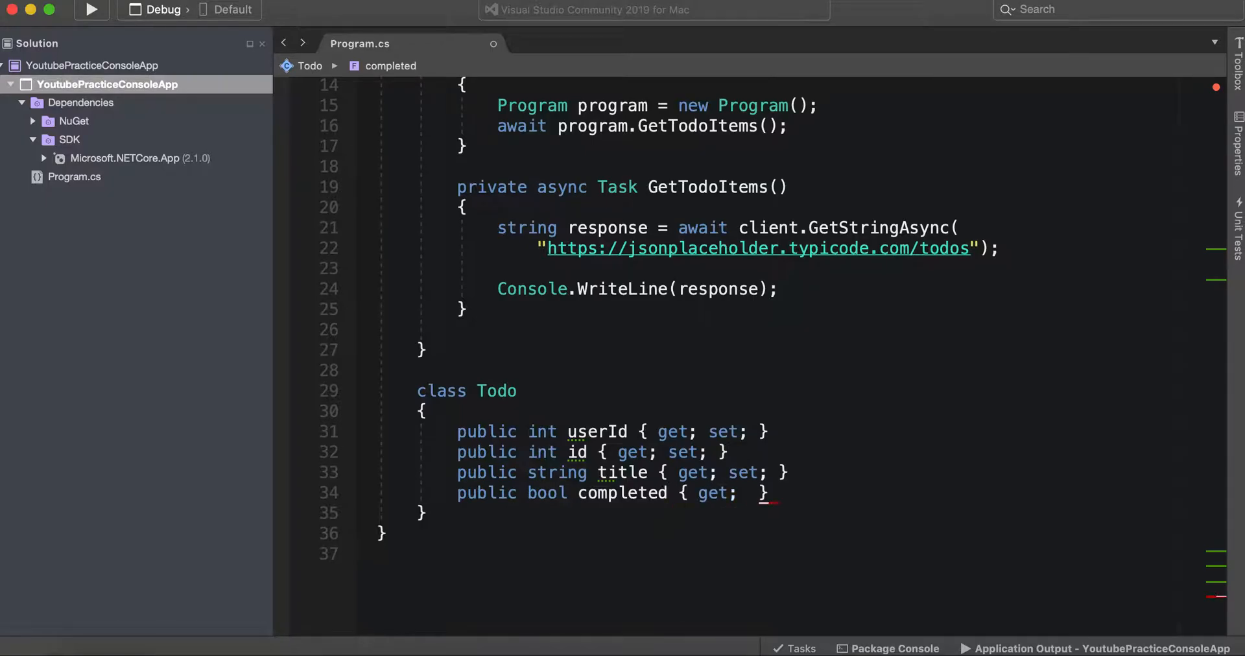
type("set;")
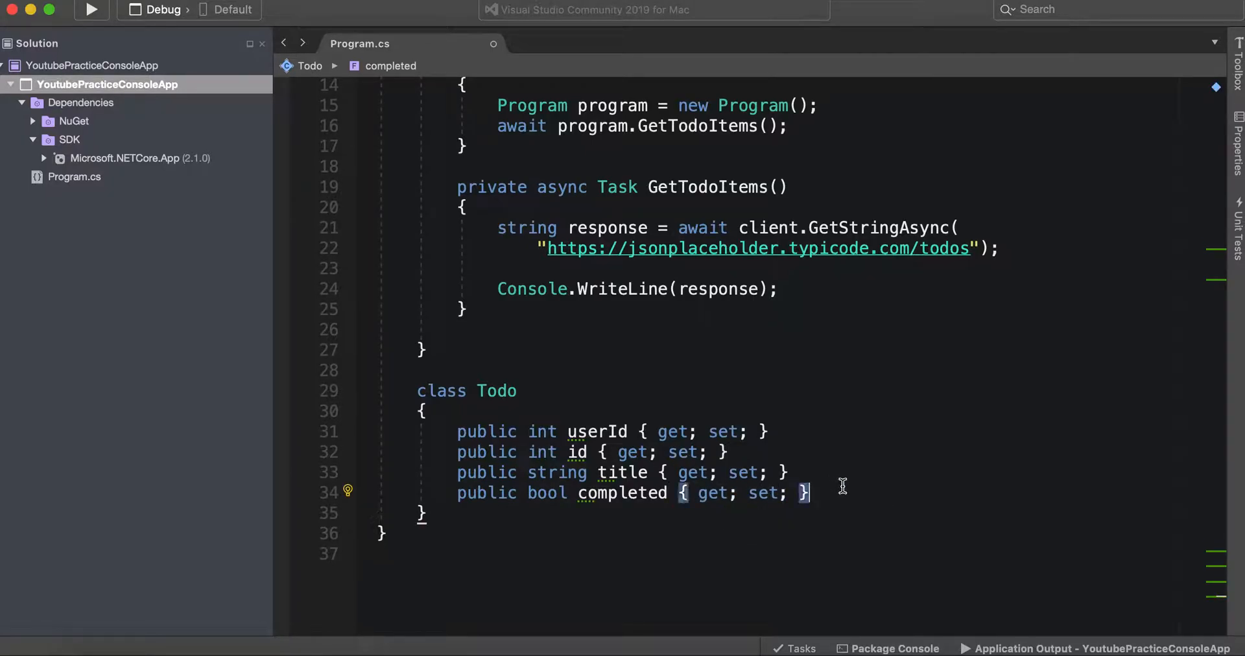
mouse_move(820, 467)
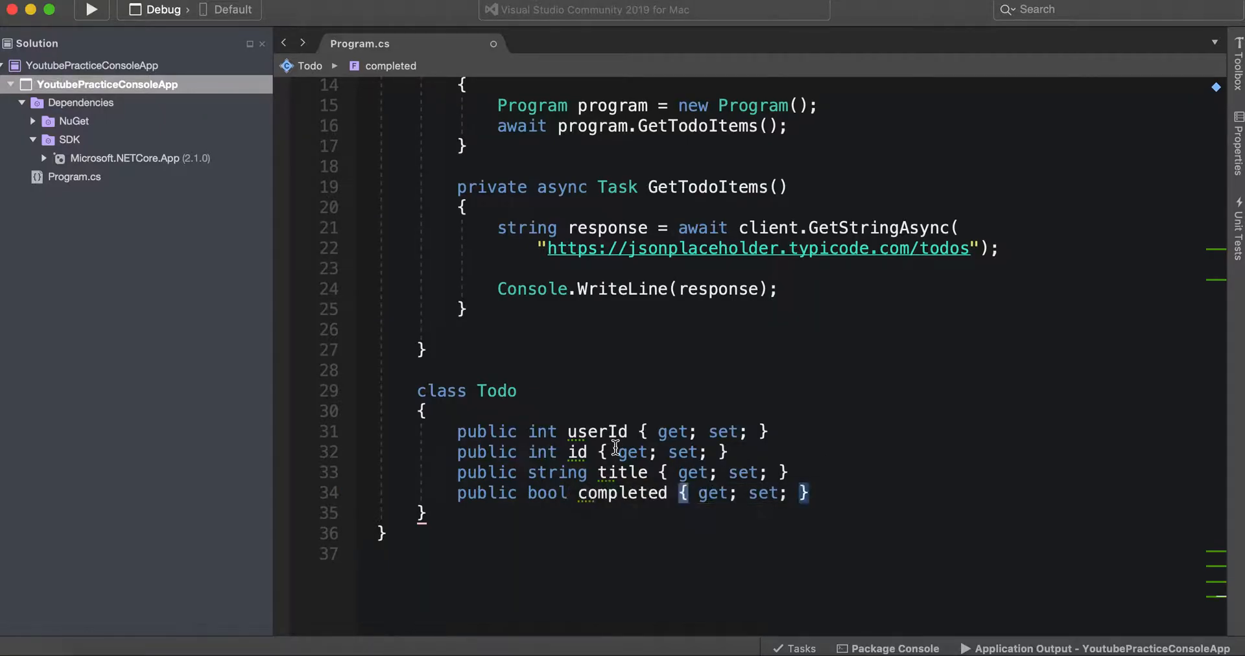
Select the whole Todo class to review it, then scroll back to GetTodoItems
left_click_drag(409, 425, 810, 504)
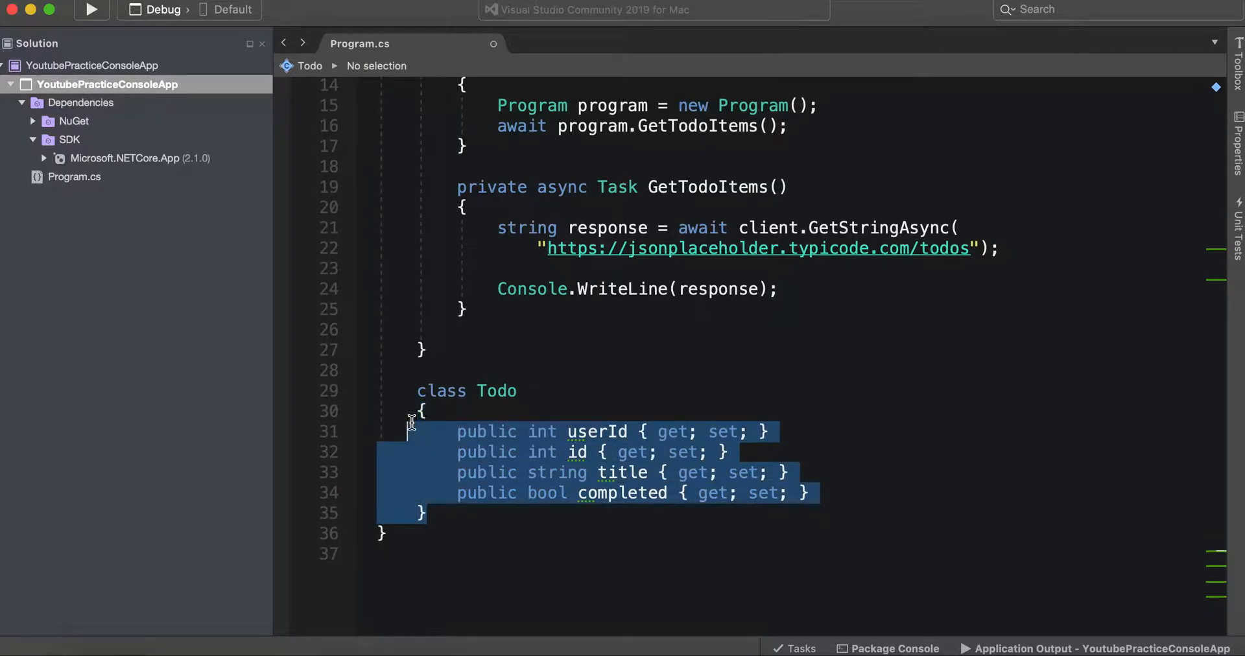
scroll("up", 3)
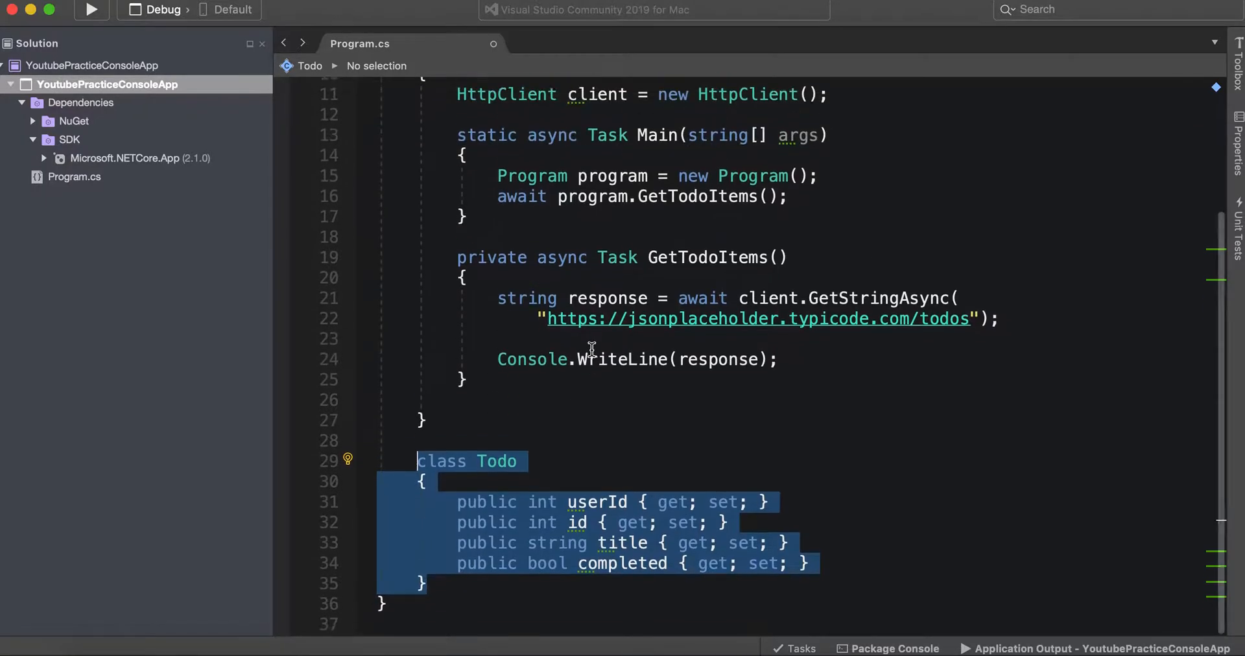
left_click(782, 361)
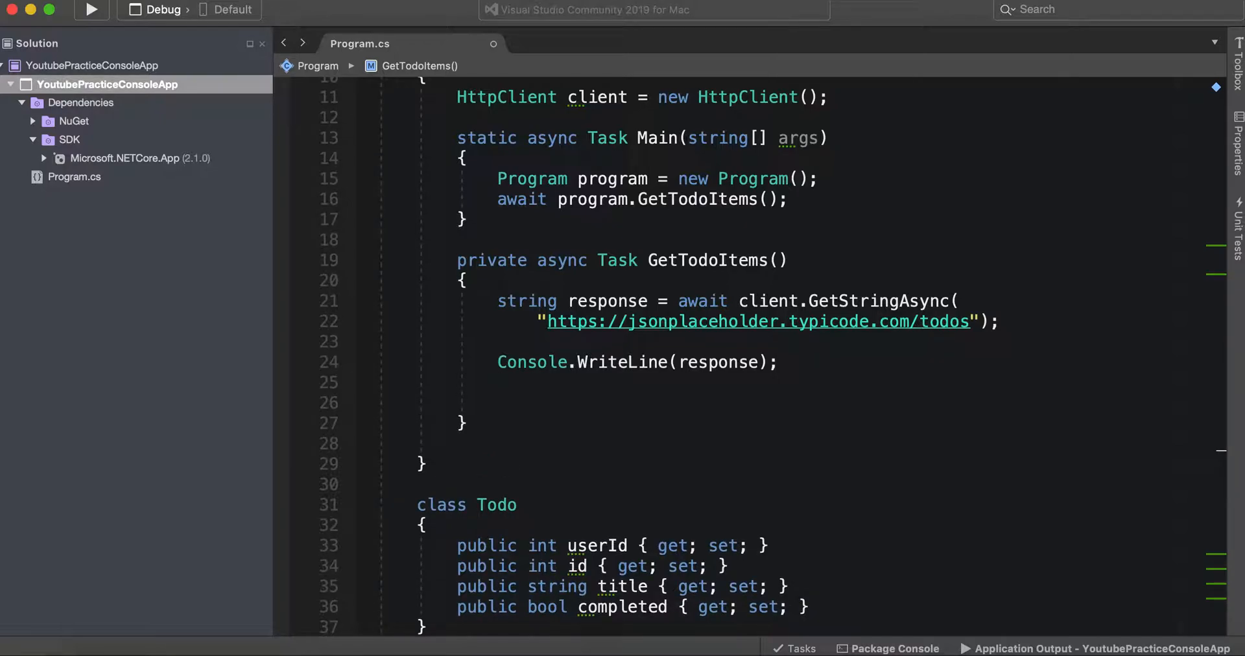
mouse_move(125, 117)
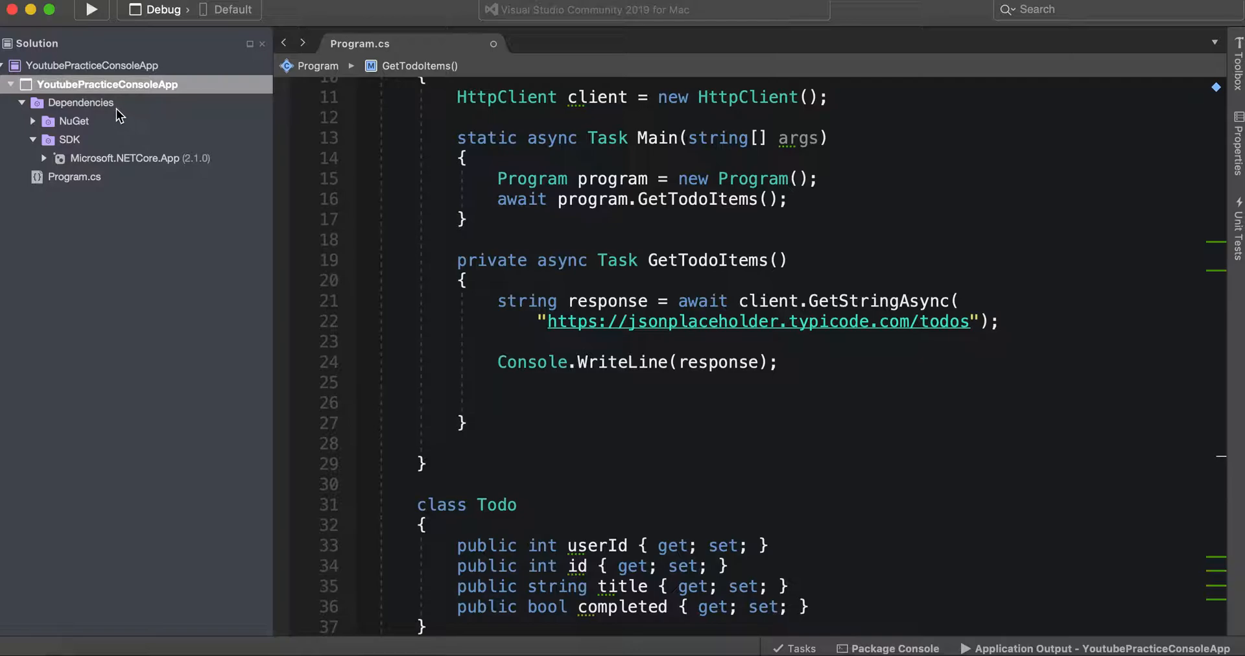
mouse_move(415, 186)
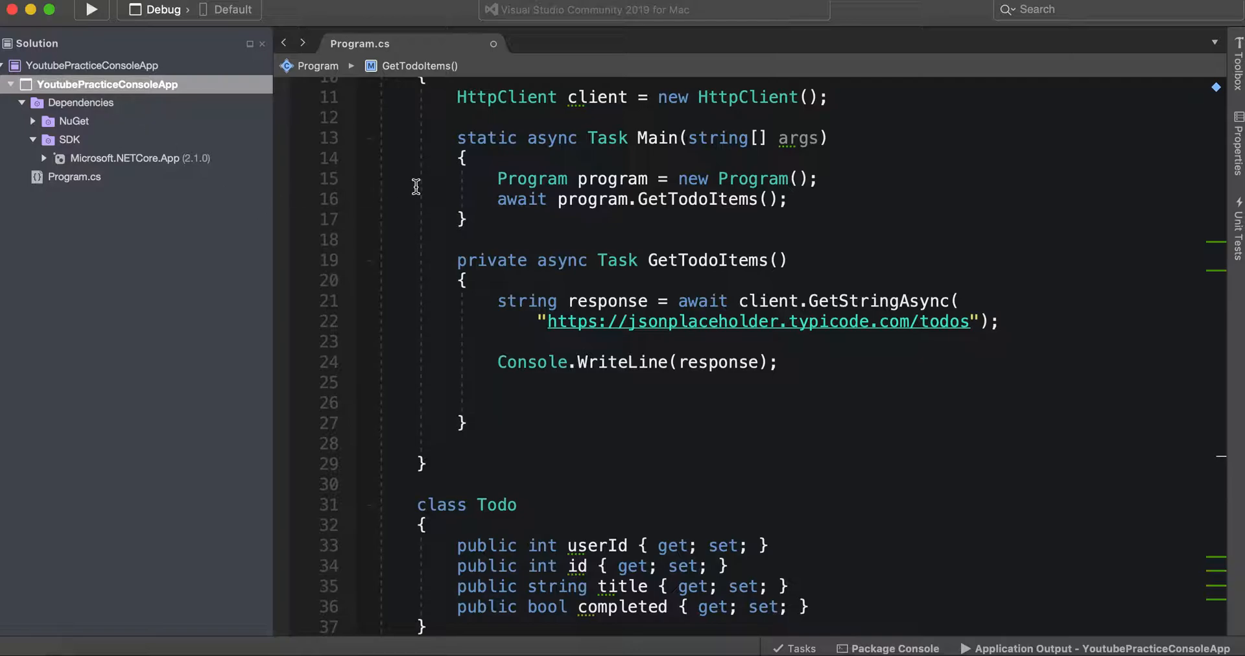
scroll("up", 3)
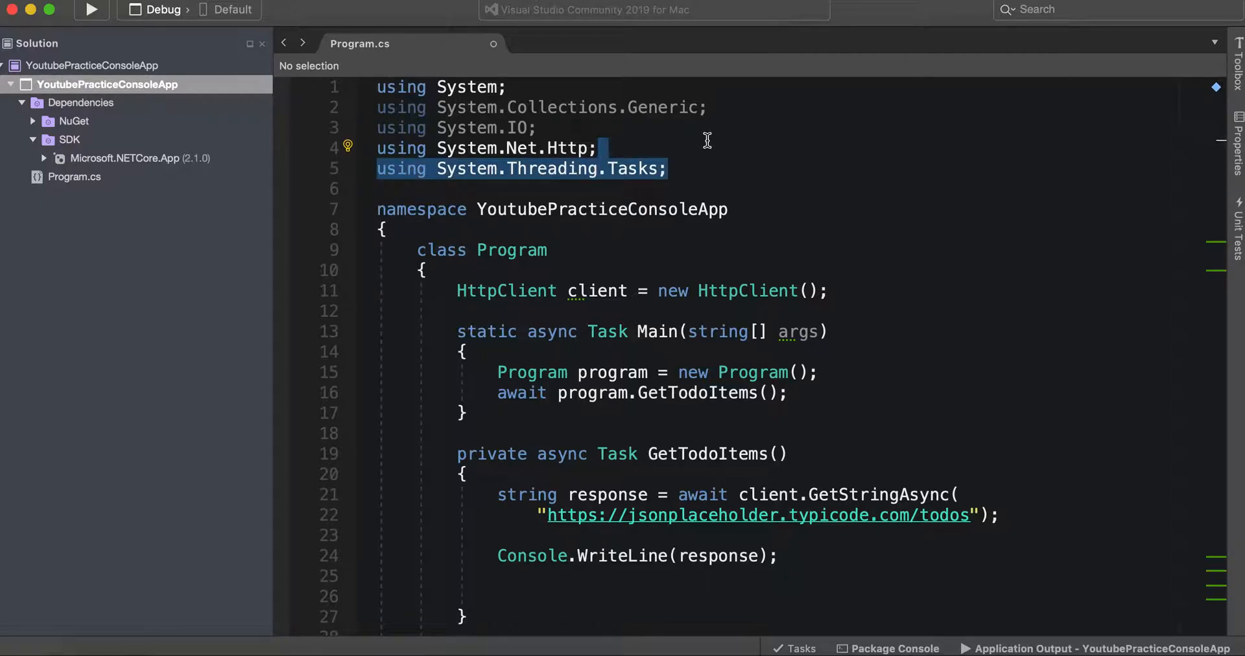
mouse_move(85, 117)
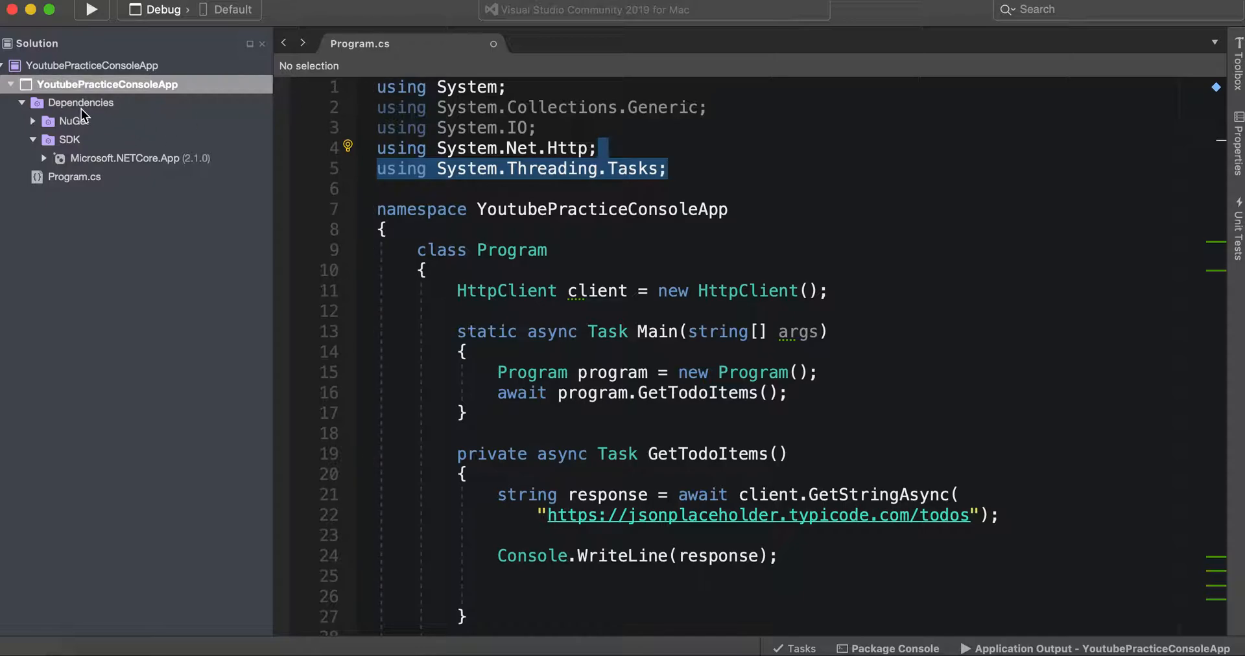
mouse_move(21, 145)
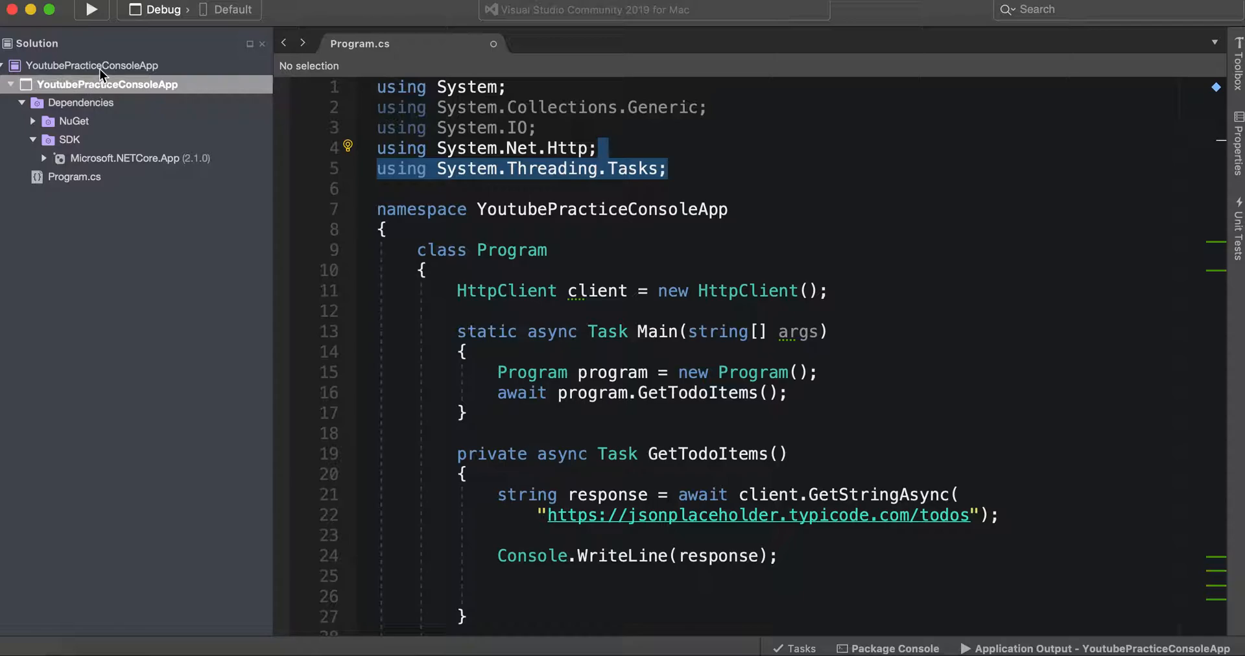
From the YoutubePracticeConsoleApp project's Add menu, choose Add NuGet Packages
right_click(91, 65)
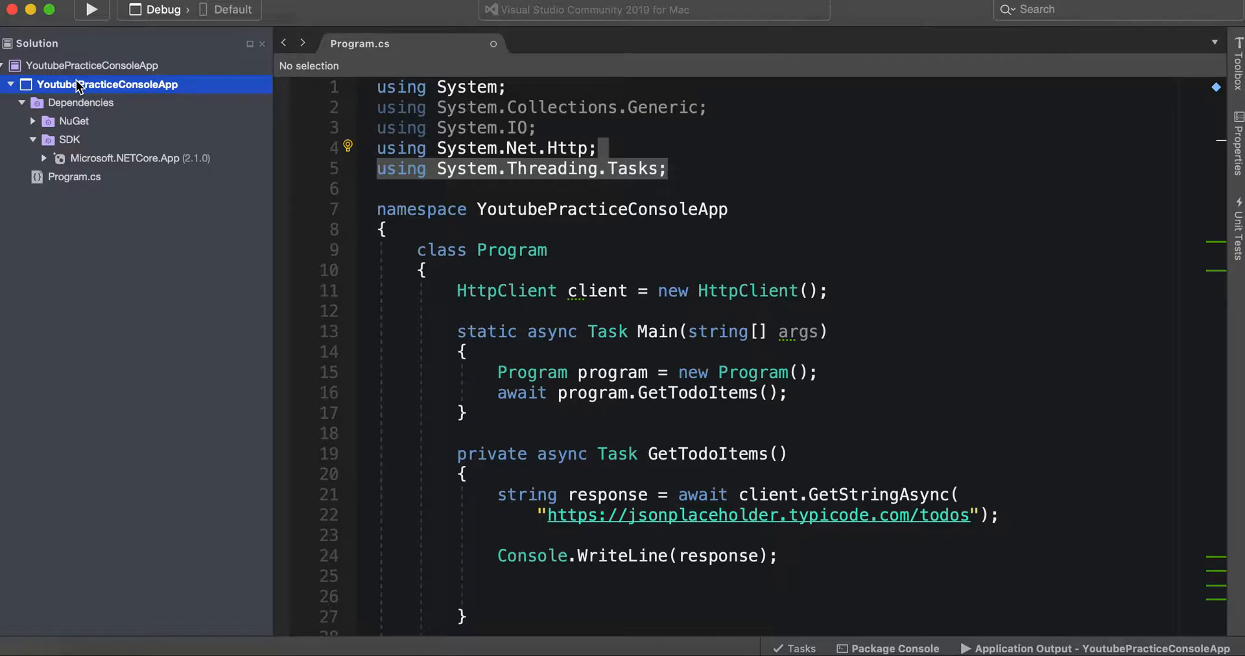
right_click(106, 84)
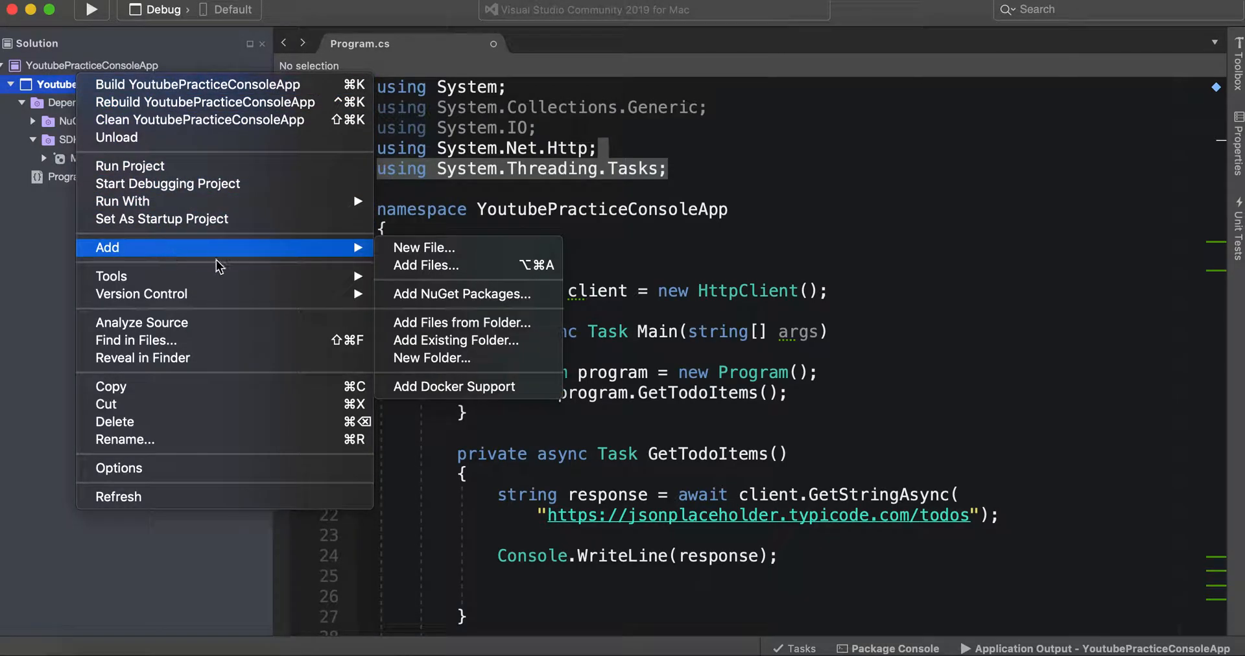
mouse_move(459, 293)
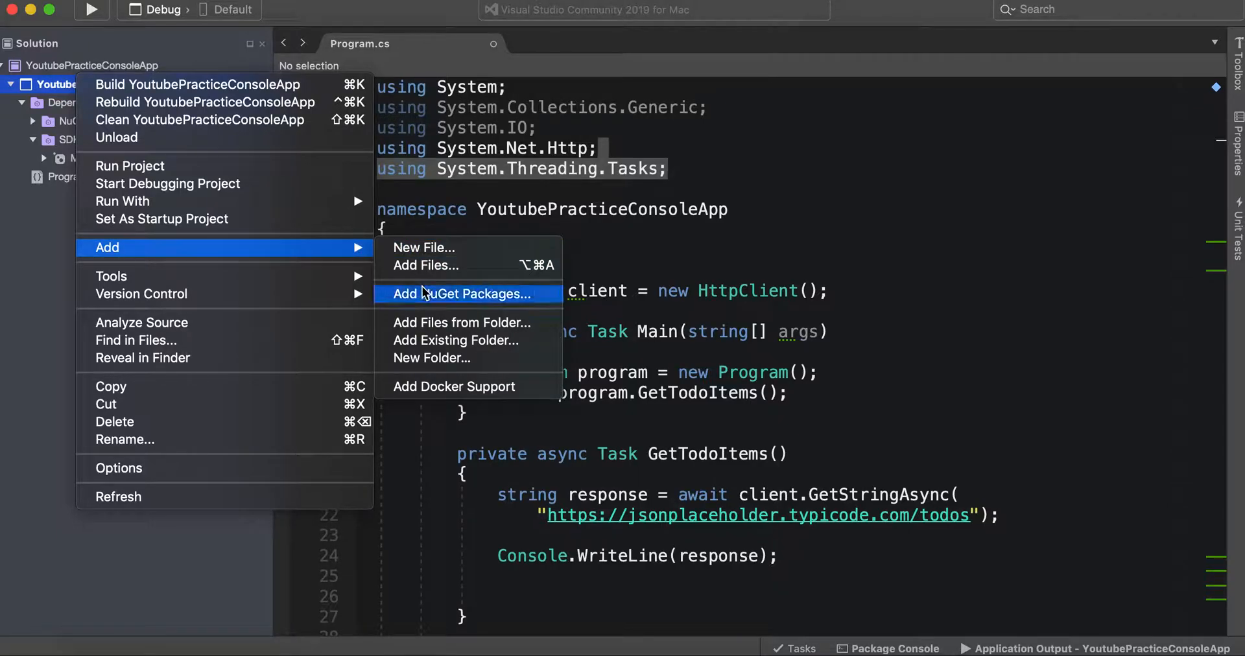
left_click(459, 294)
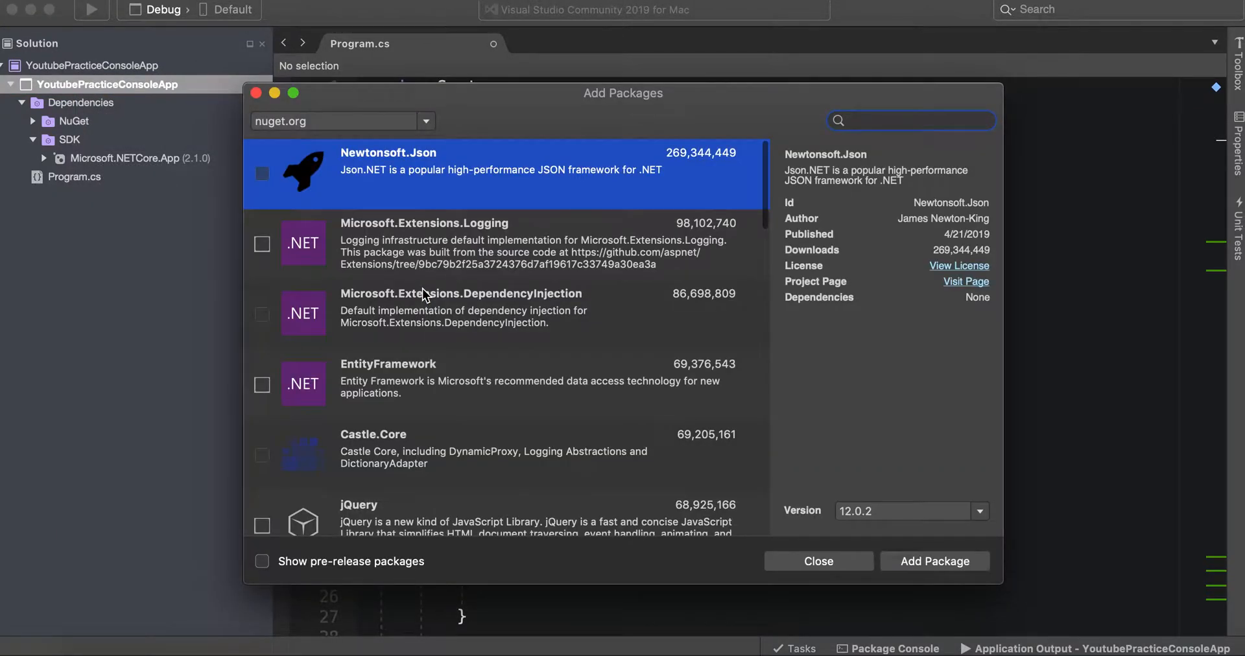
Tick Newtonsoft.Json in the Add Packages list and add it to the project
left_click(910, 120)
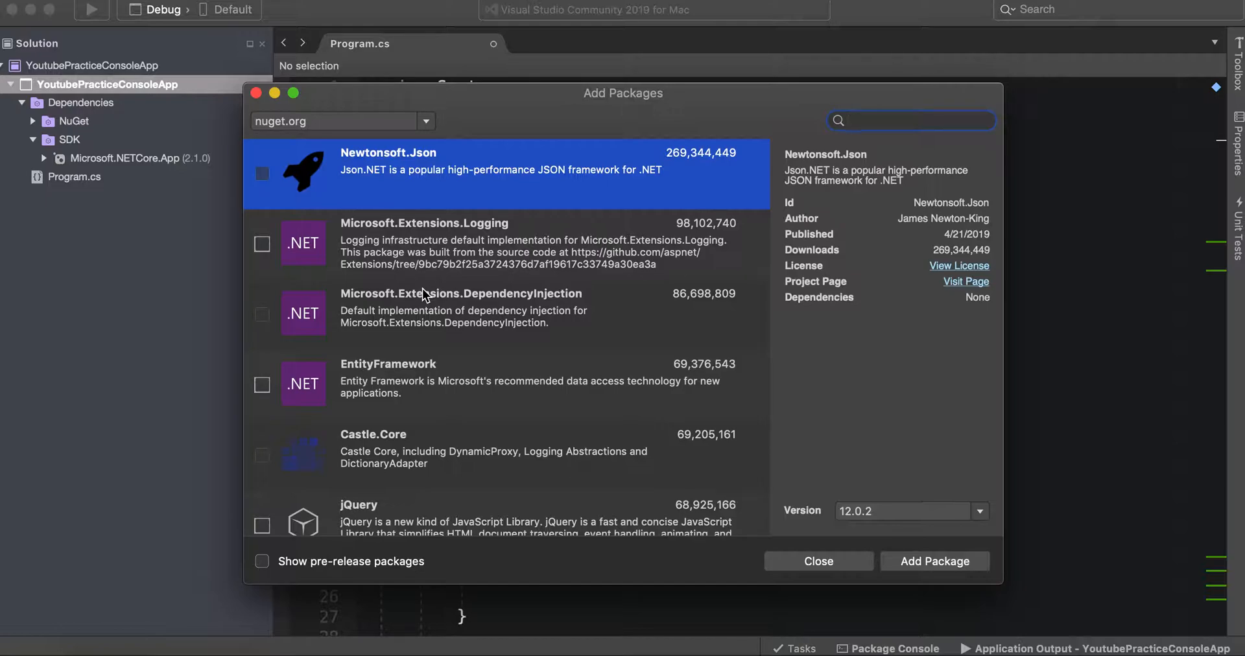
left_click(910, 120)
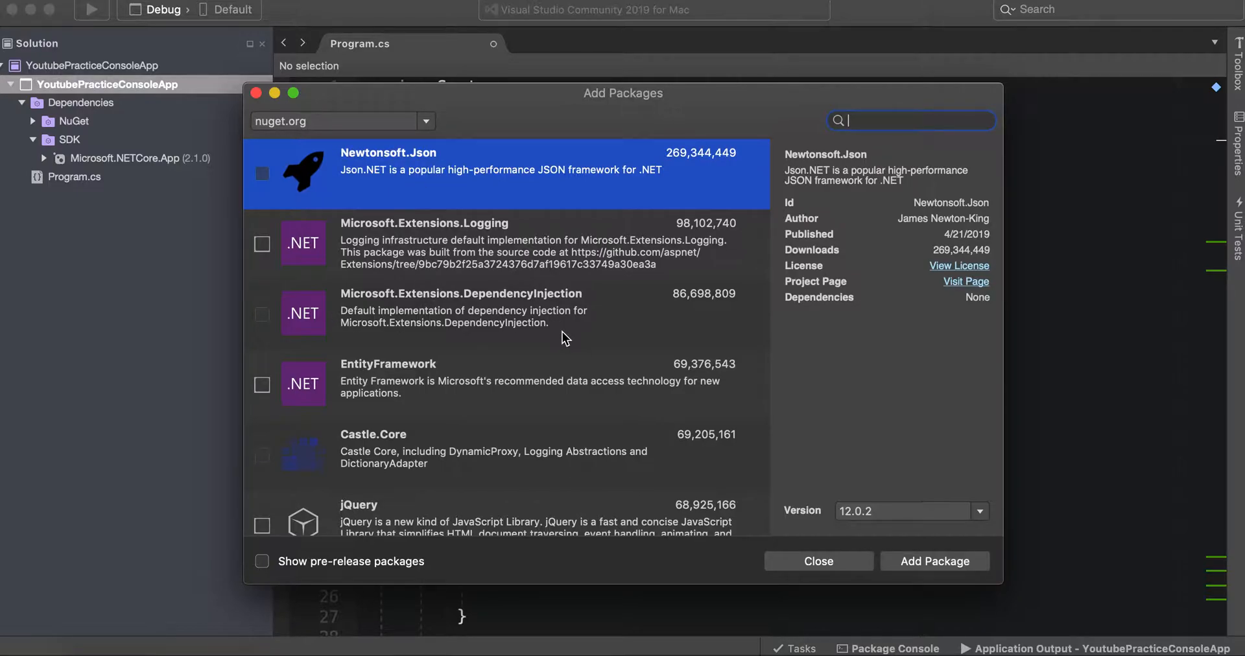
mouse_move(548, 222)
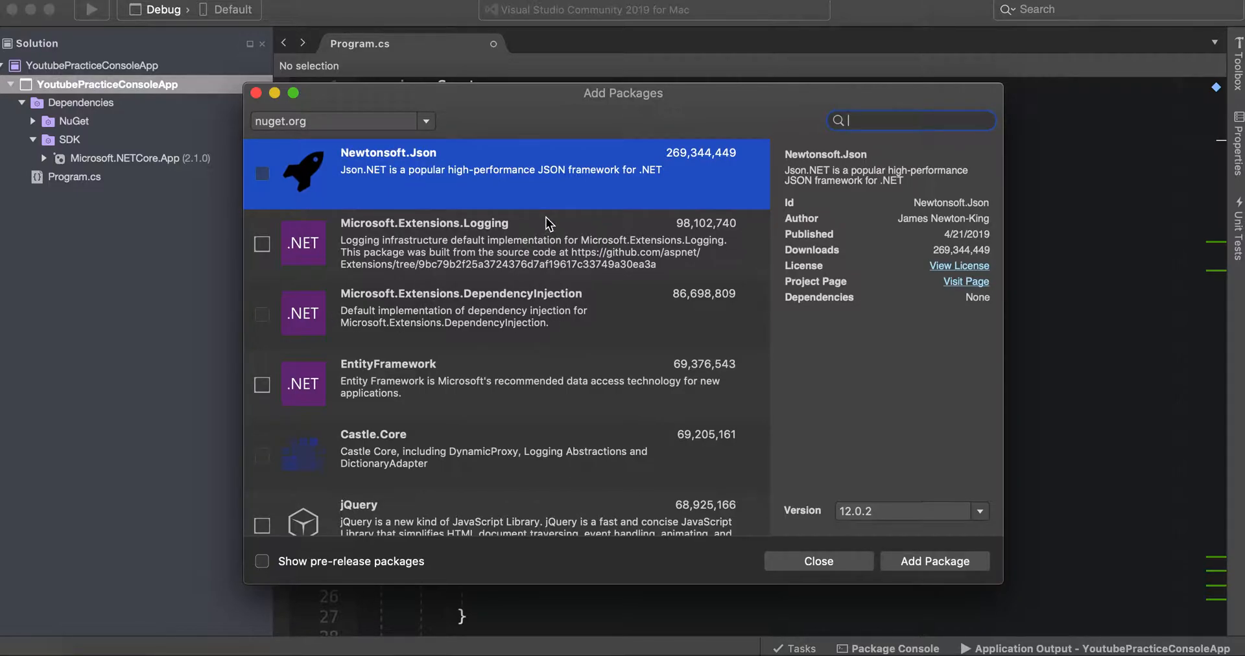
mouse_move(463, 177)
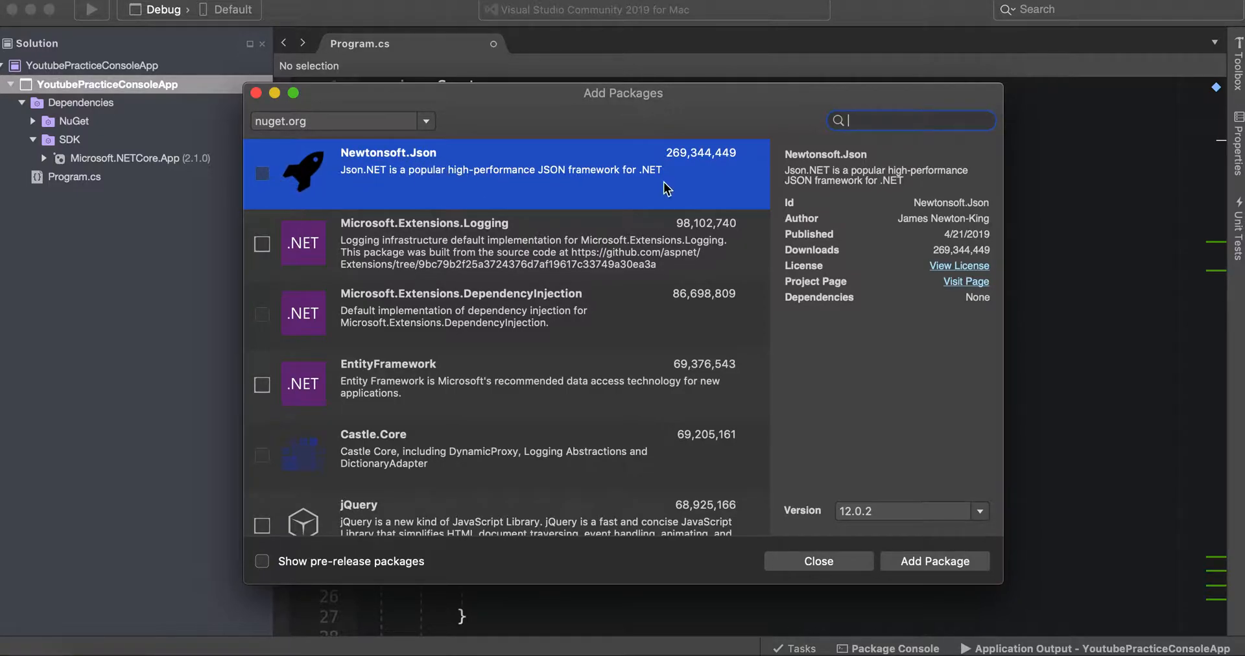
mouse_move(684, 163)
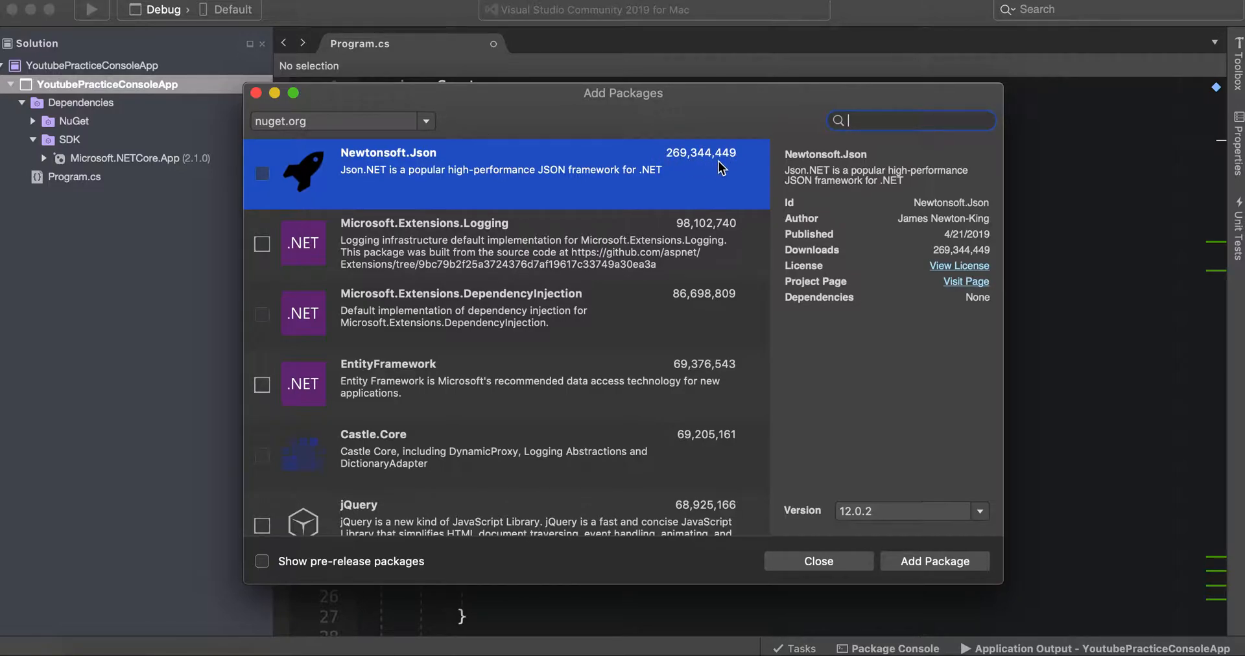
mouse_move(373, 155)
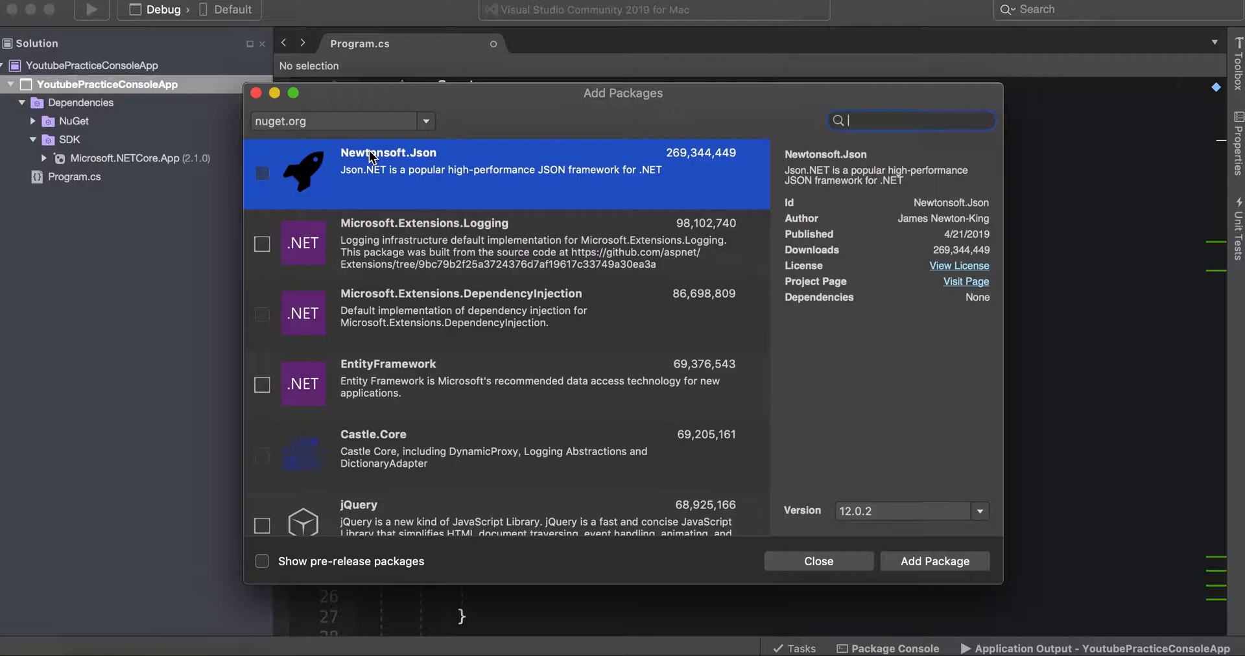
mouse_move(261, 175)
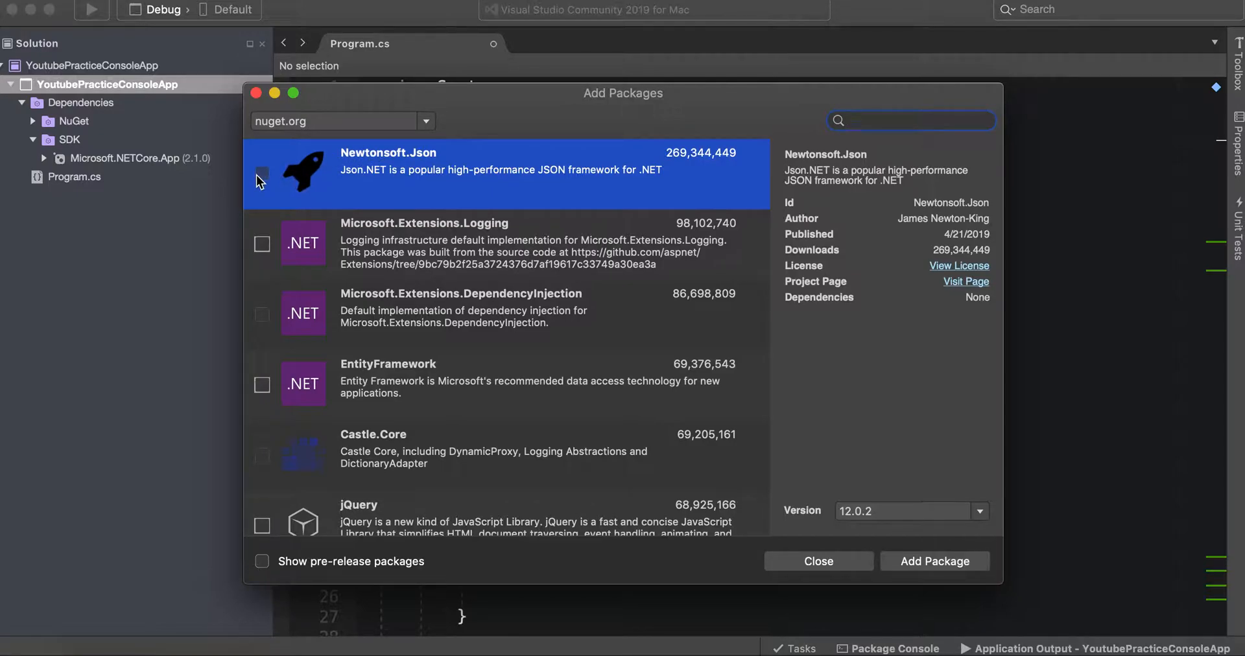
left_click(910, 121)
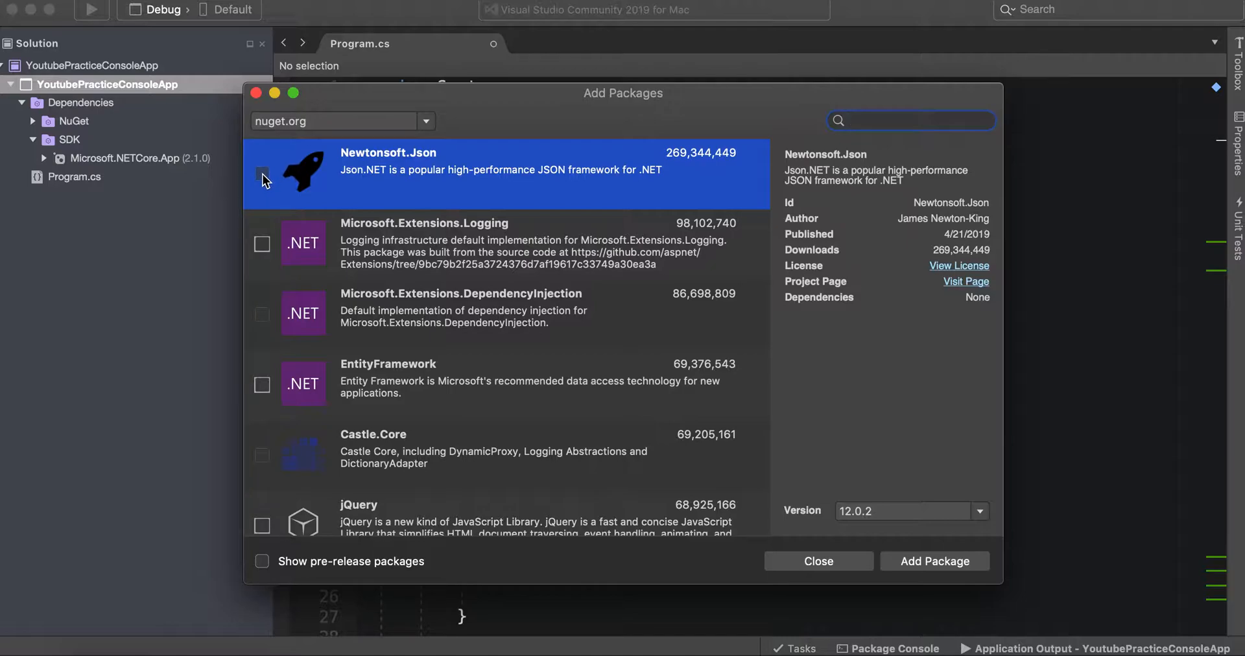
left_click(910, 120)
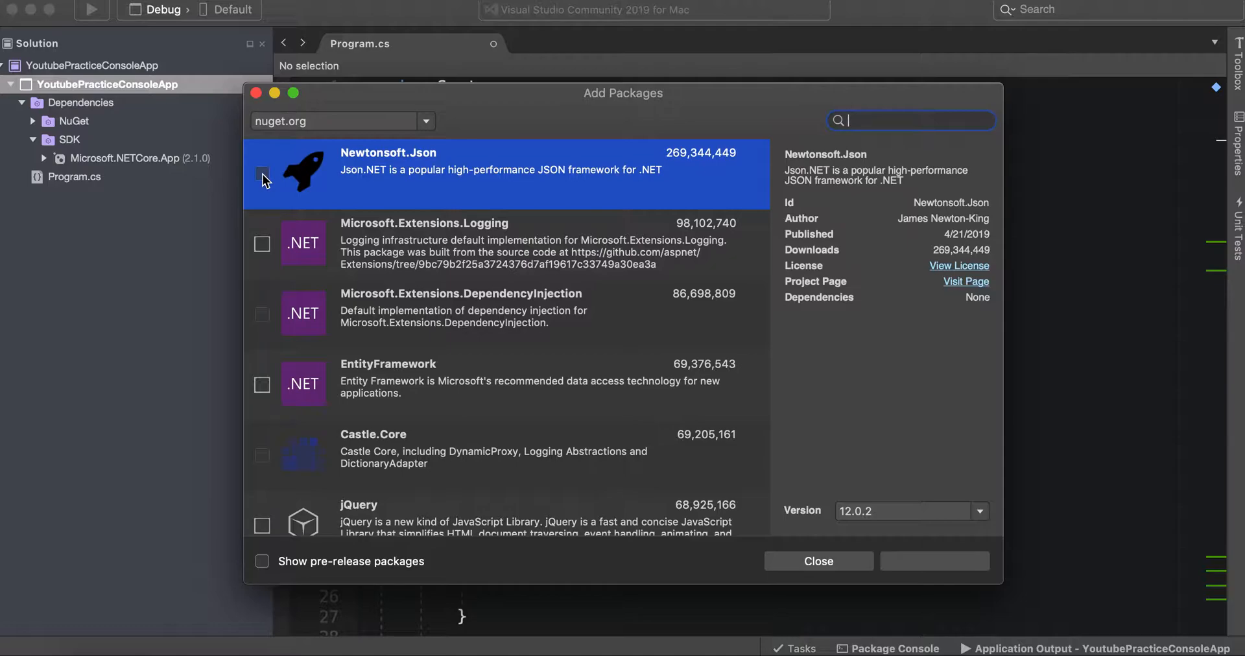
left_click(262, 173)
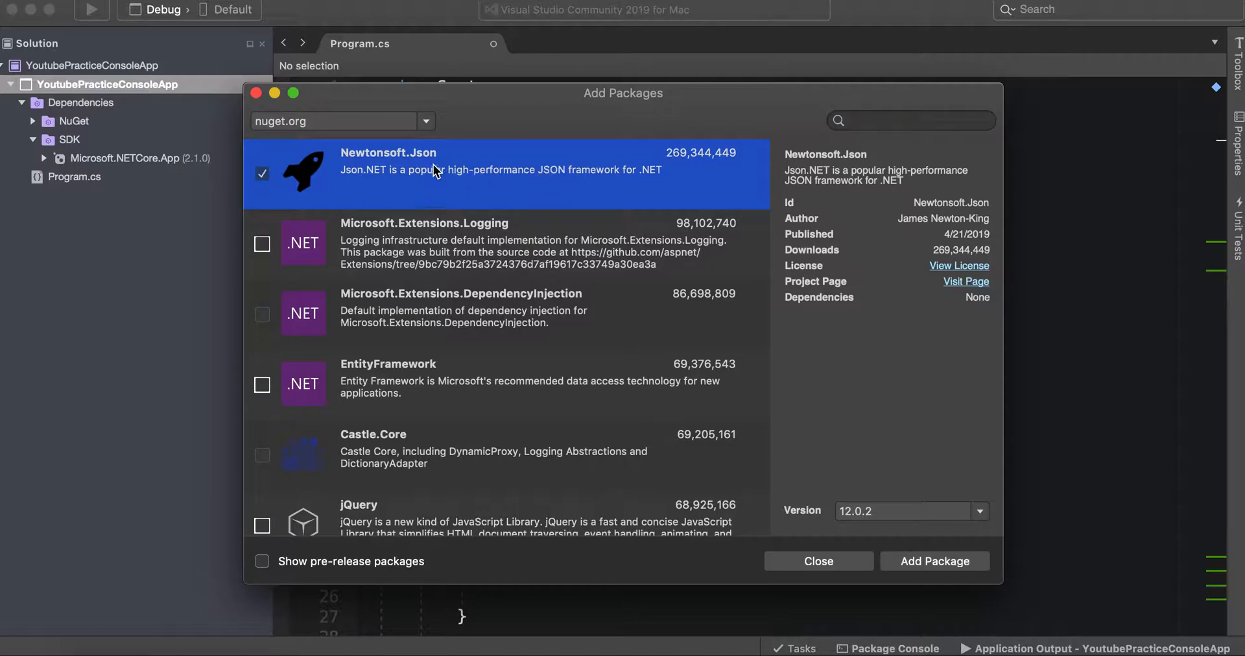
mouse_move(785, 343)
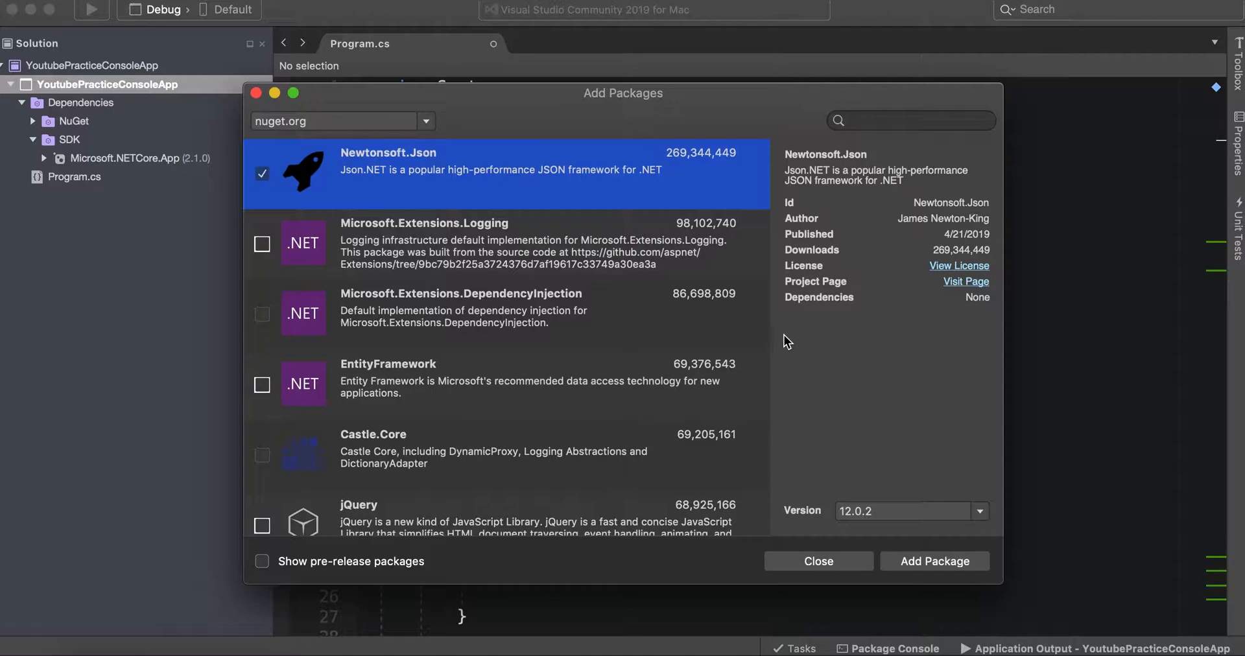
mouse_move(929, 565)
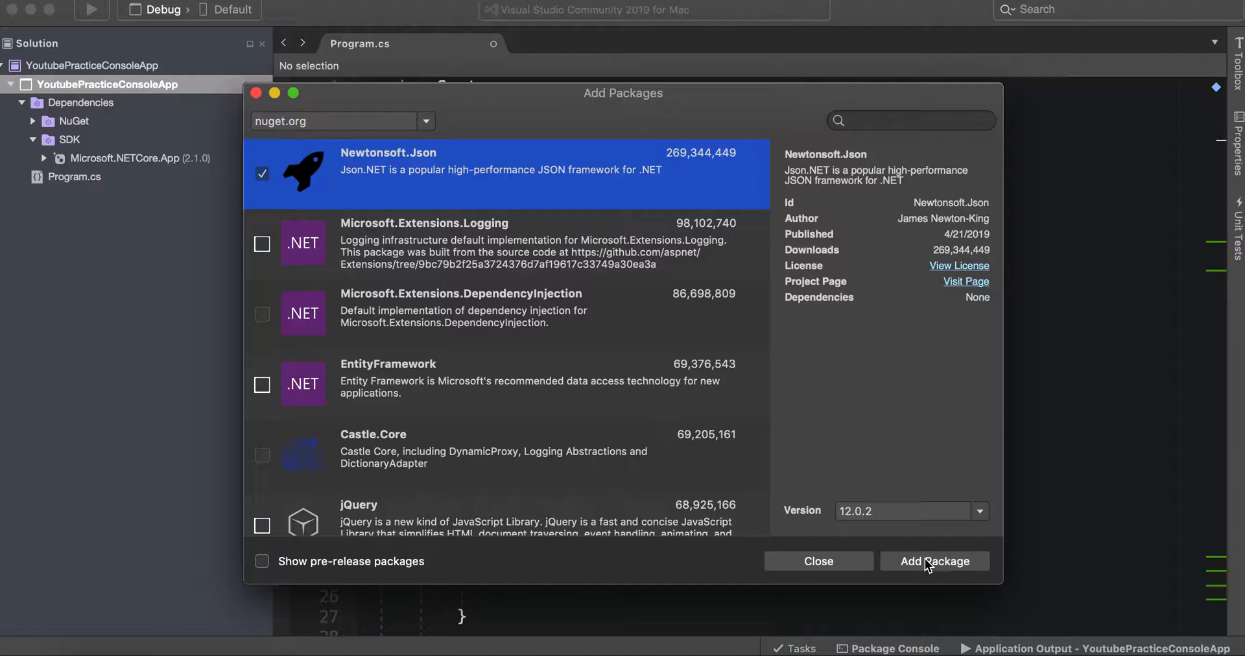
mouse_move(934, 560)
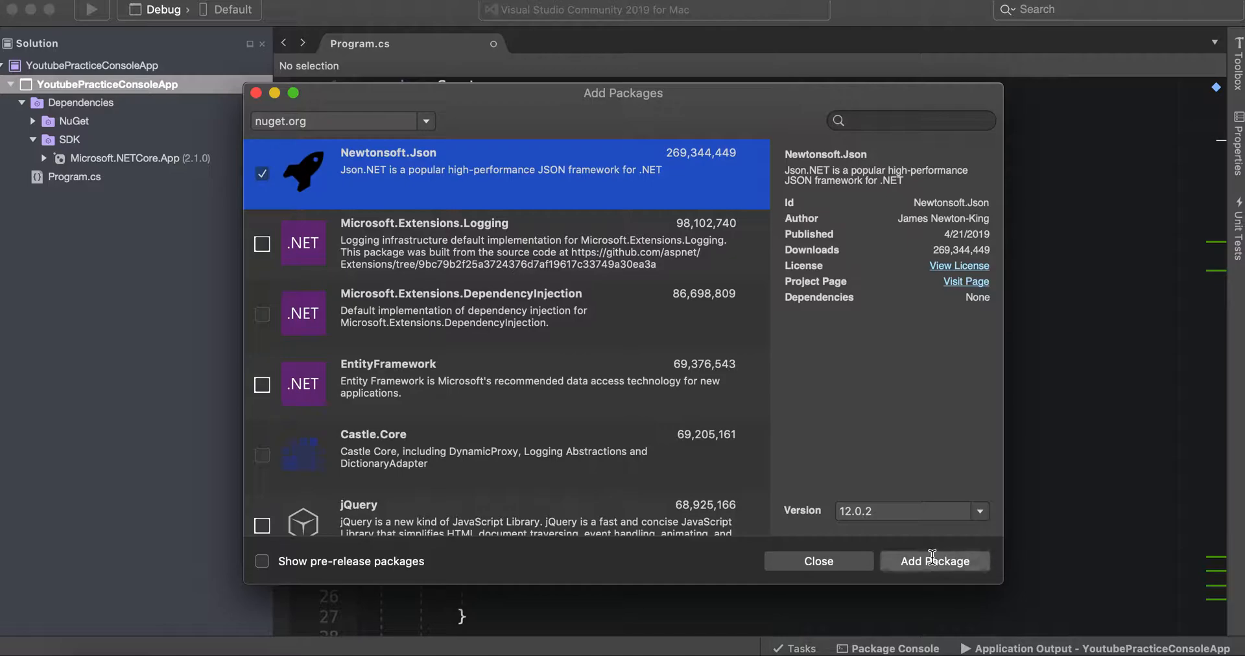
left_click(934, 561)
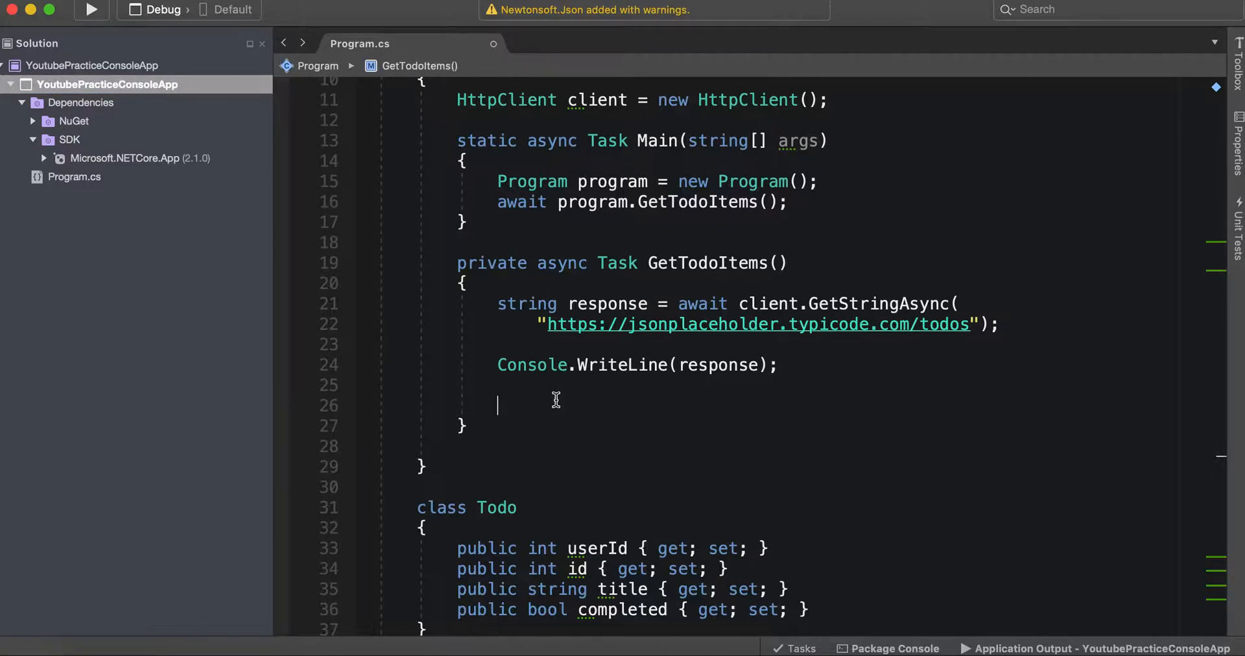
mouse_move(716, 141)
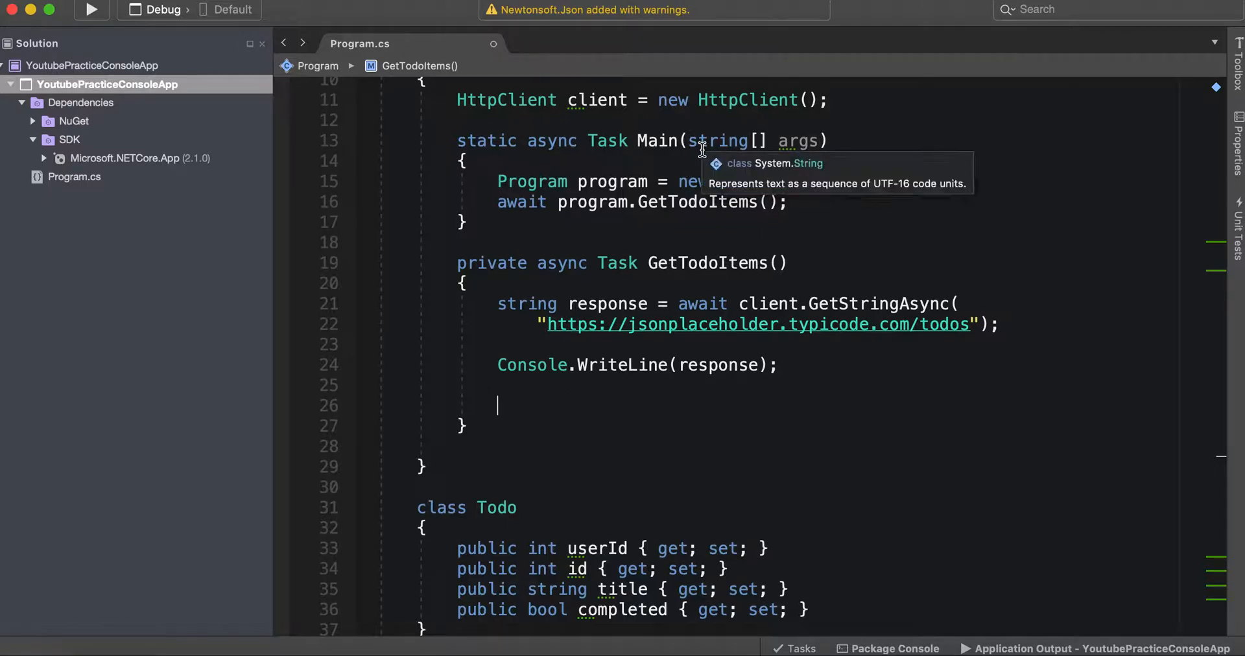
mouse_move(415, 165)
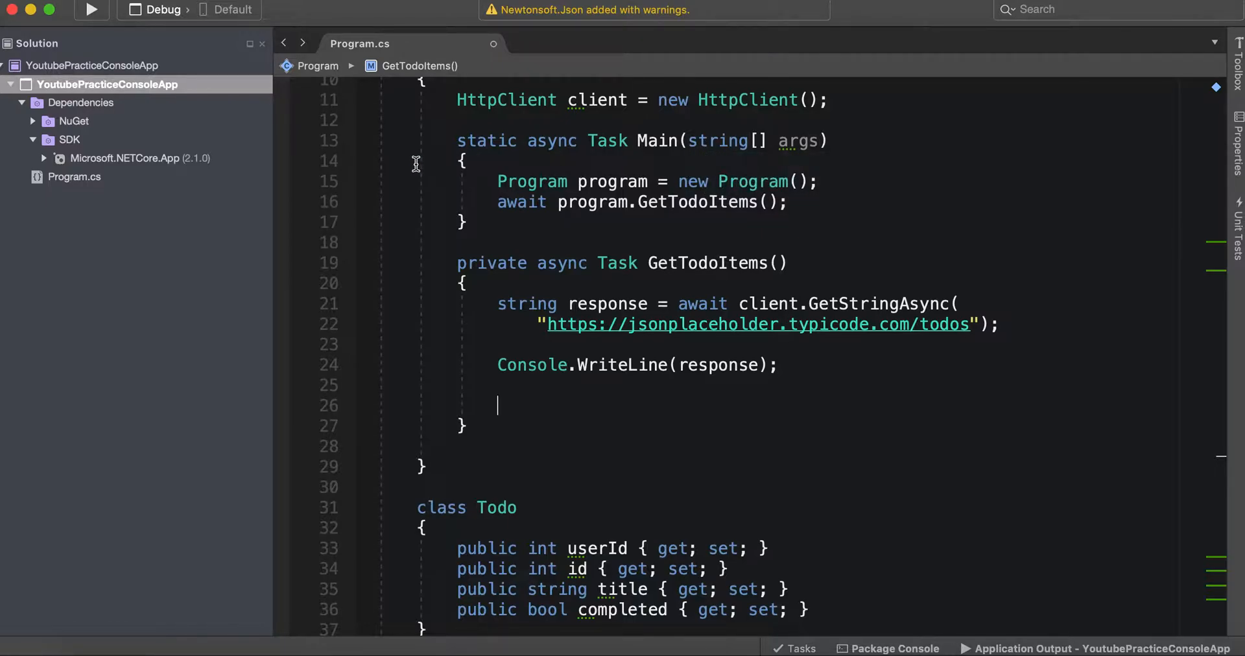
mouse_move(932, 31)
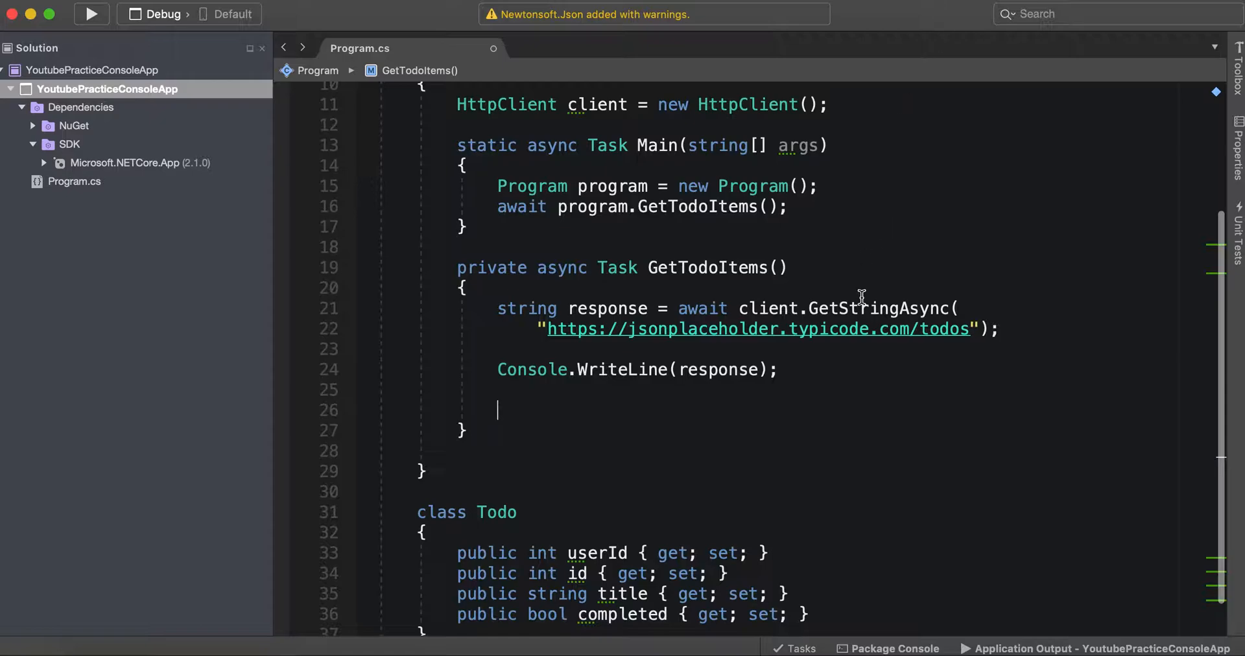
scroll("down", 3)
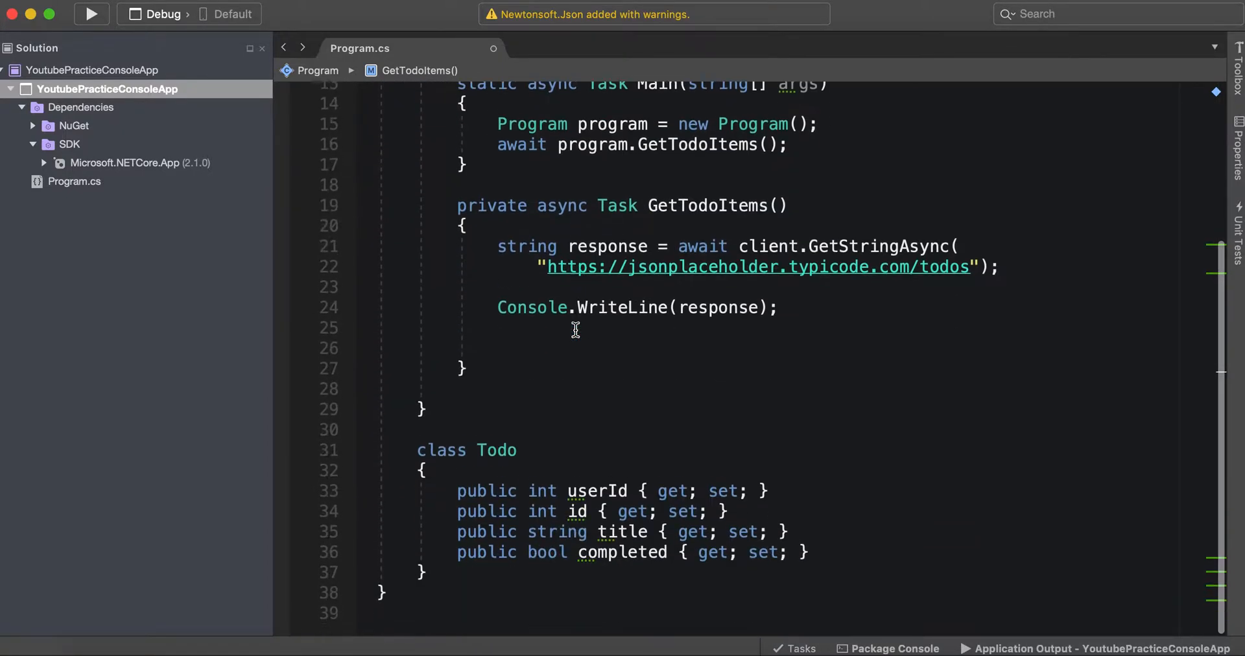
scroll("up", 3)
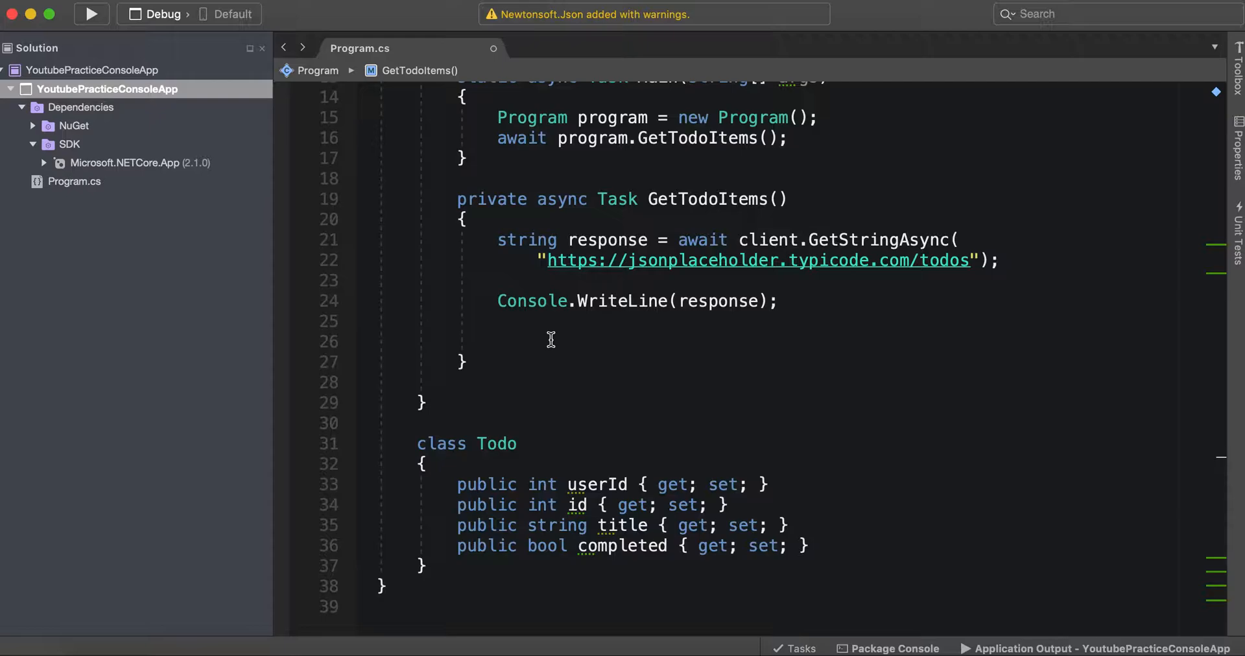
type("Todo tod")
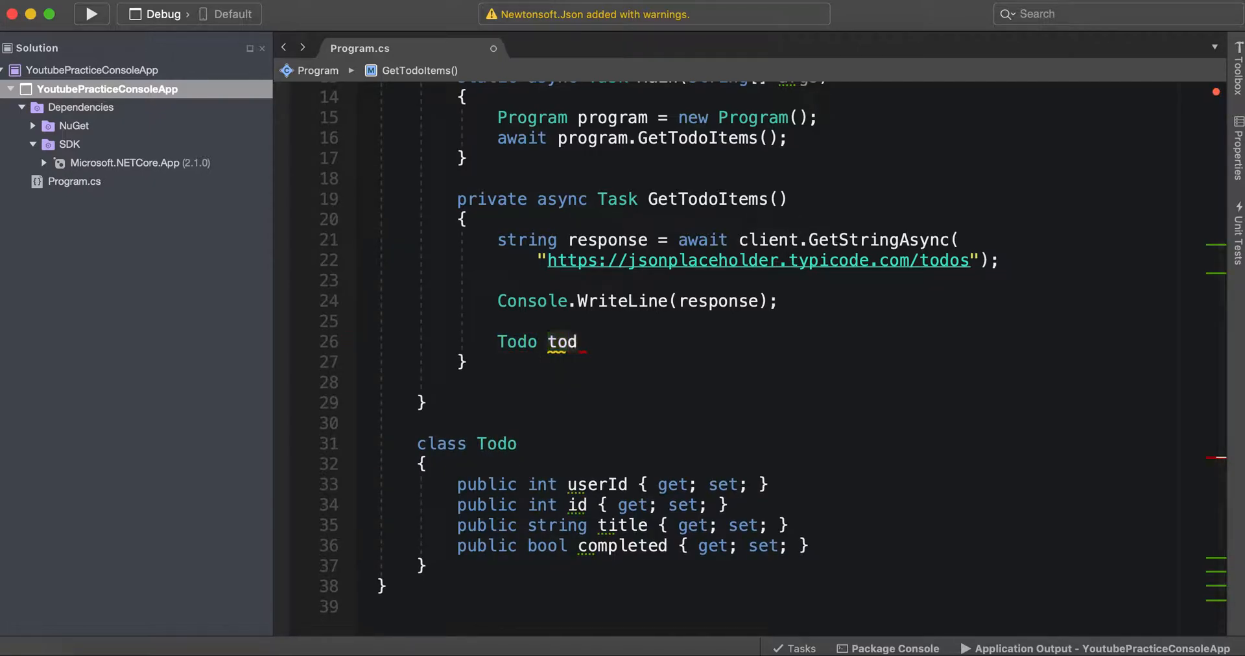
Below Console.WriteLine, write Todo todo = JsonConvert.DeserializeObject<Todo>(response);
type("o =")
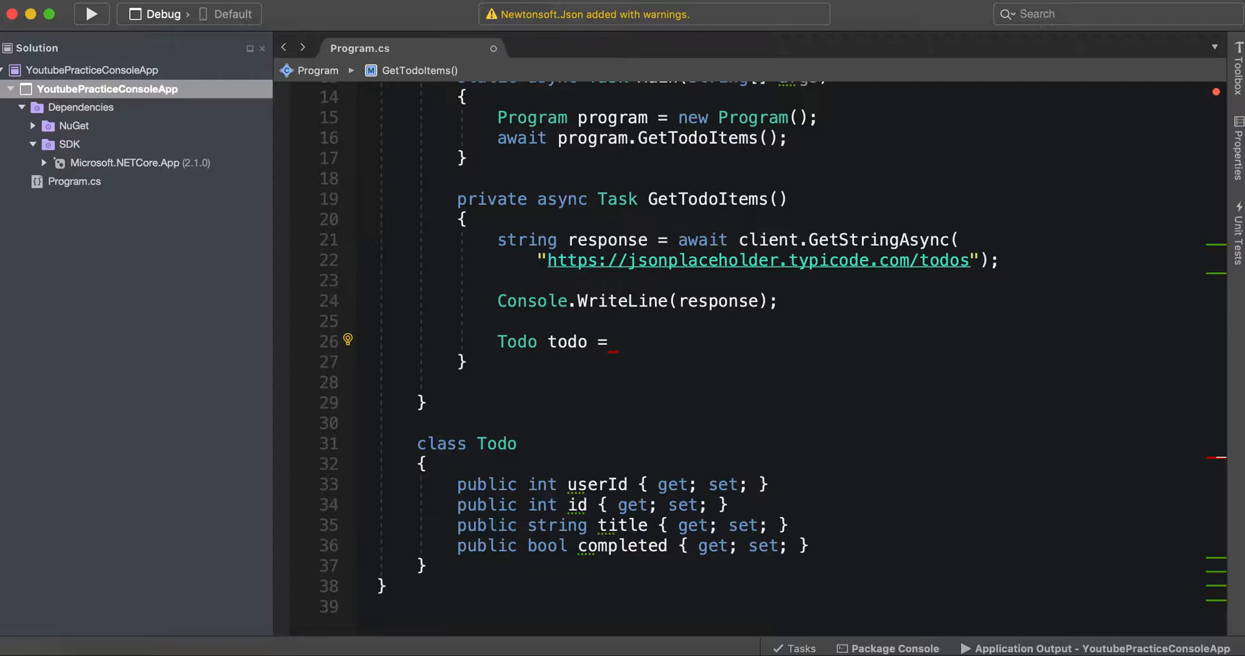
type("Json")
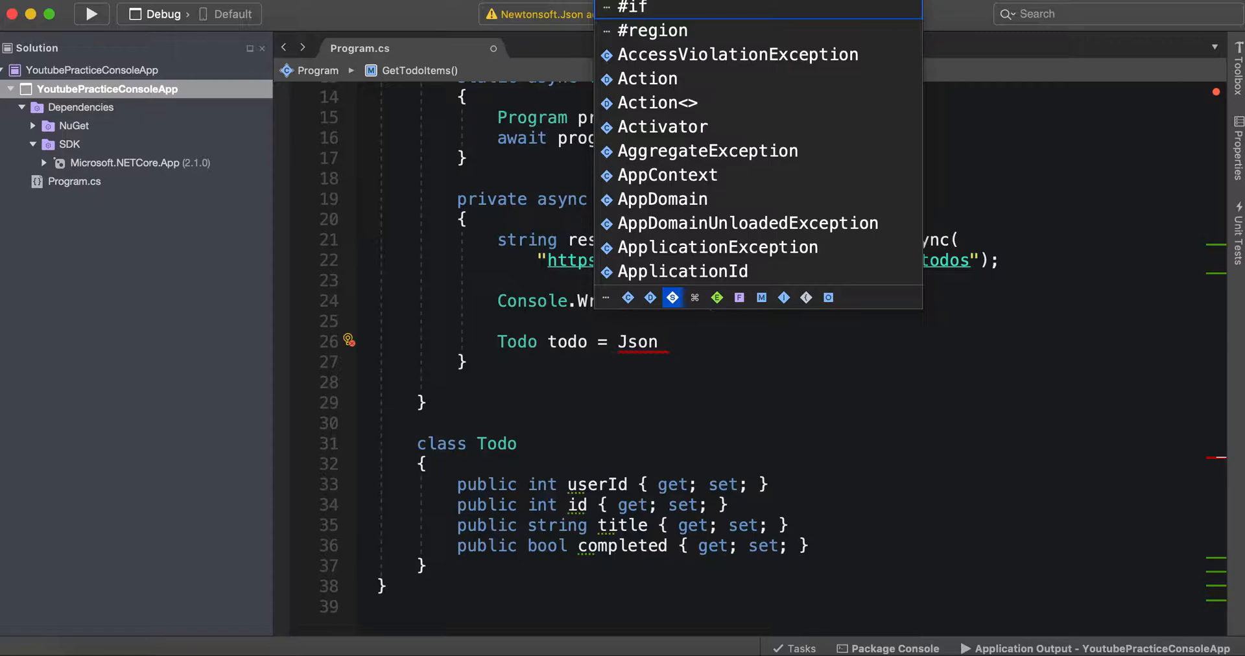
type("Convert")
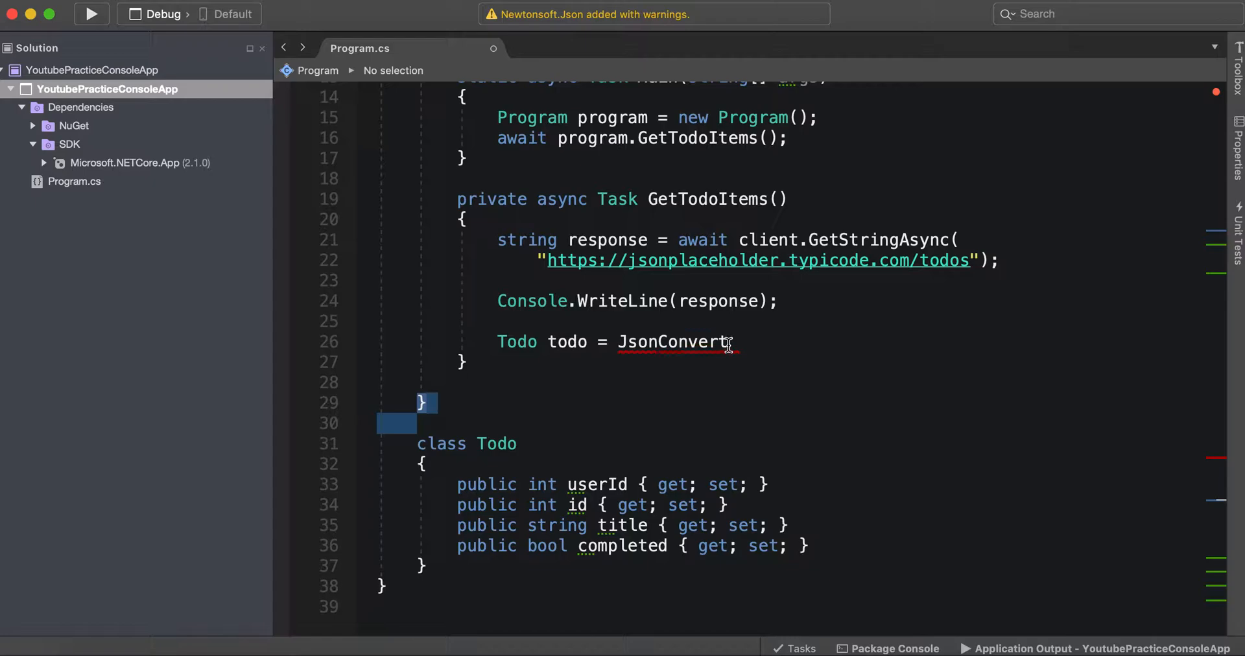
scroll("up", 3)
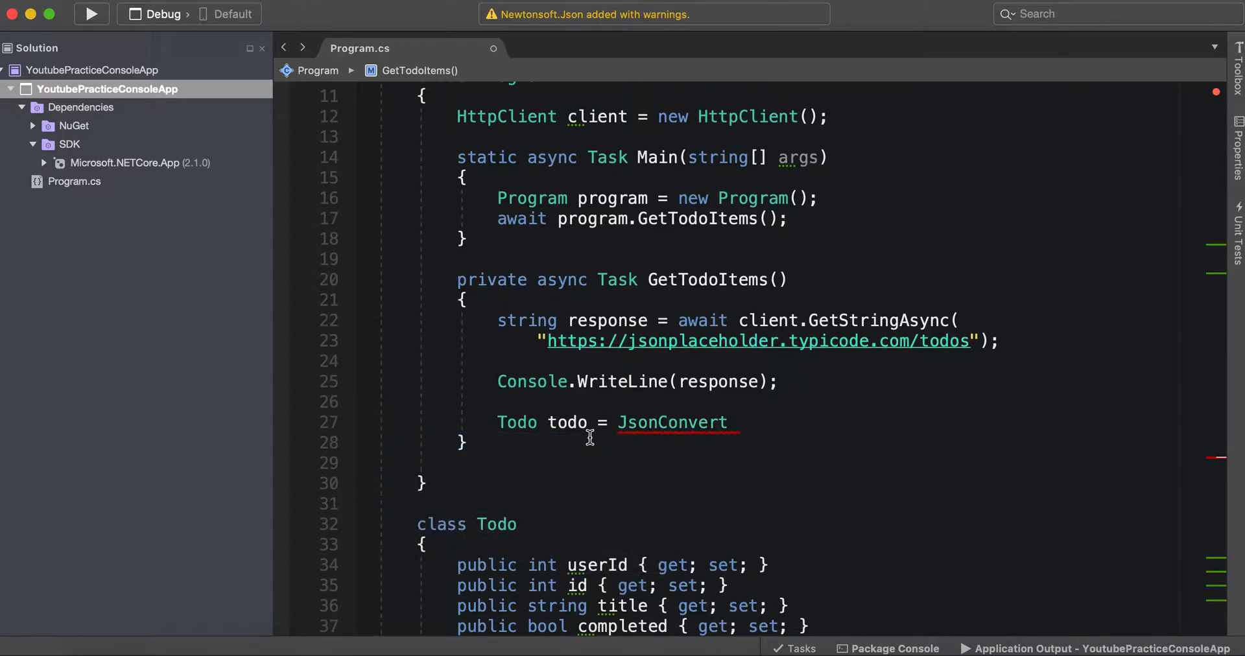
scroll("up", 3)
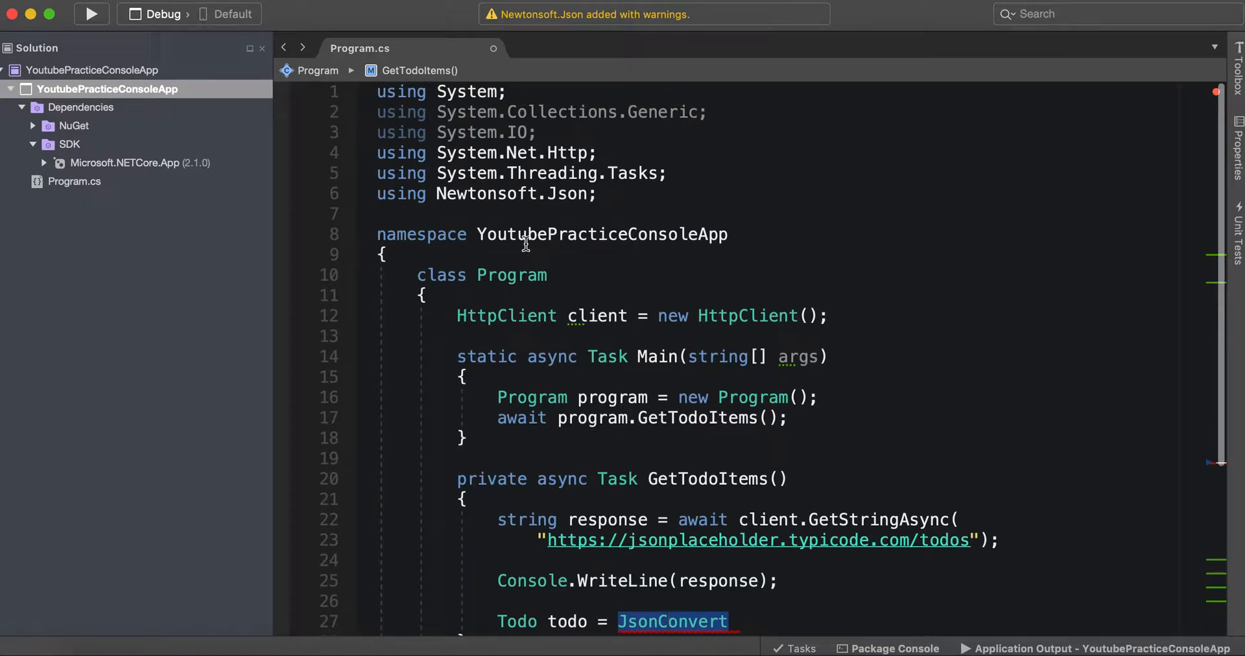
scroll("down", 3)
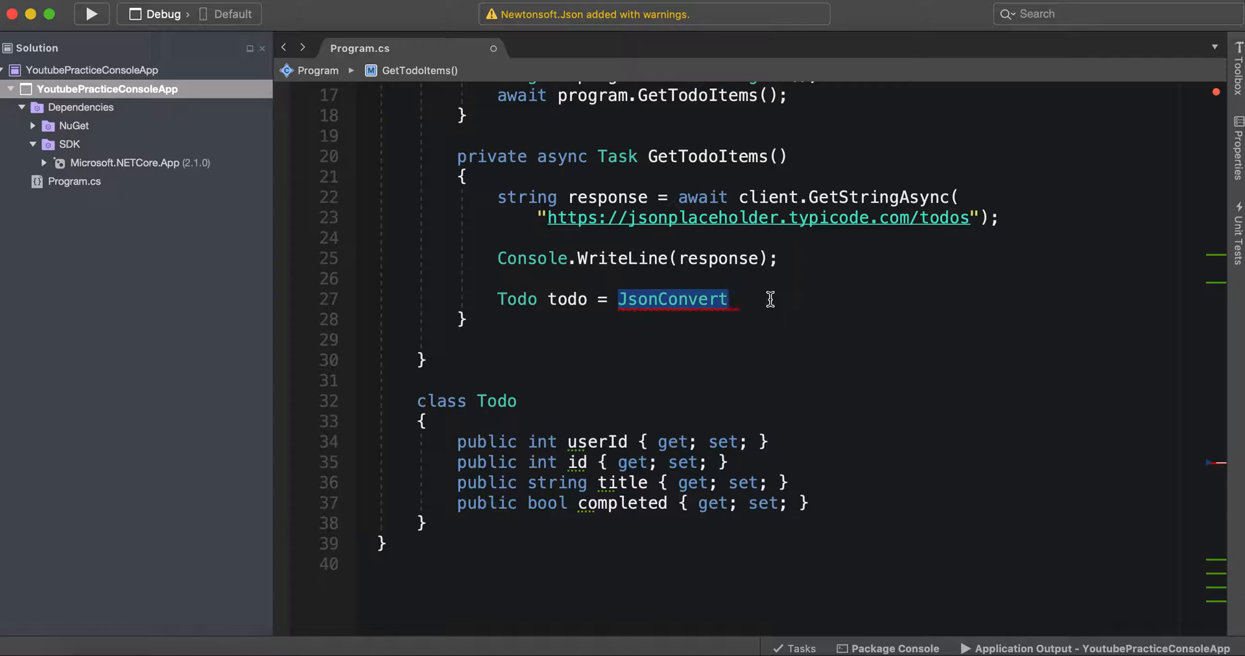
type(".DeserializeObject<>")
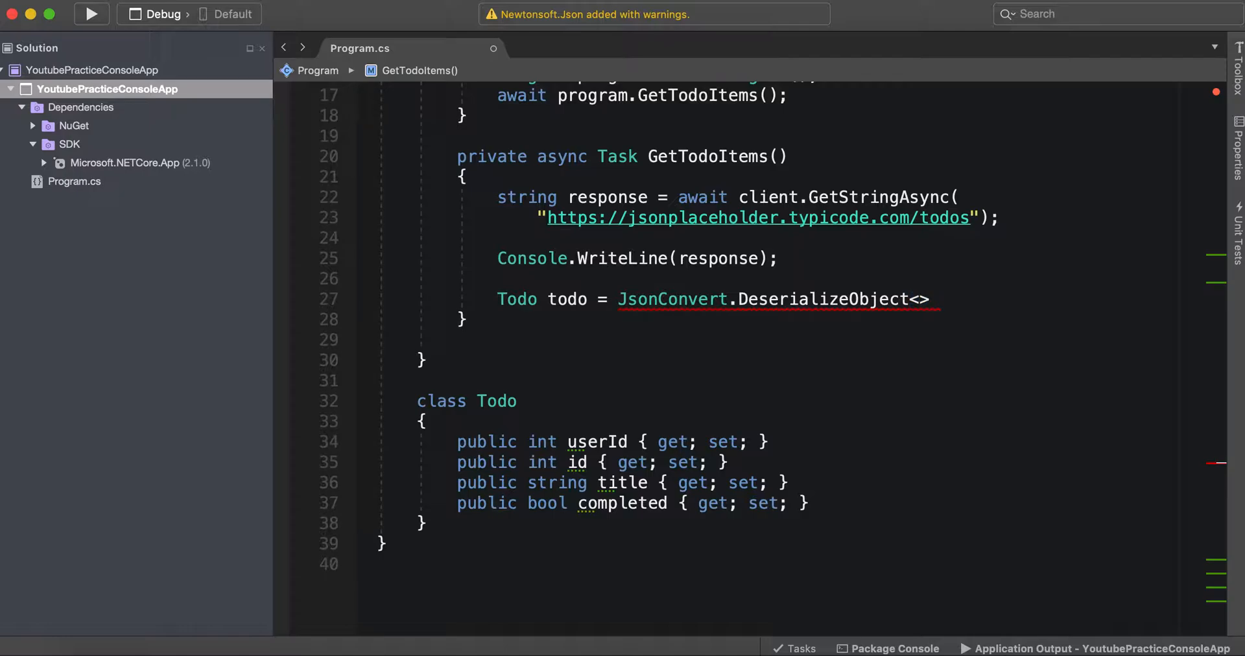
type("Todo")
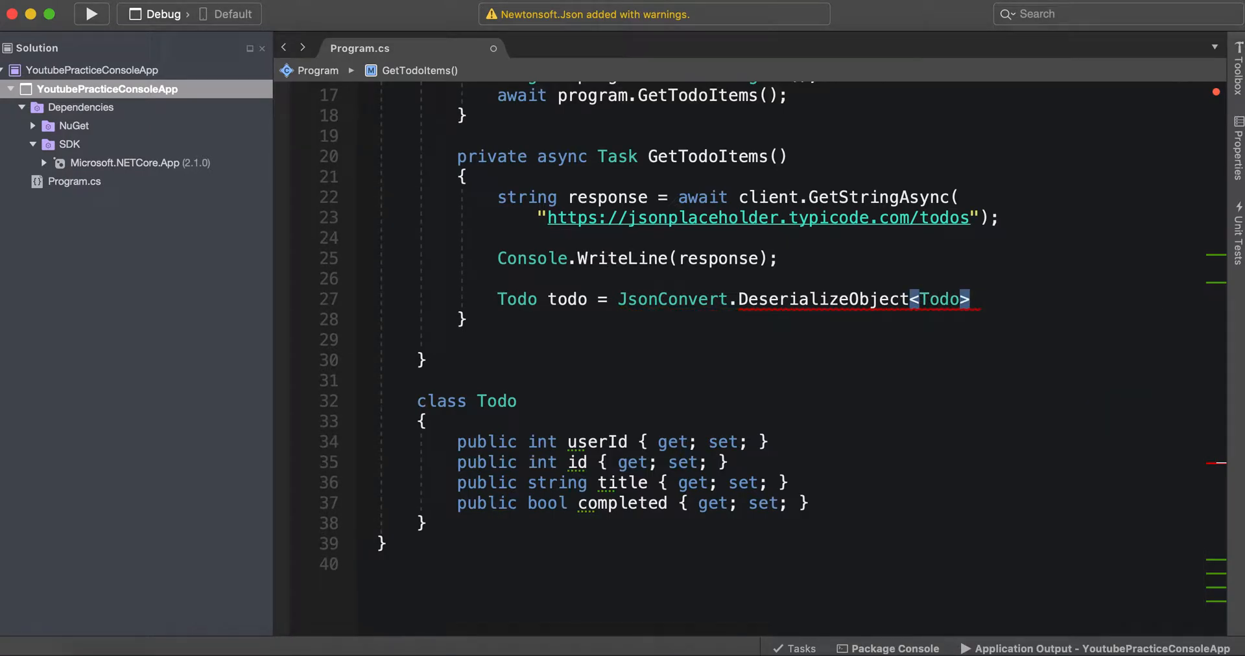
mouse_move(940, 299)
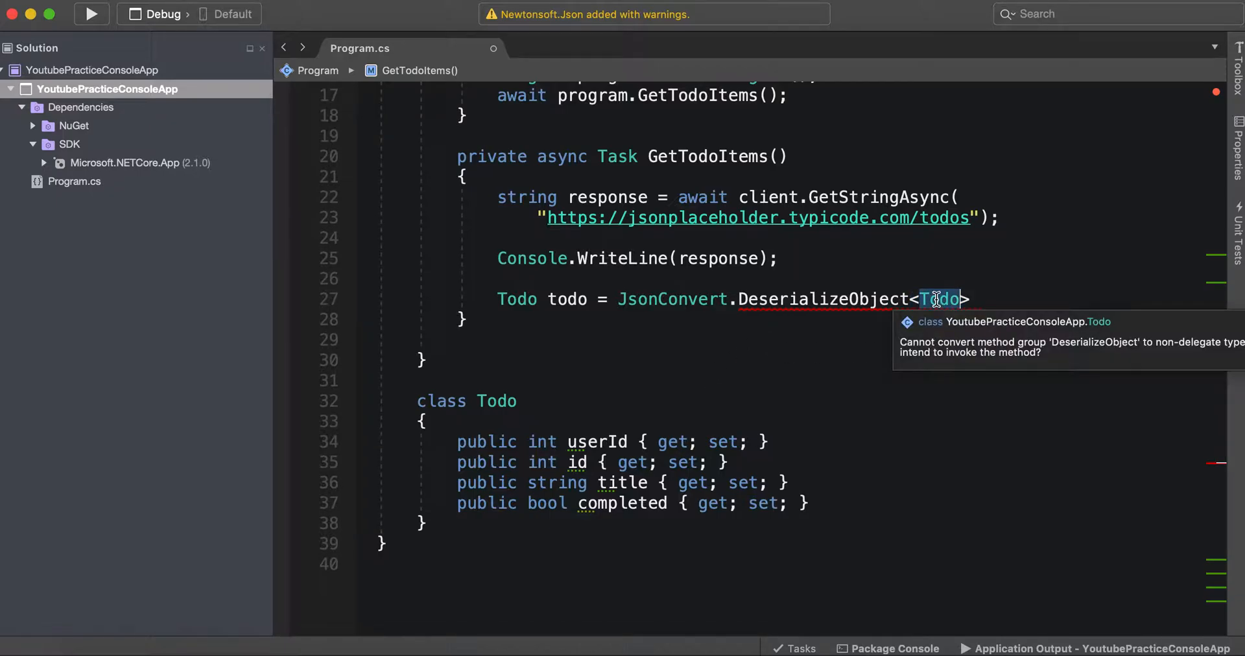
type("();")
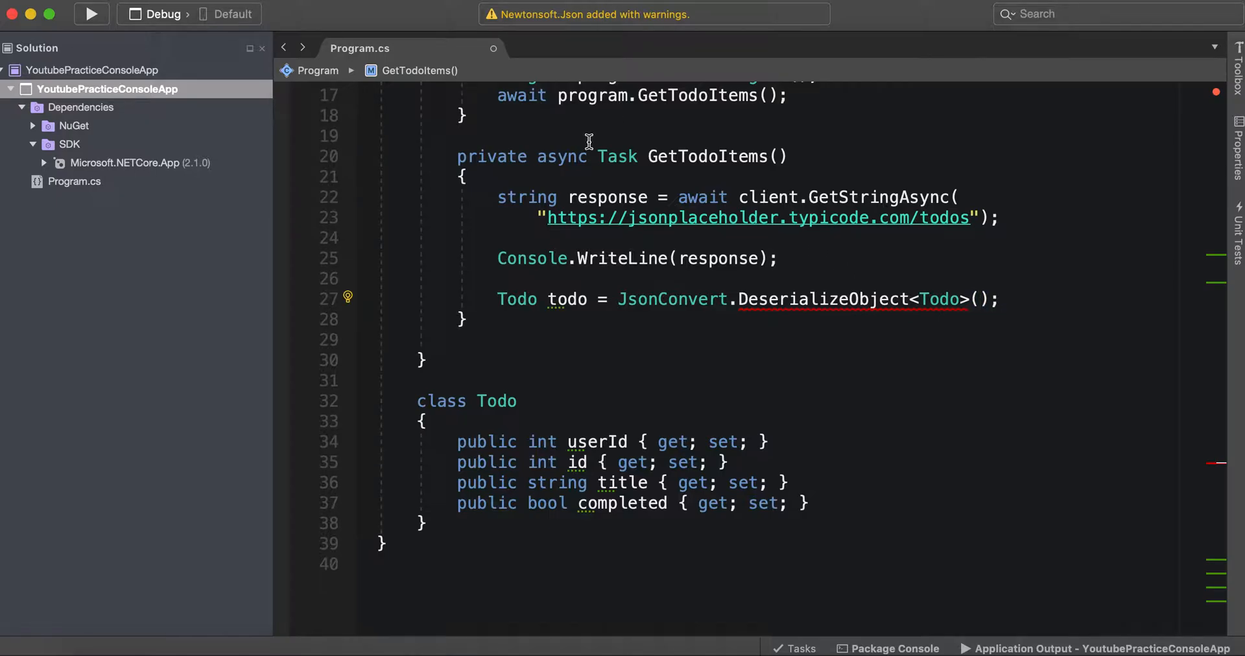
double_click(607, 197)
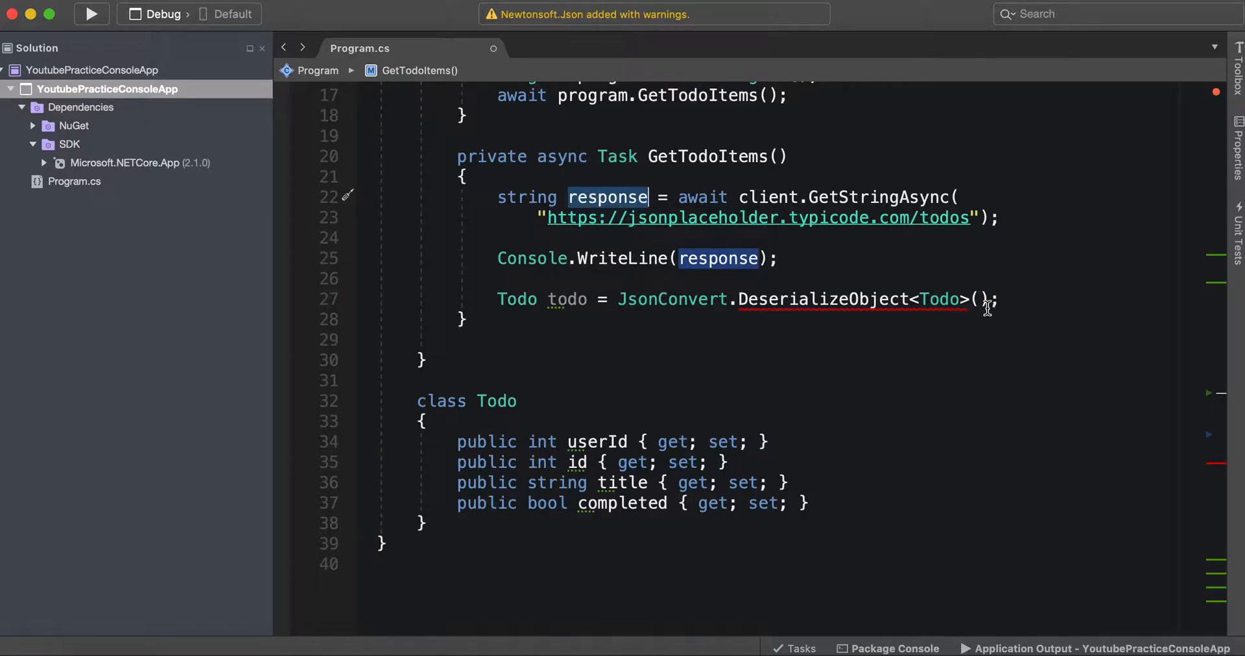
type("response")
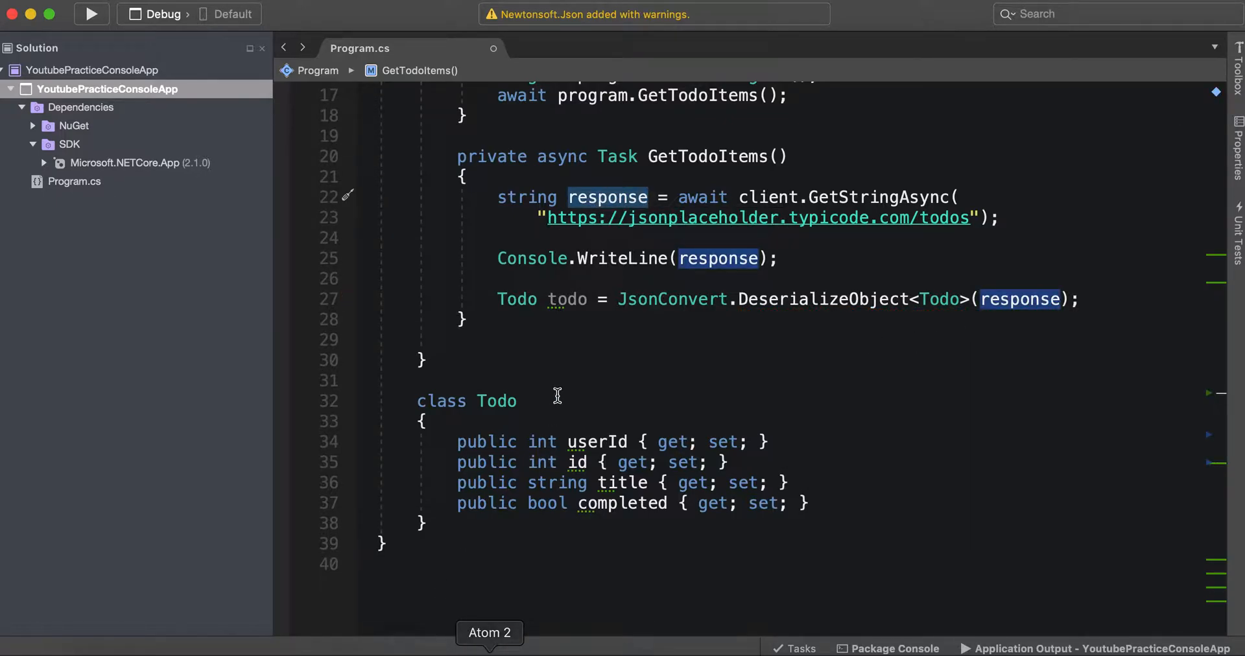
mouse_move(905, 162)
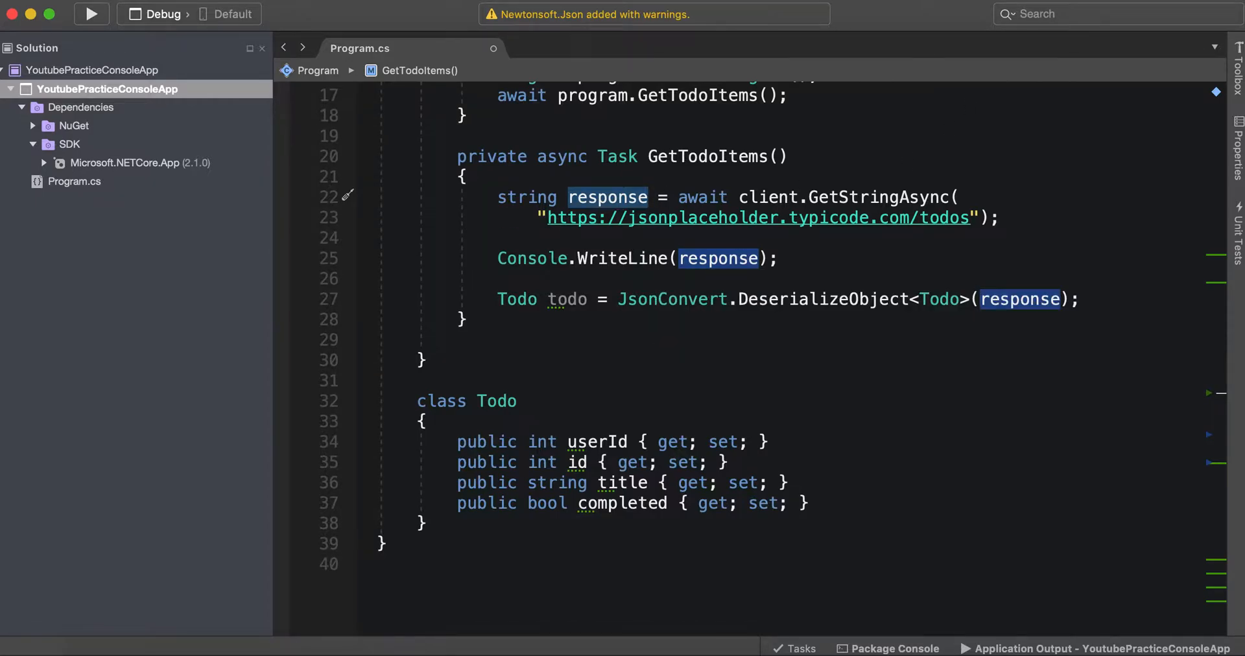
In the todos JSON output, select the first todo's userId, id, title and completed keys
left_click(91, 13)
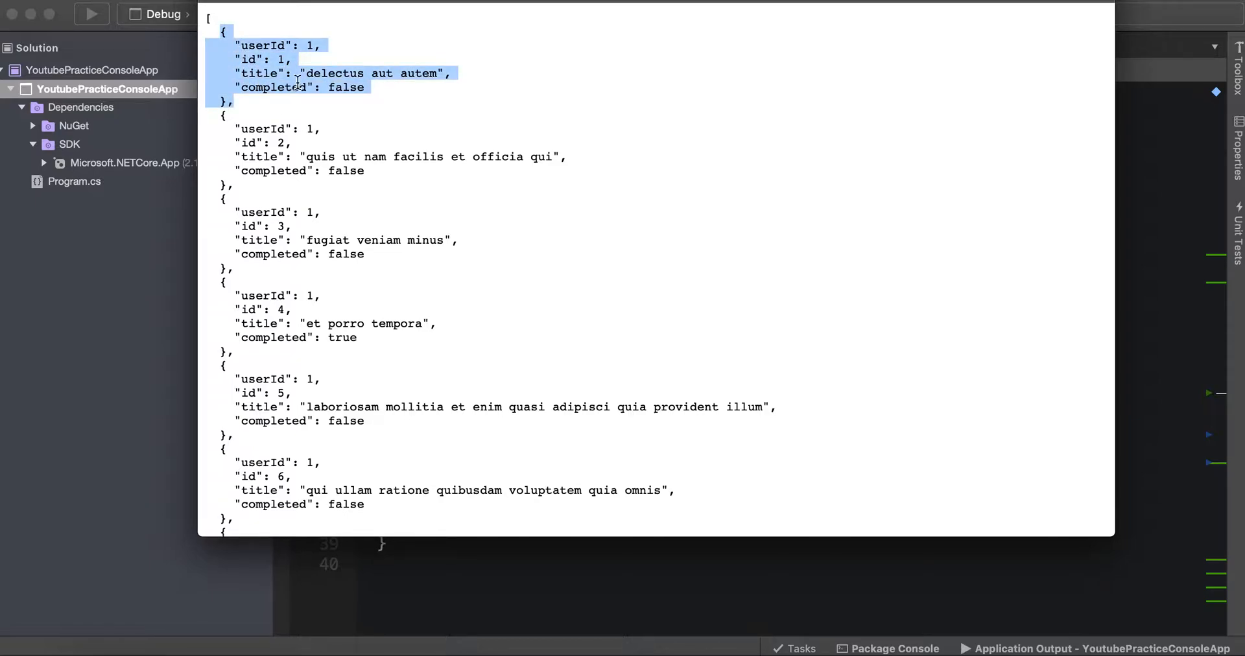
left_click(242, 107)
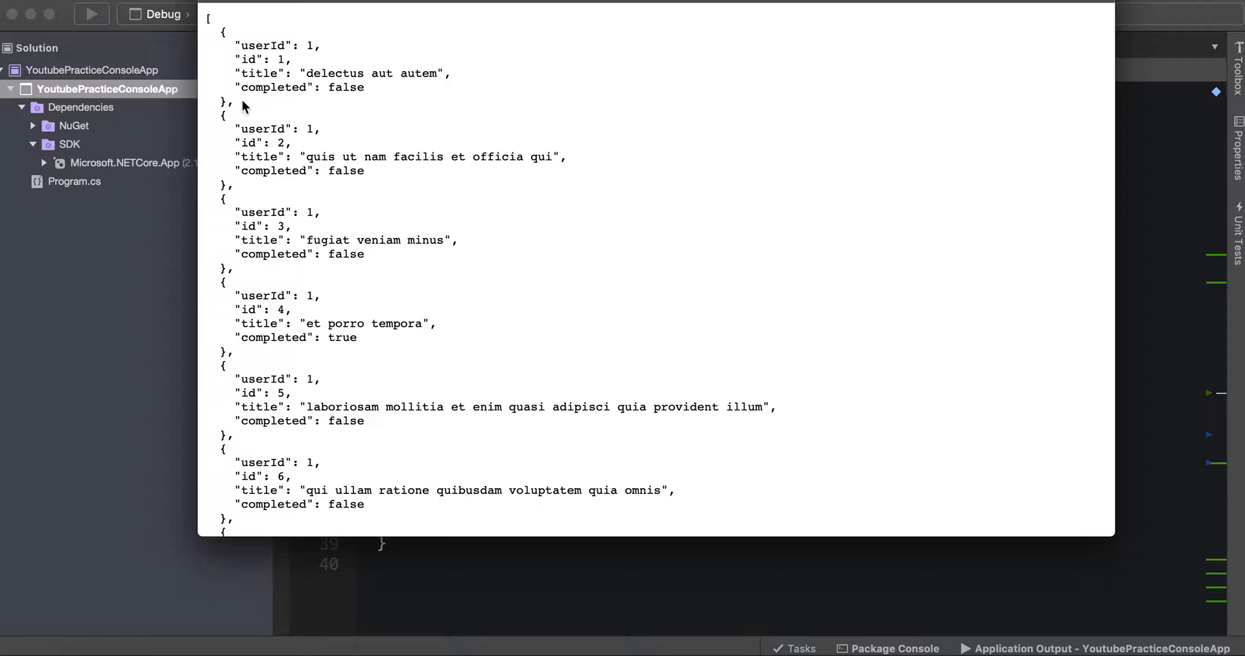
left_click_drag(238, 59, 365, 103)
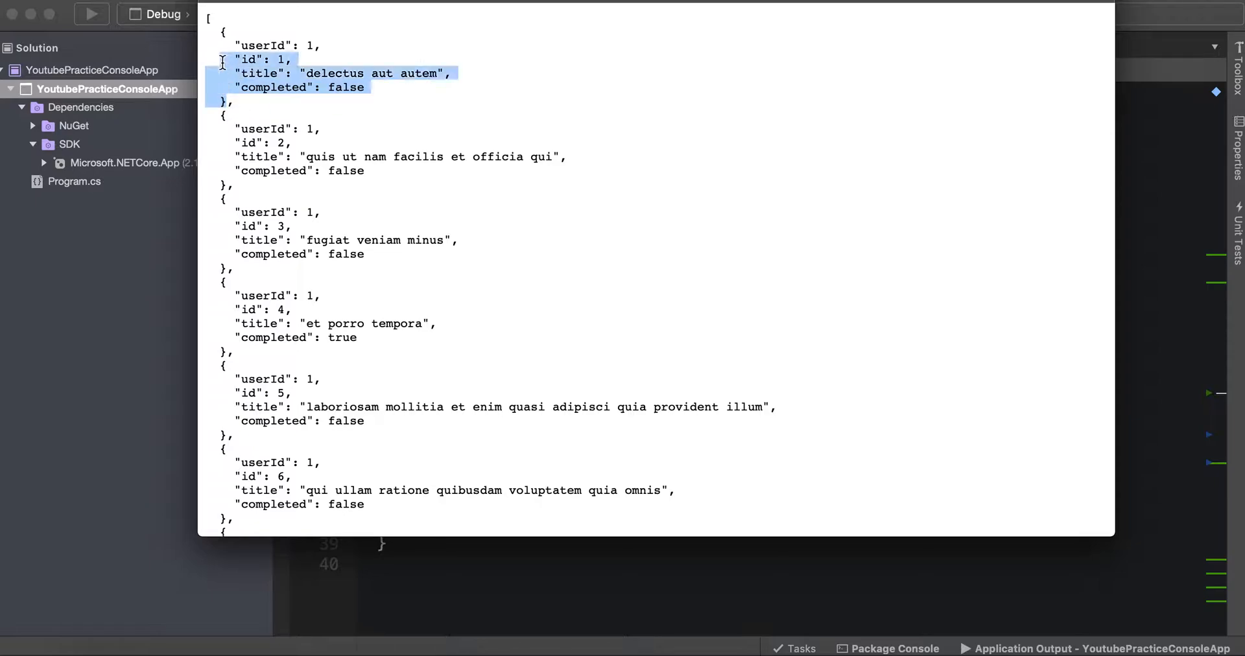
left_click(222, 28)
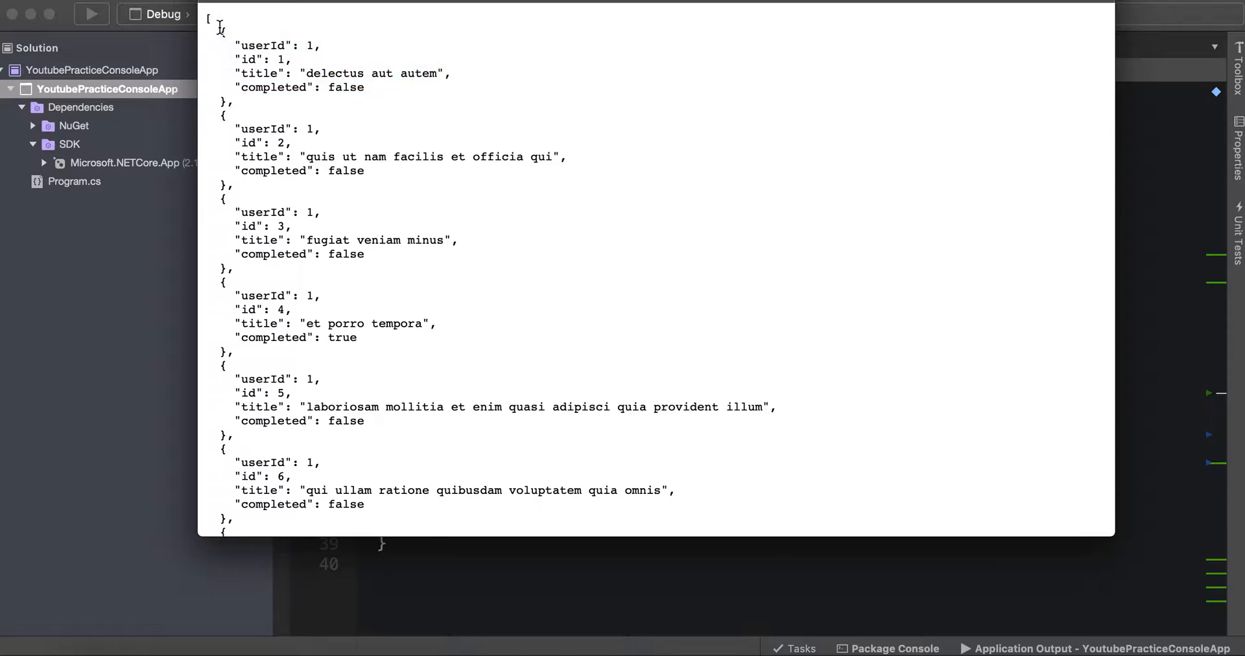
mouse_move(222, 32)
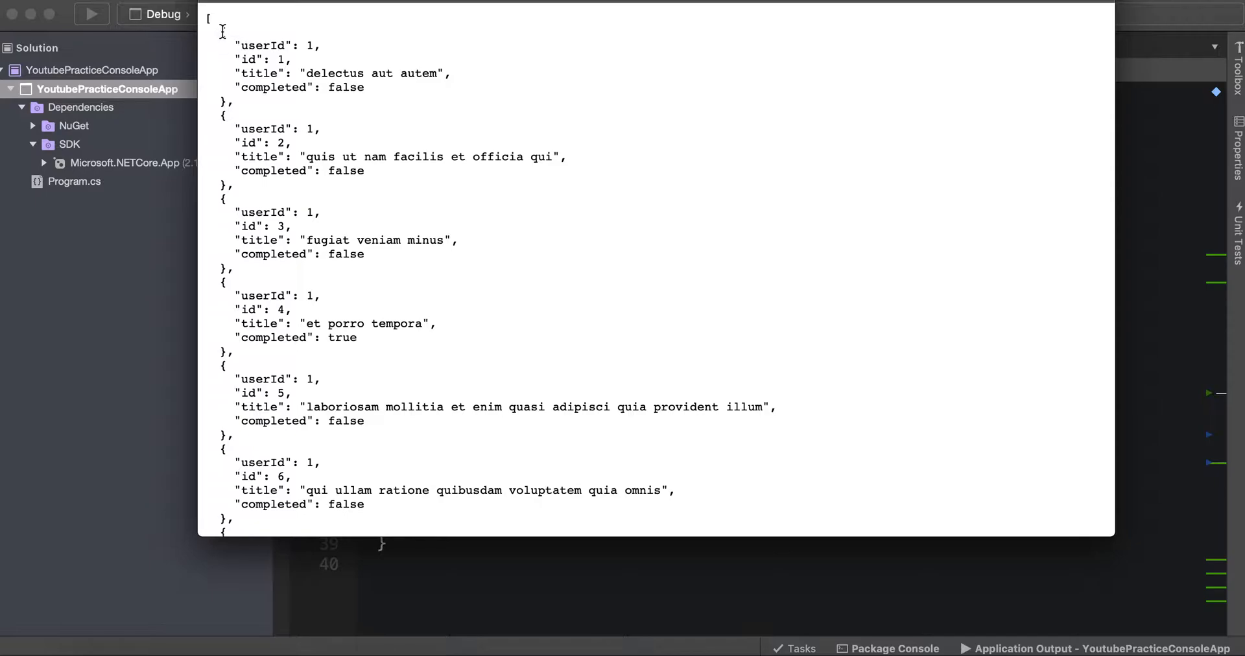
left_click_drag(225, 30, 233, 101)
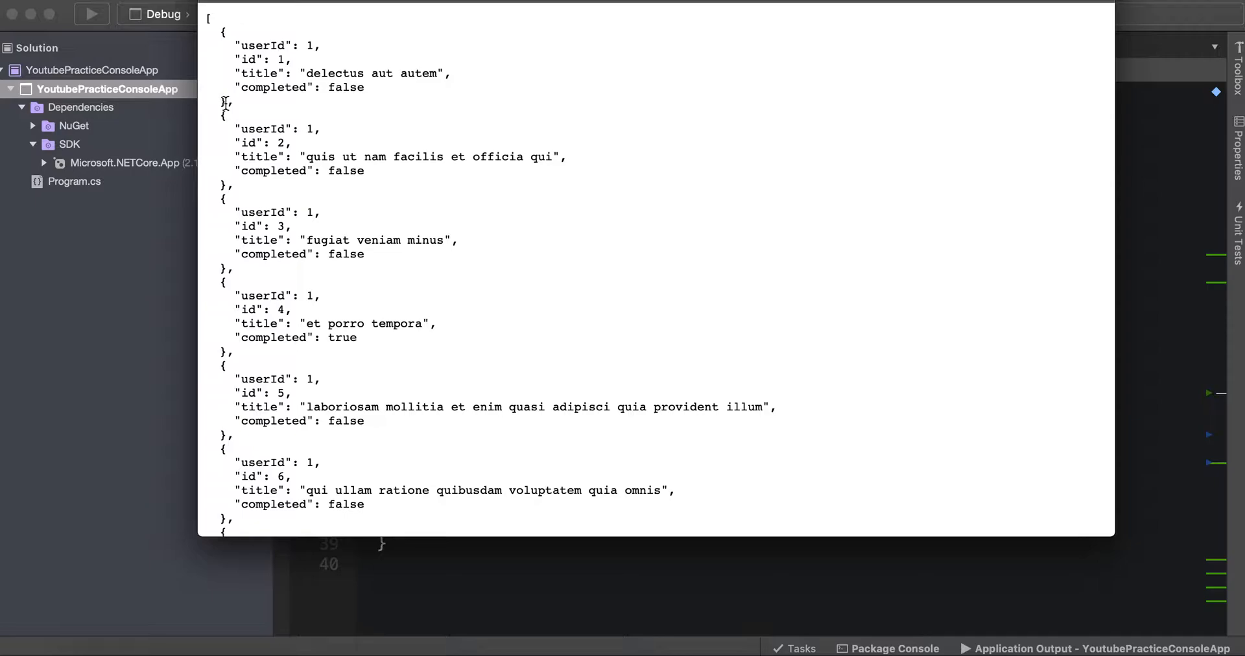
left_click_drag(224, 30, 374, 101)
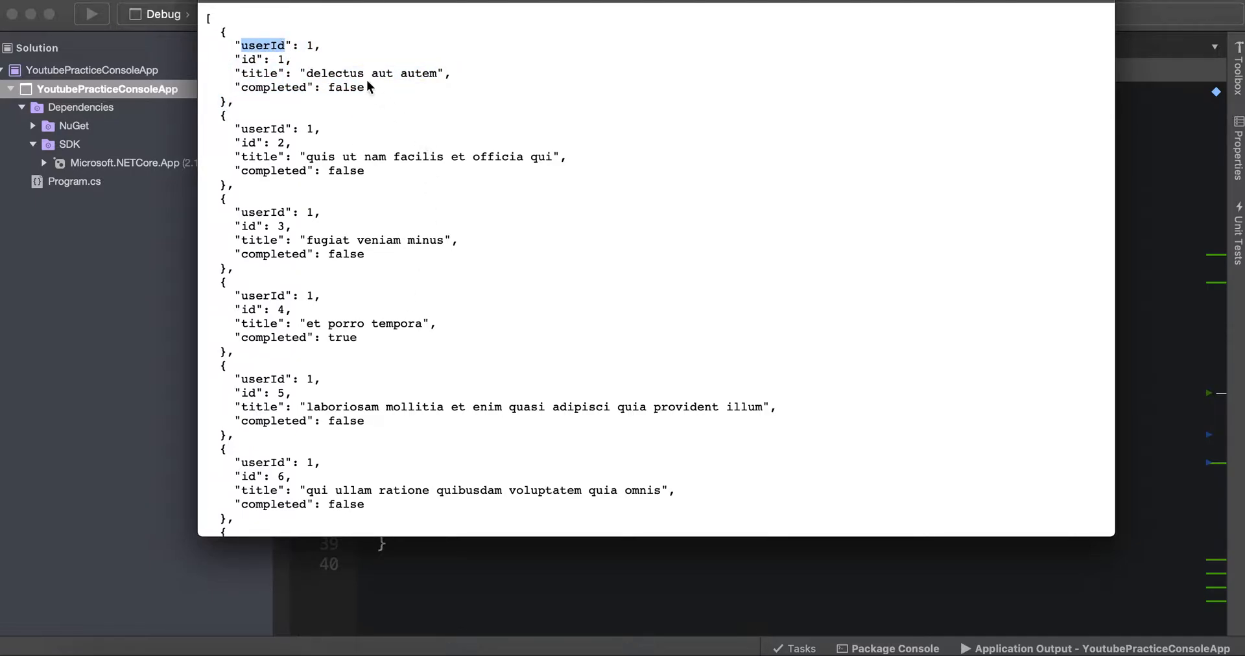
double_click(250, 59)
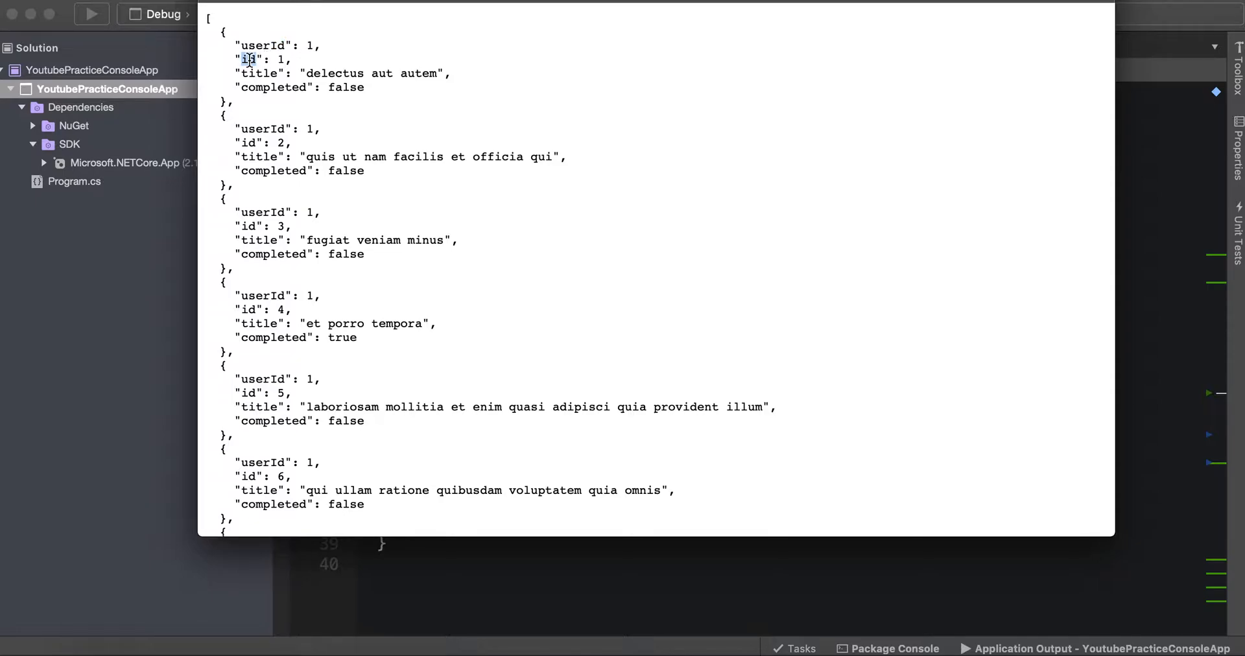
double_click(258, 73)
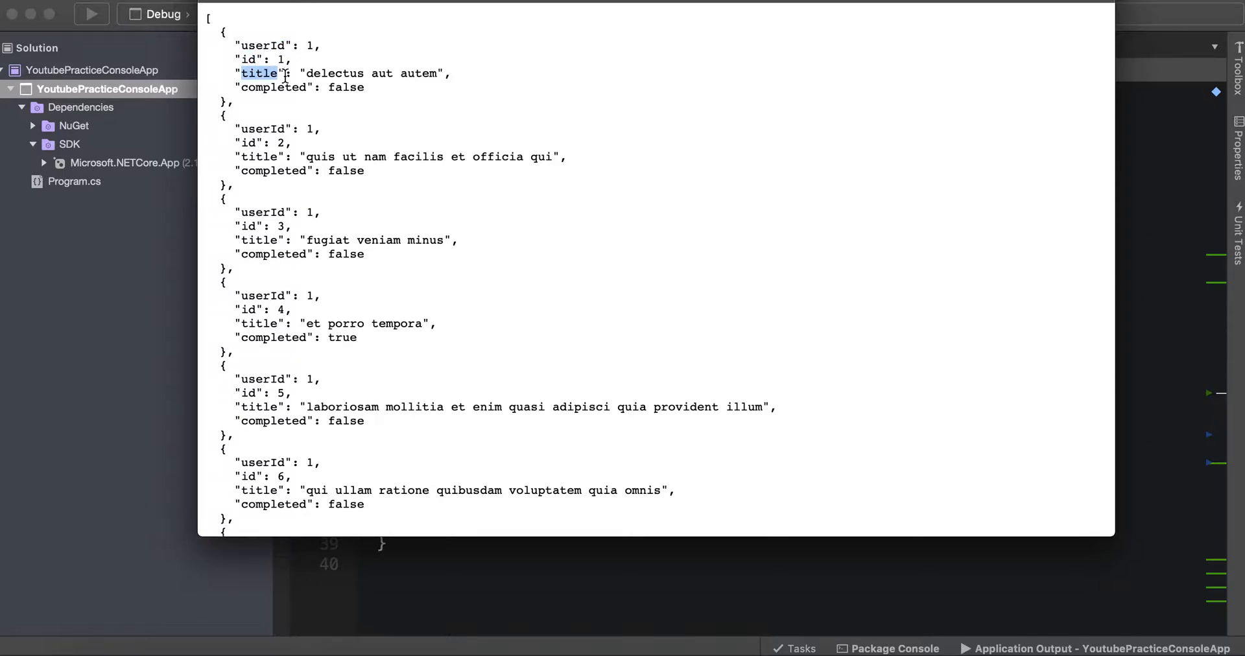
double_click(273, 87)
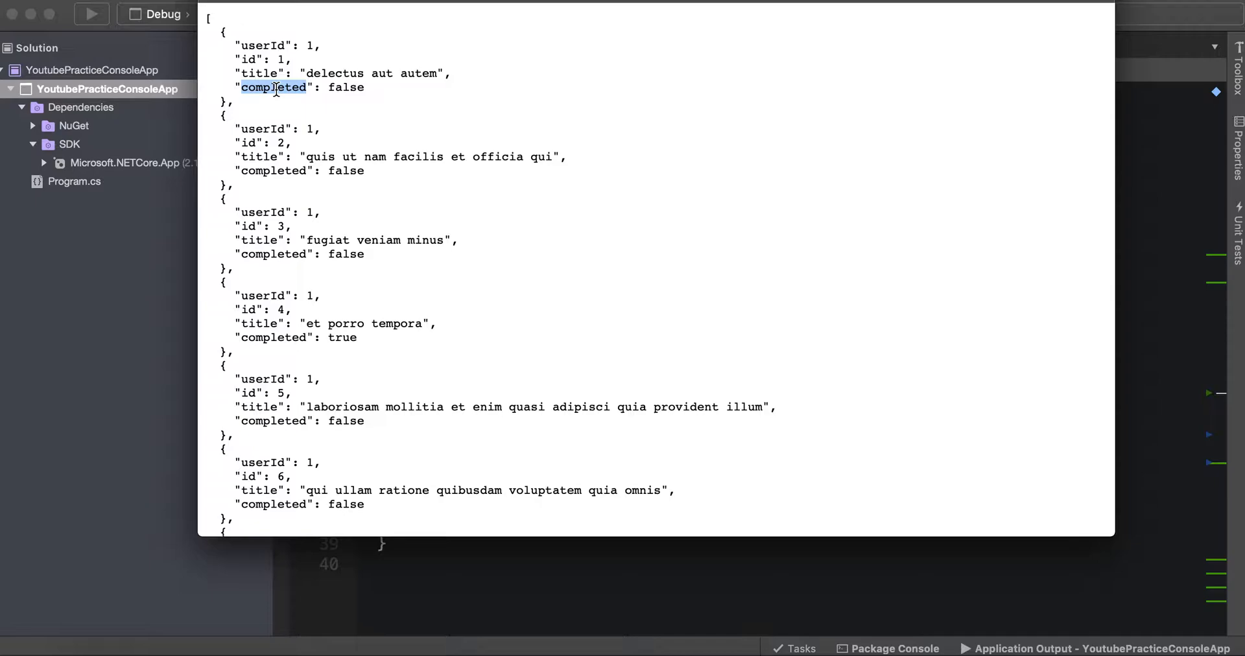
mouse_move(686, 304)
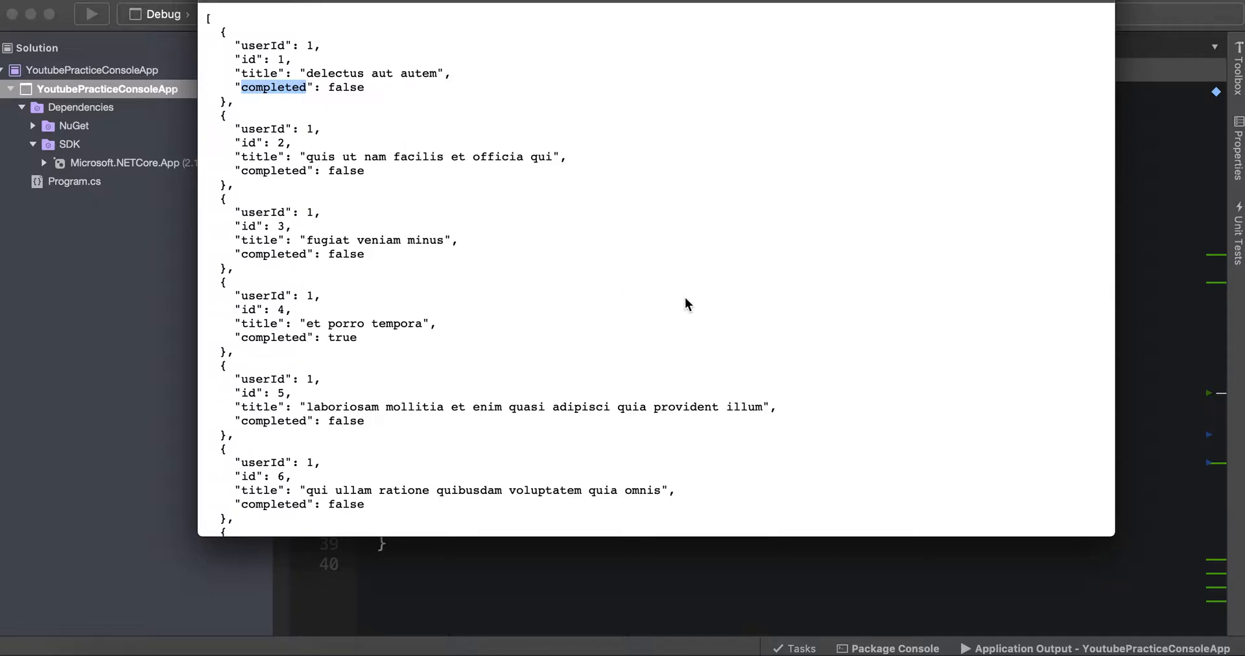
mouse_move(365, 101)
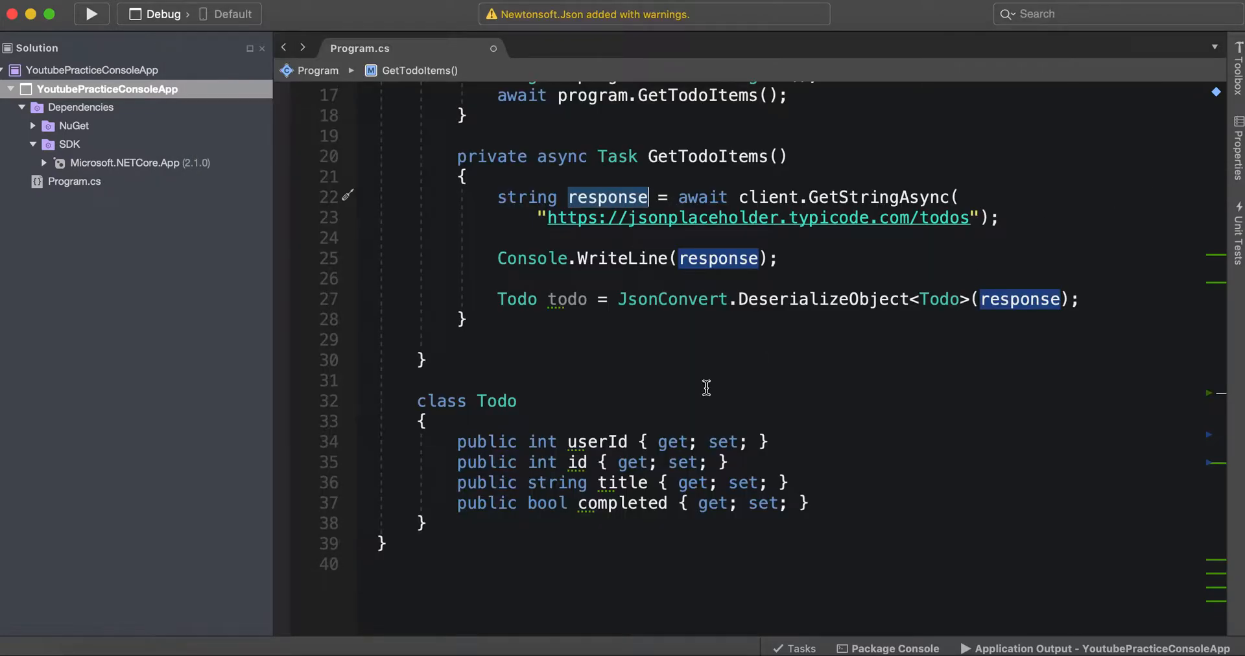
Scroll Program.cs, then build and launch the app under the debugger
scroll("up", 3)
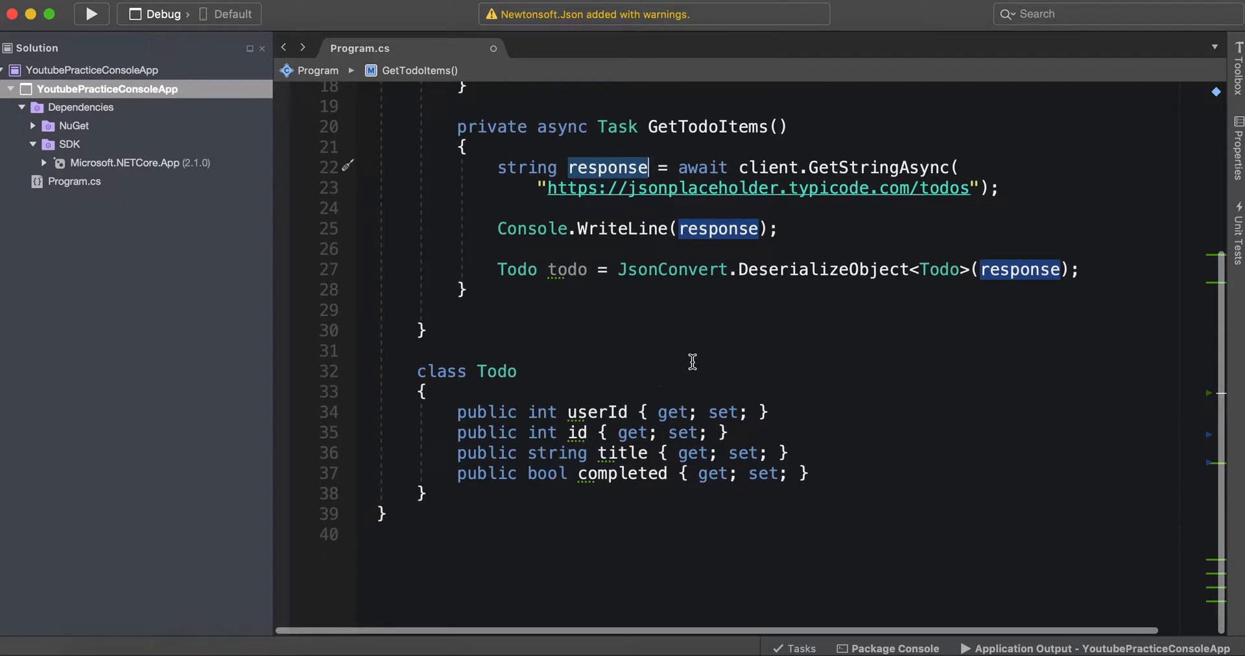
mouse_move(127, 10)
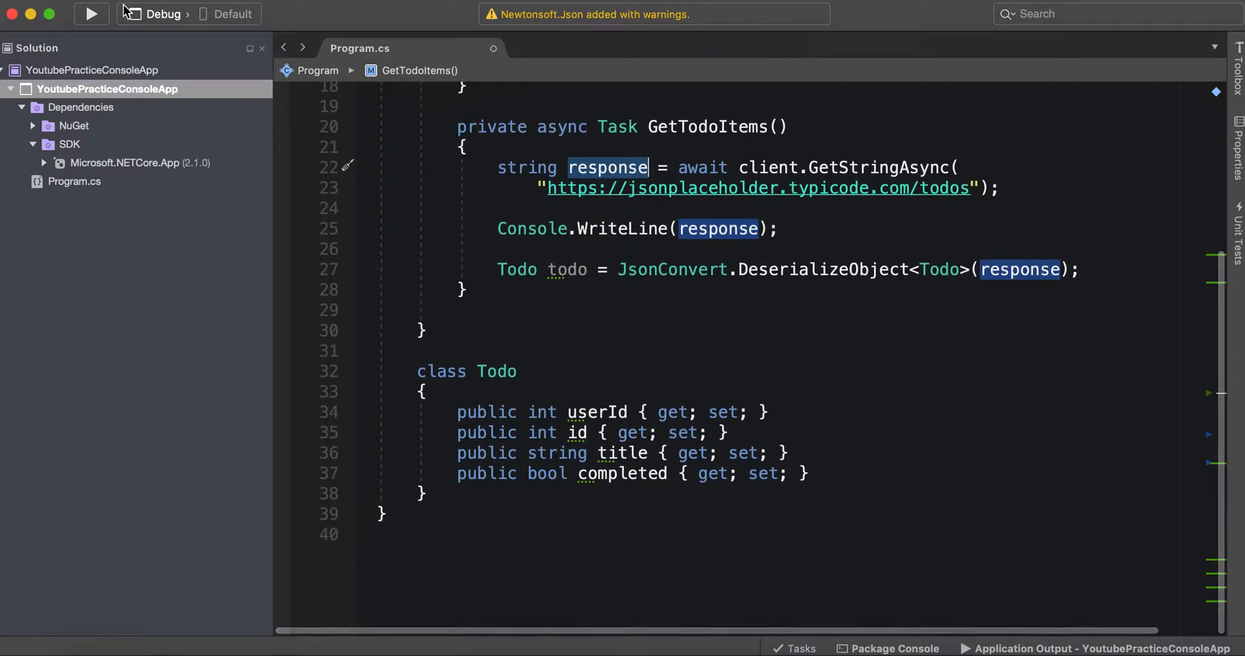
left_click(91, 13)
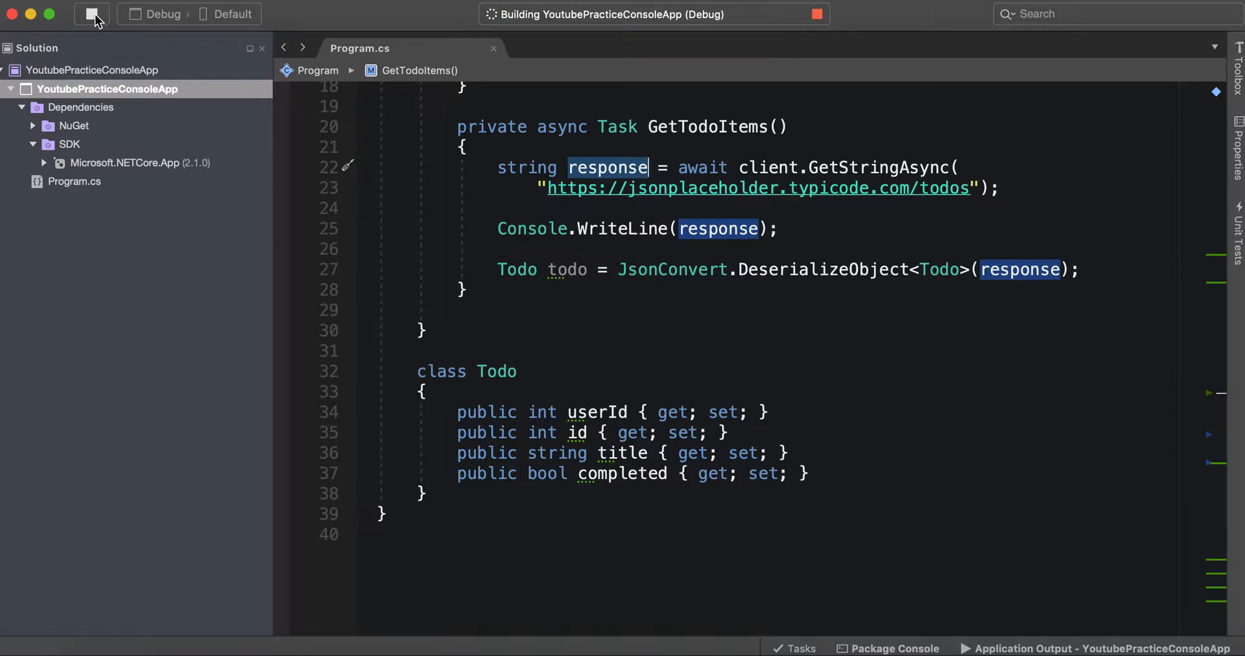
left_click(90, 13)
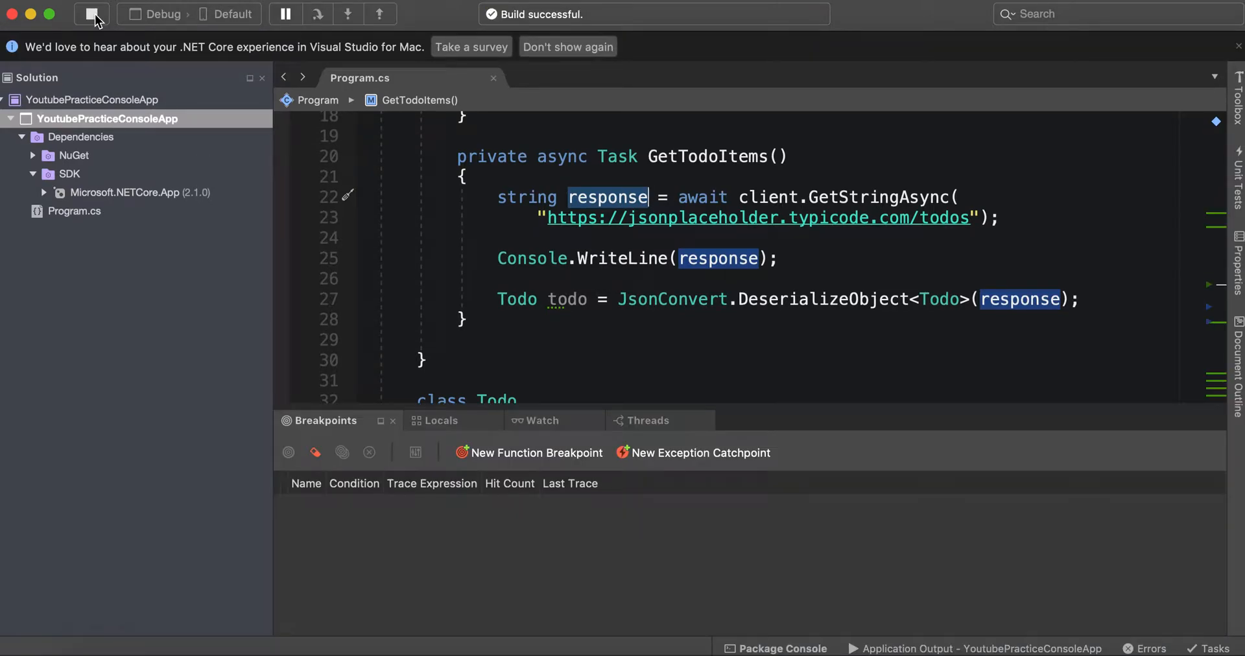
mouse_move(256, 190)
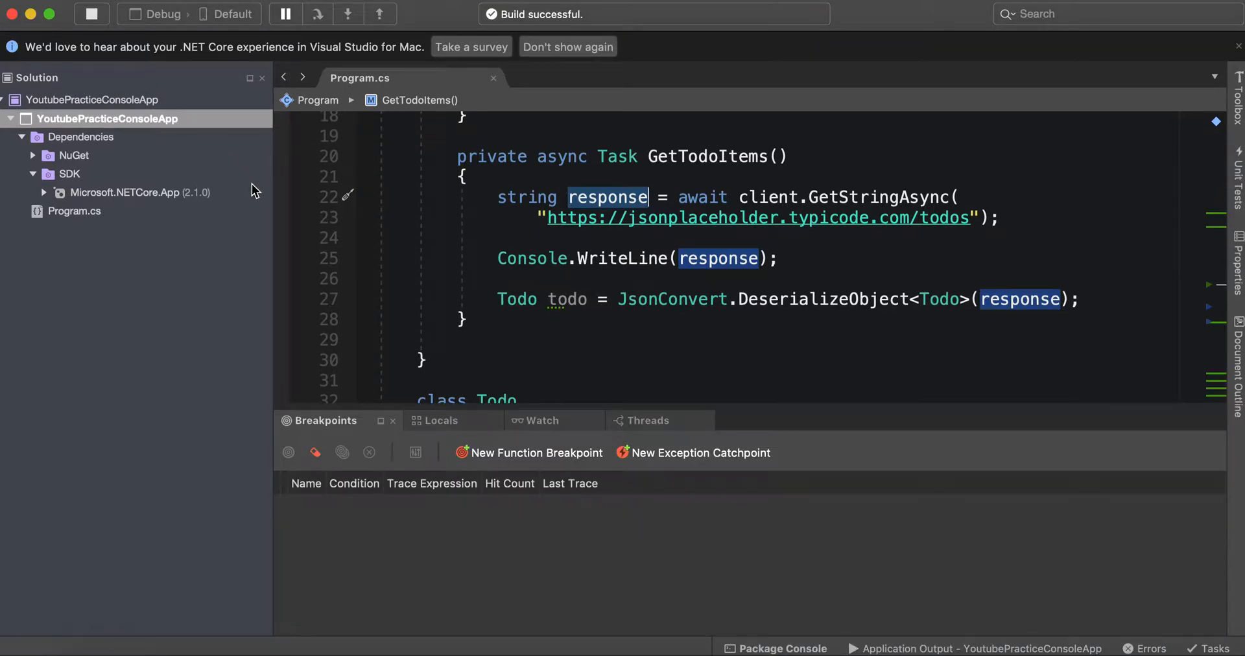
mouse_move(661, 141)
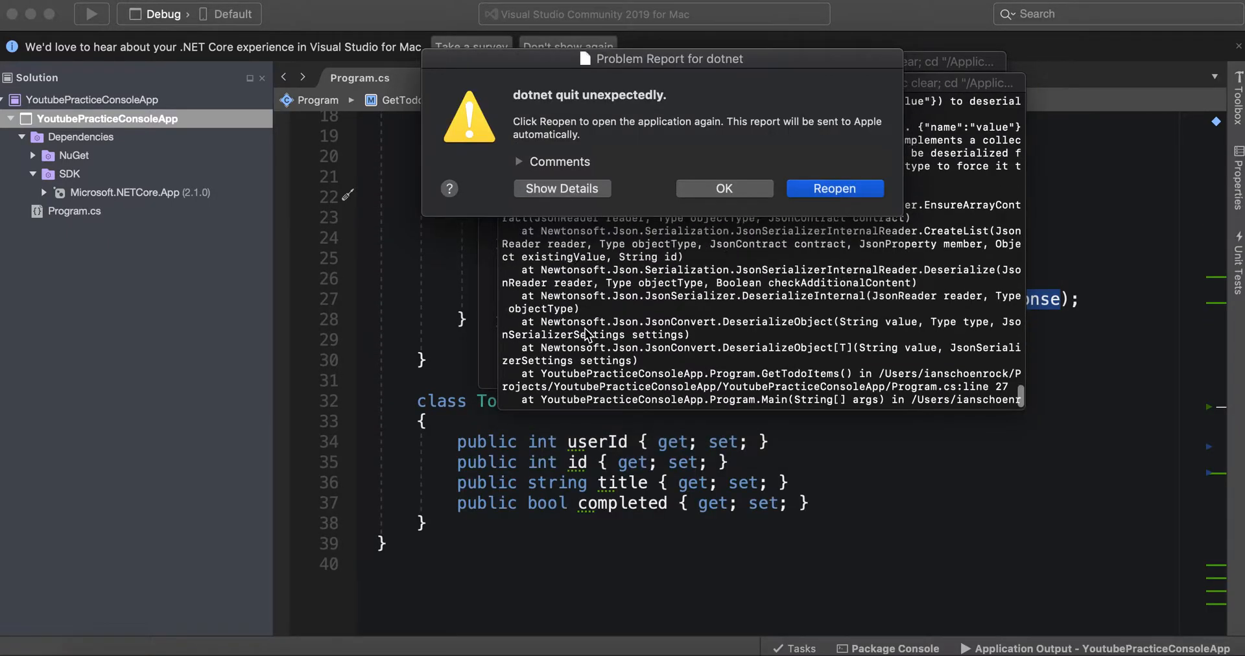
Dismiss the dotnet crash report after reading the JsonSerializationException
left_click(722, 188)
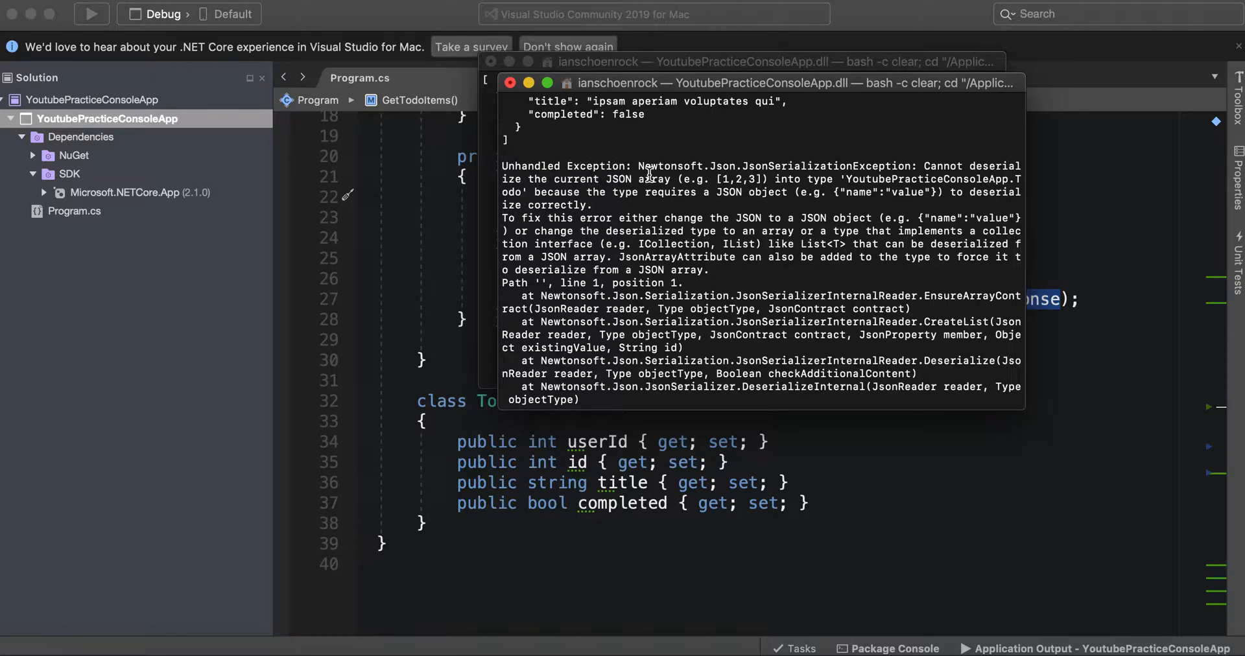
mouse_move(1130, 230)
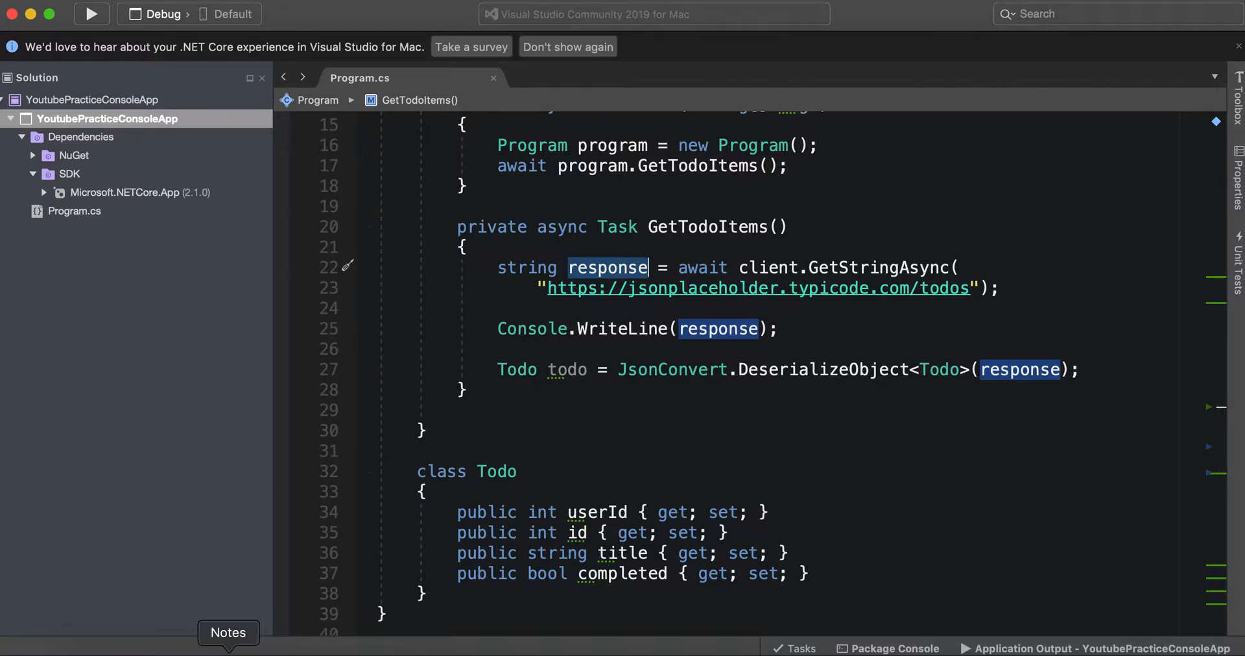
Change the deserialization target to List<Todo>, rerun the app and close its output
left_click(91, 13)
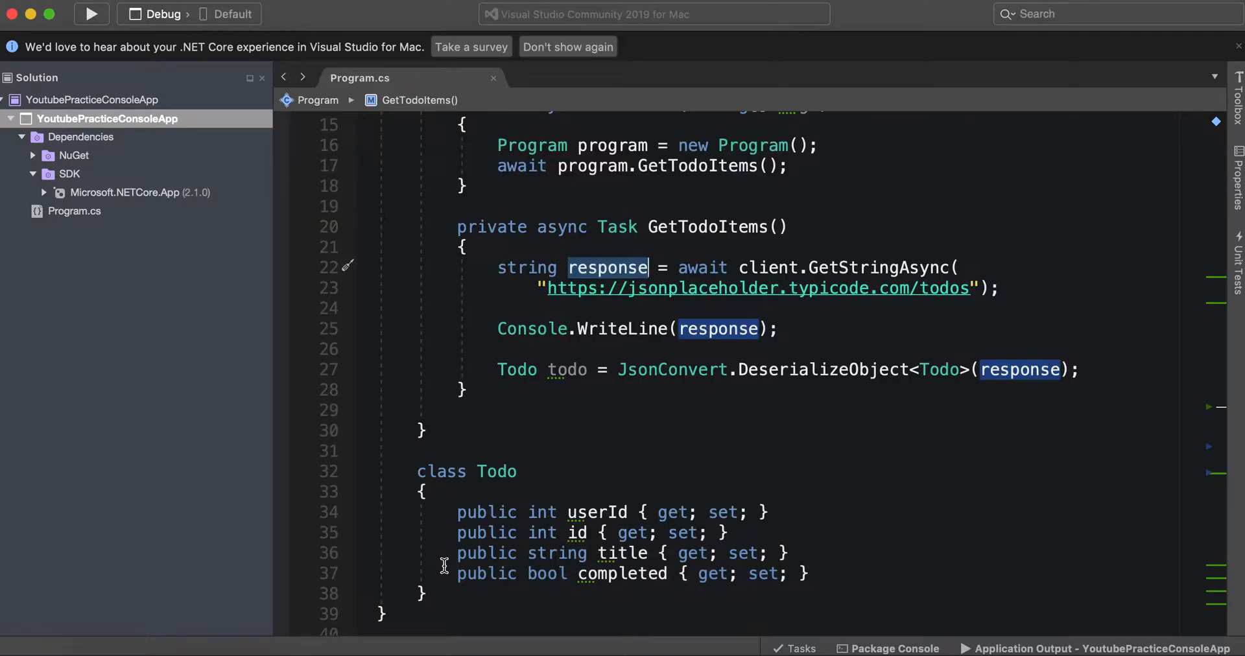
mouse_move(566, 369)
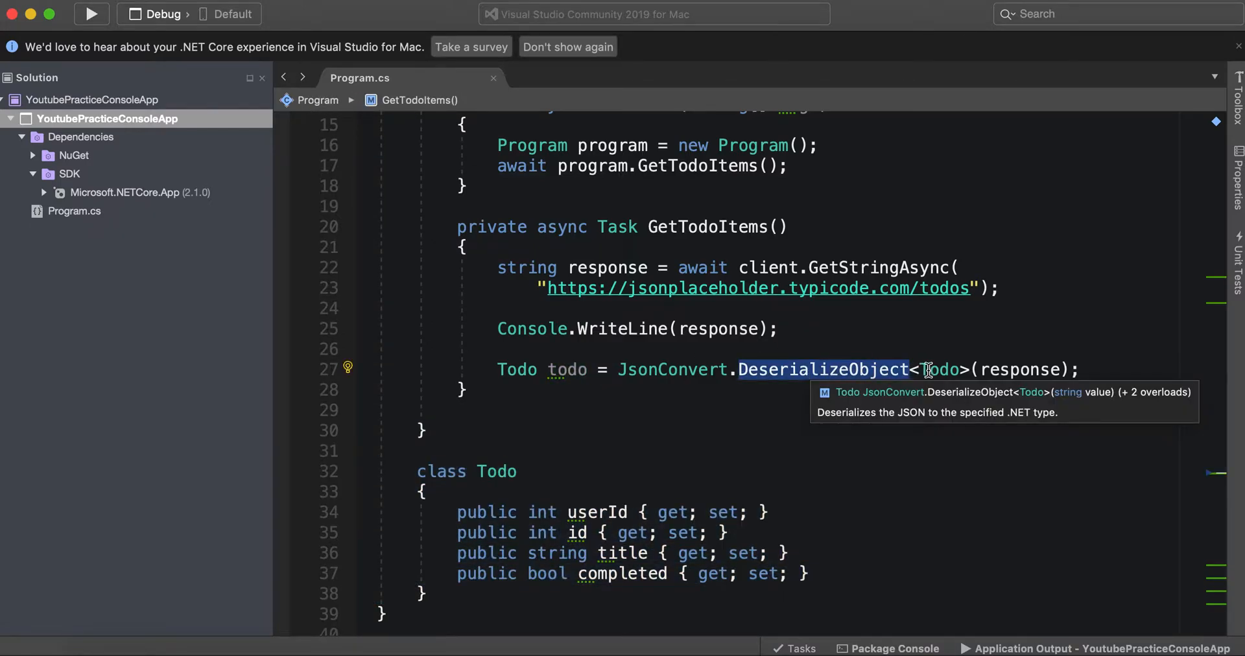
mouse_move(1019, 369)
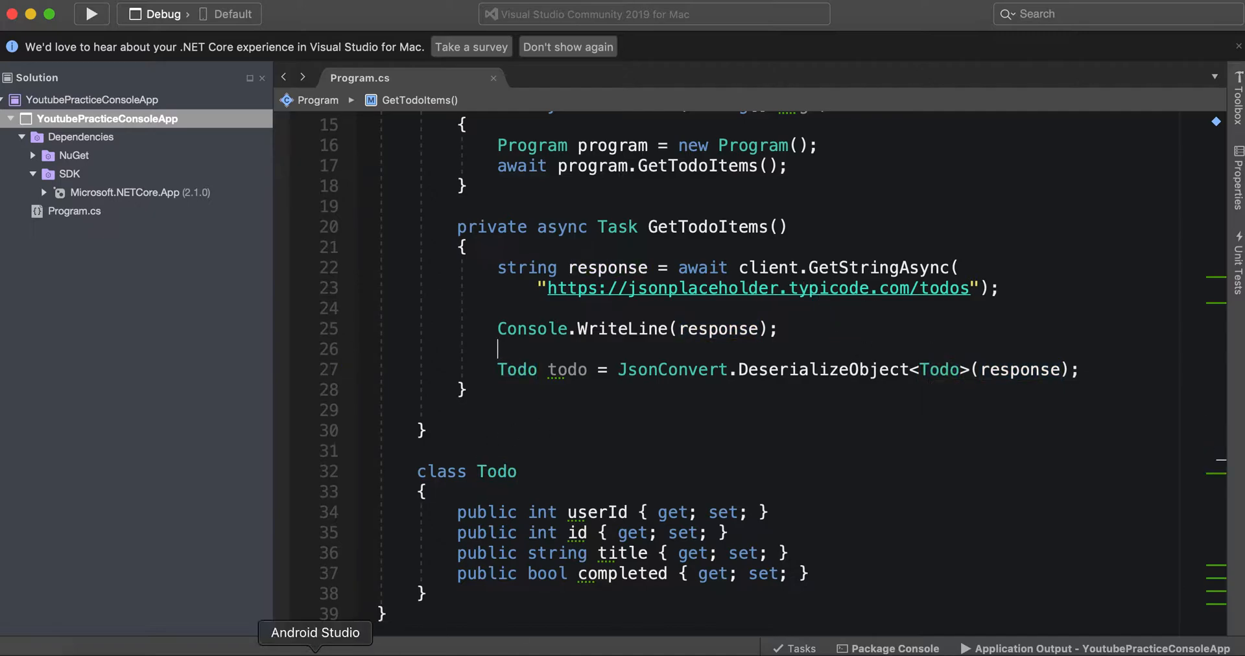
mouse_move(184, 633)
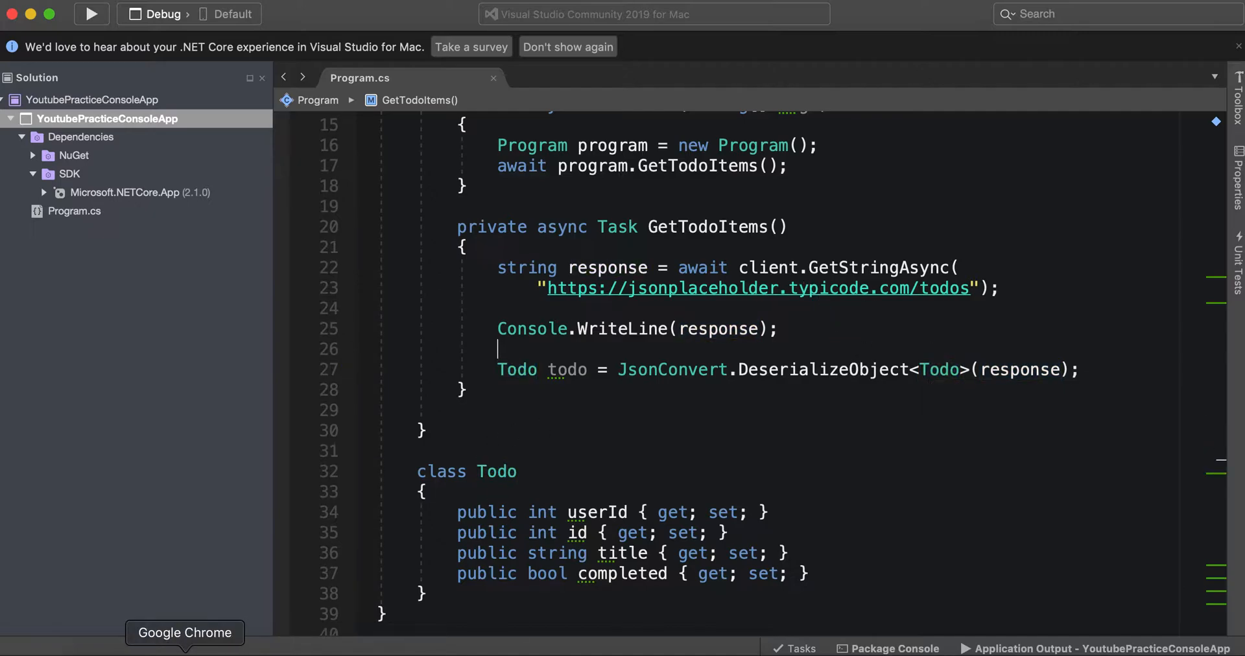
mouse_move(280, 649)
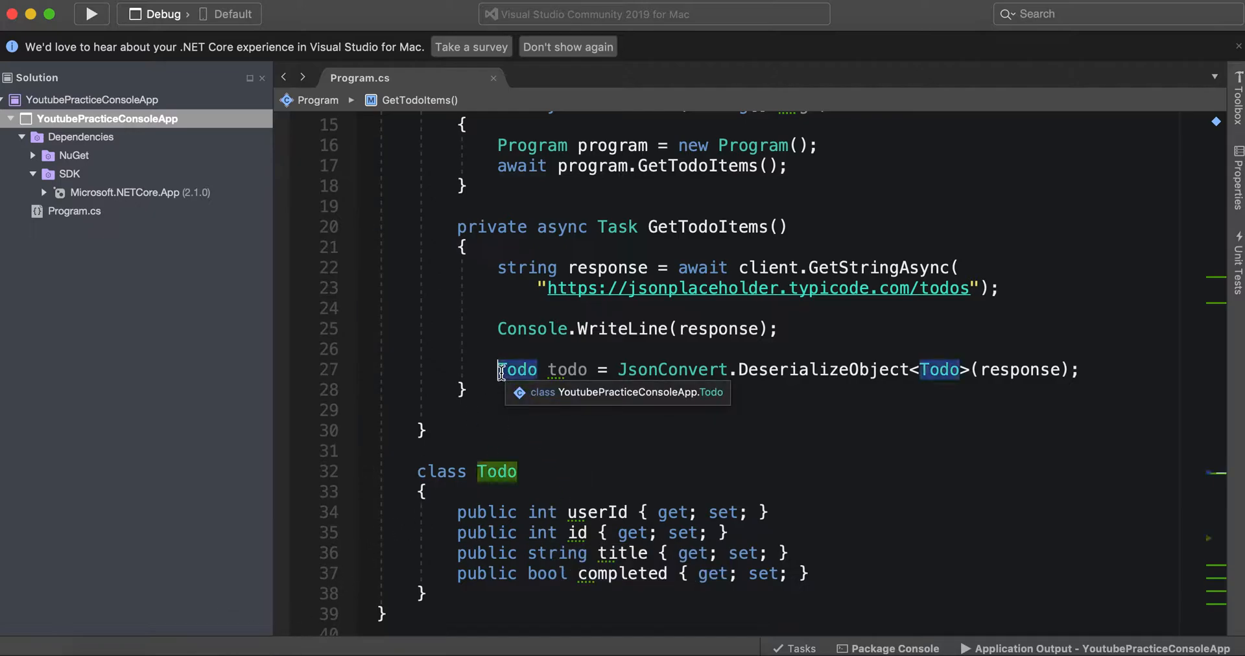
type("List<")
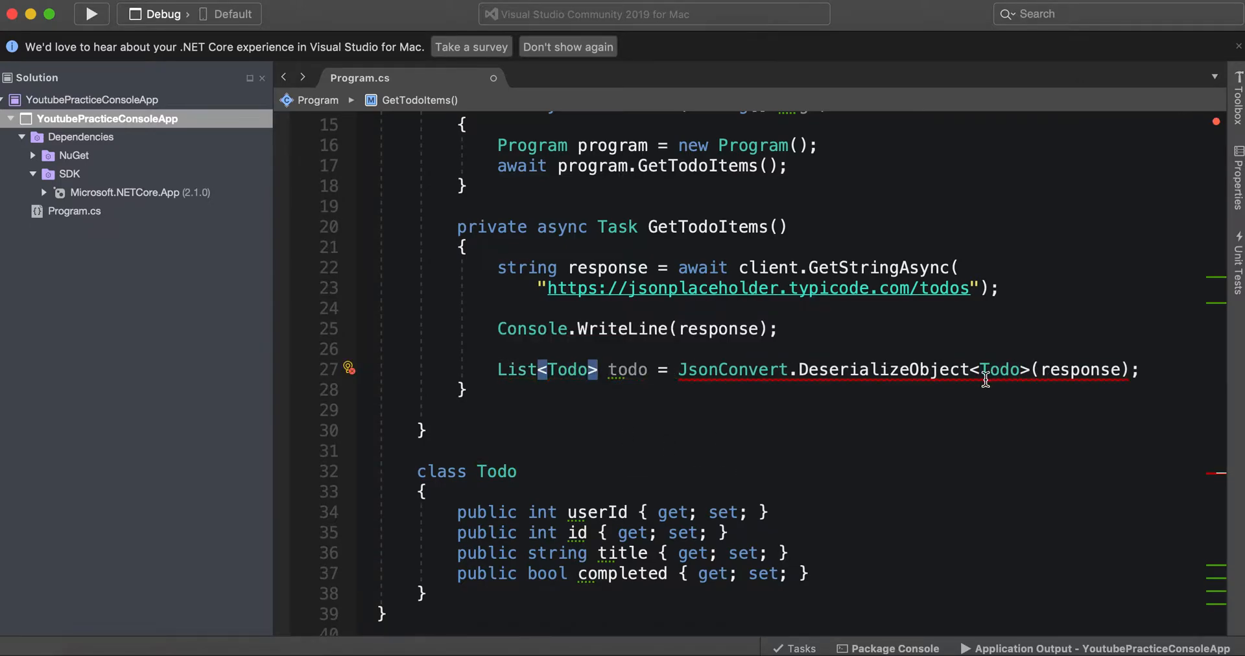
type("List<")
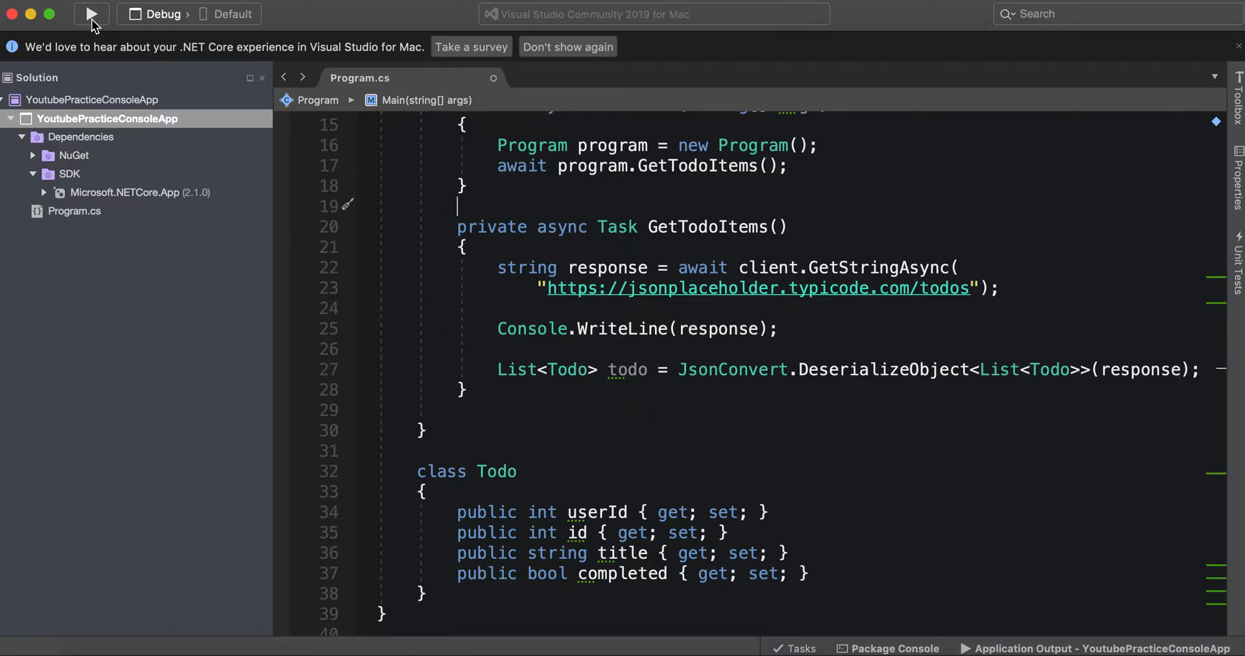
mouse_move(787, 387)
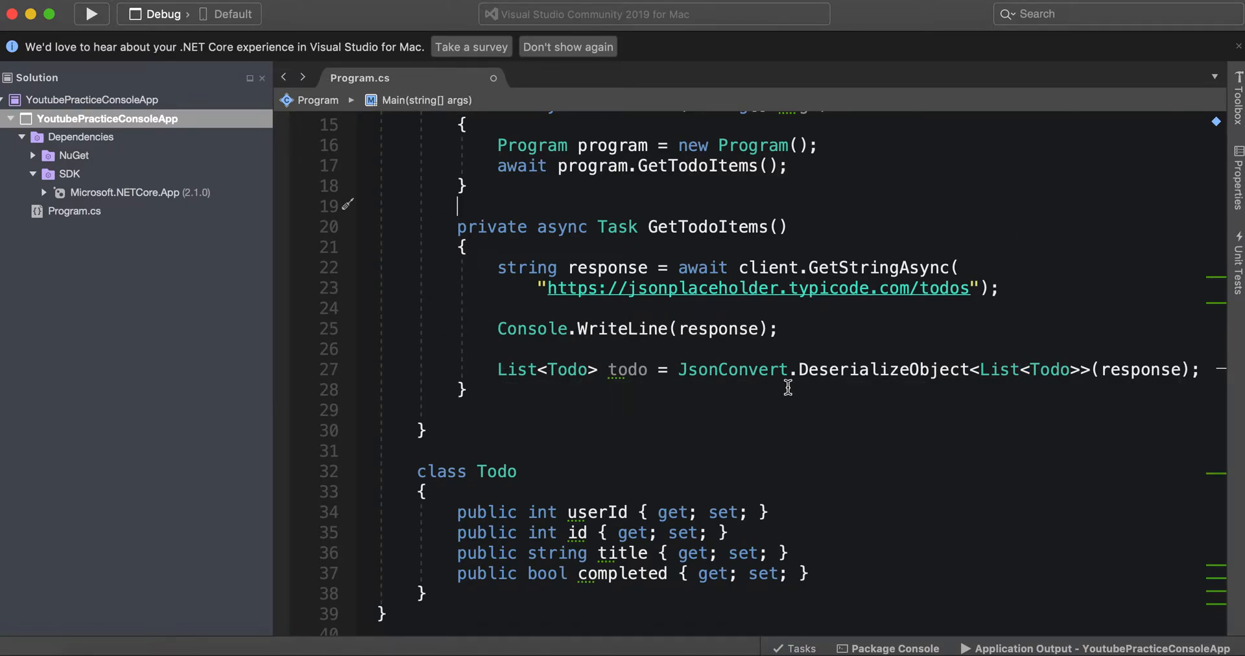
mouse_move(1120, 340)
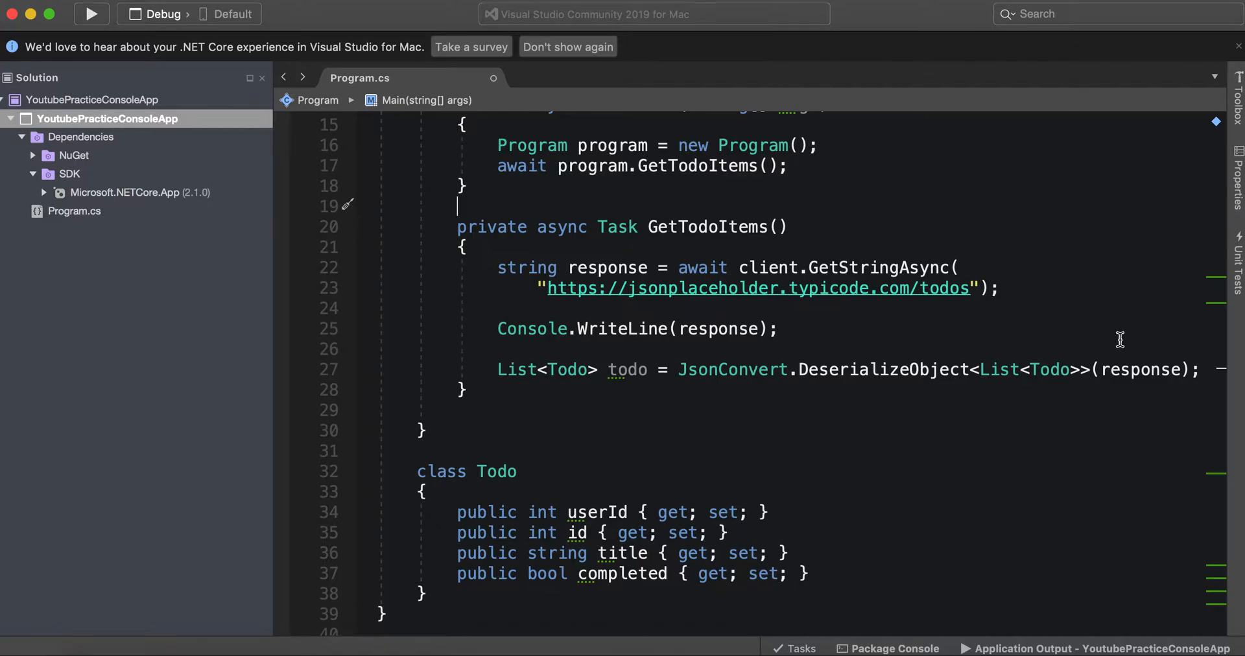
left_click(91, 14)
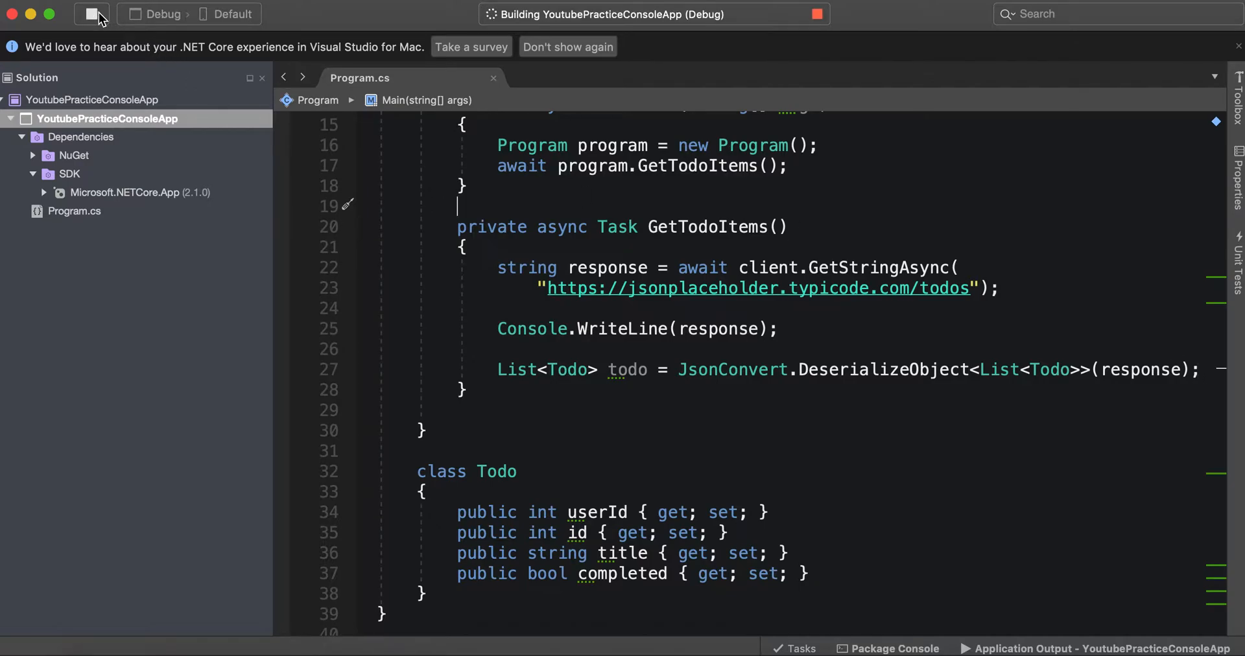
left_click(91, 14)
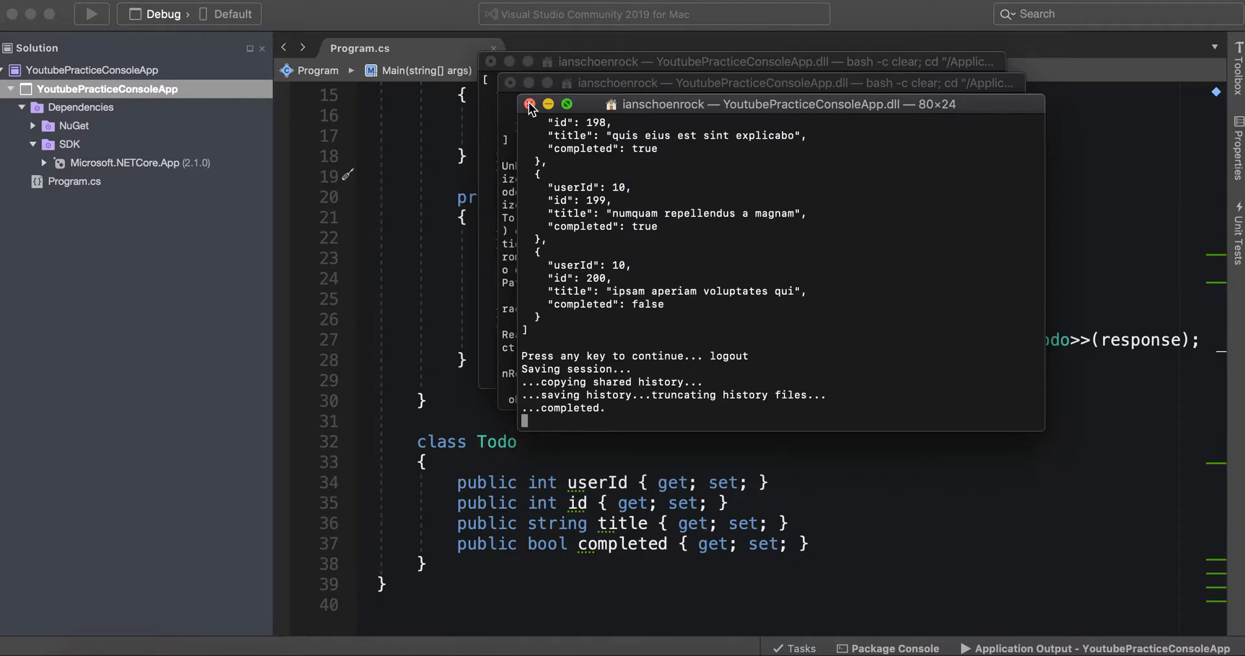
left_click(531, 104)
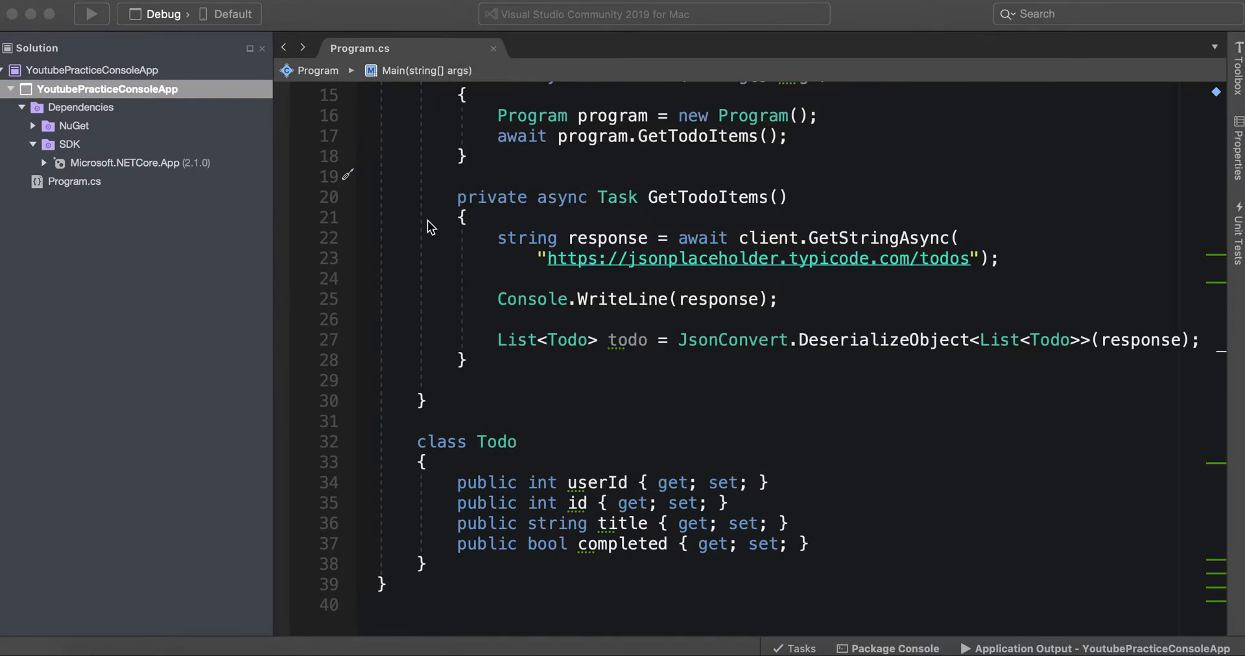
mouse_move(762, 388)
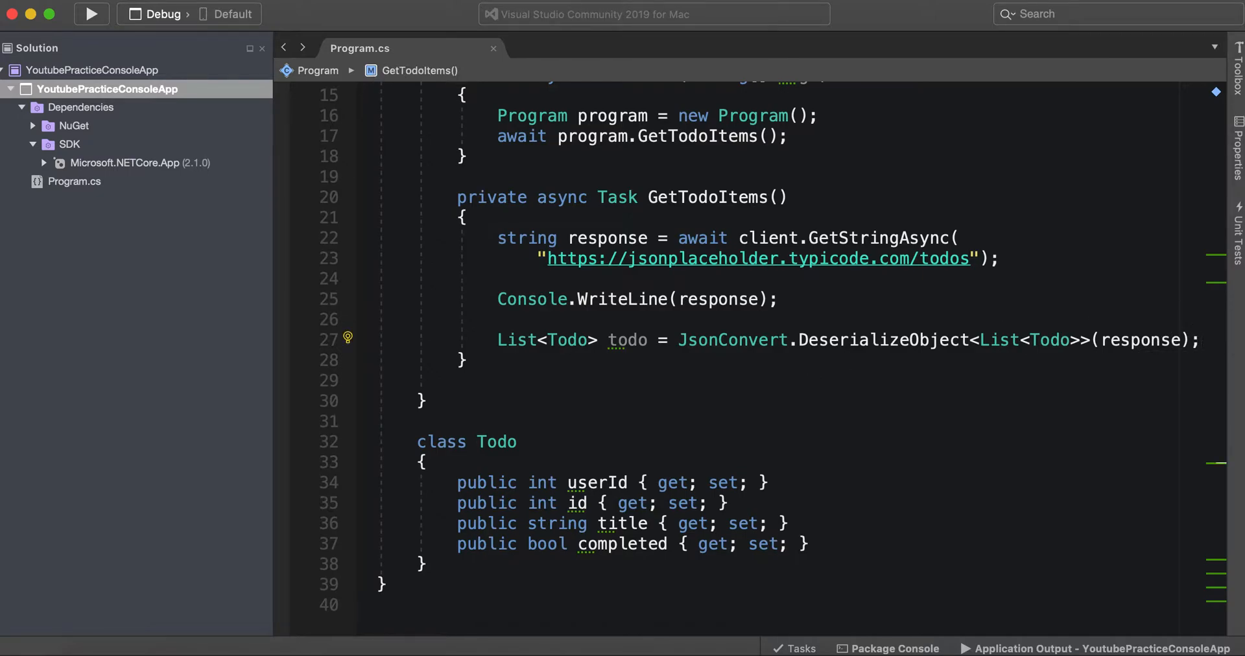
Start a Console.WriteLine(todo.) call, then back out the half-typed argument
type("Console.")
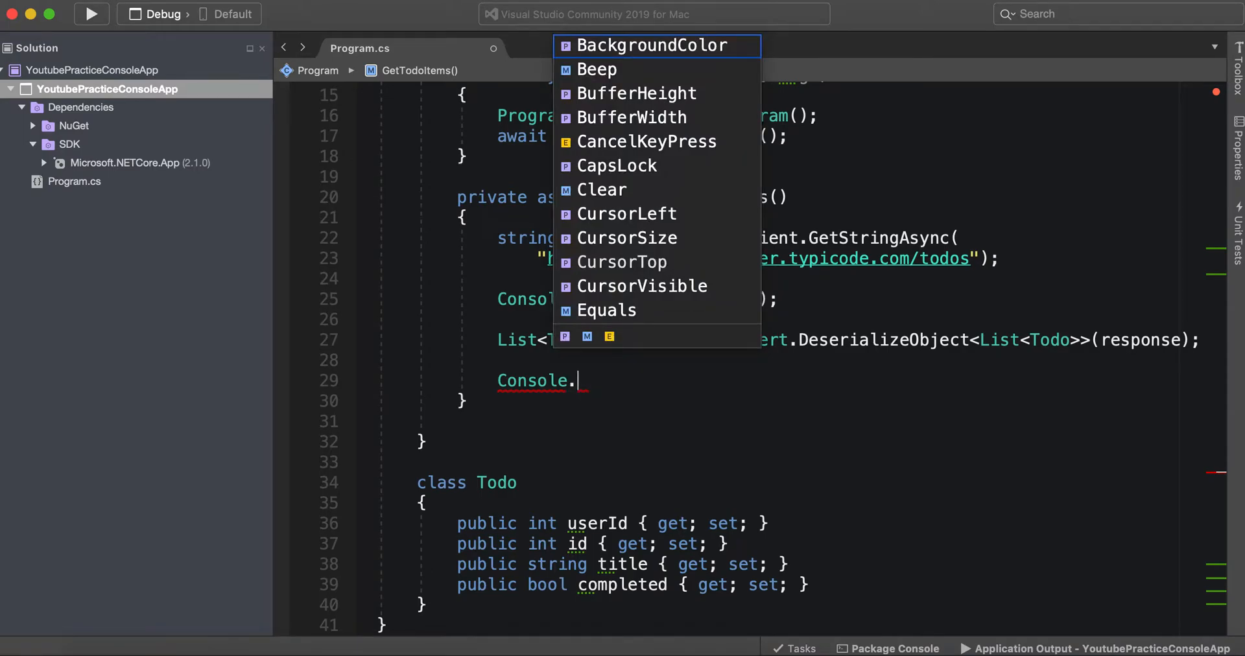
type("WriteLine")
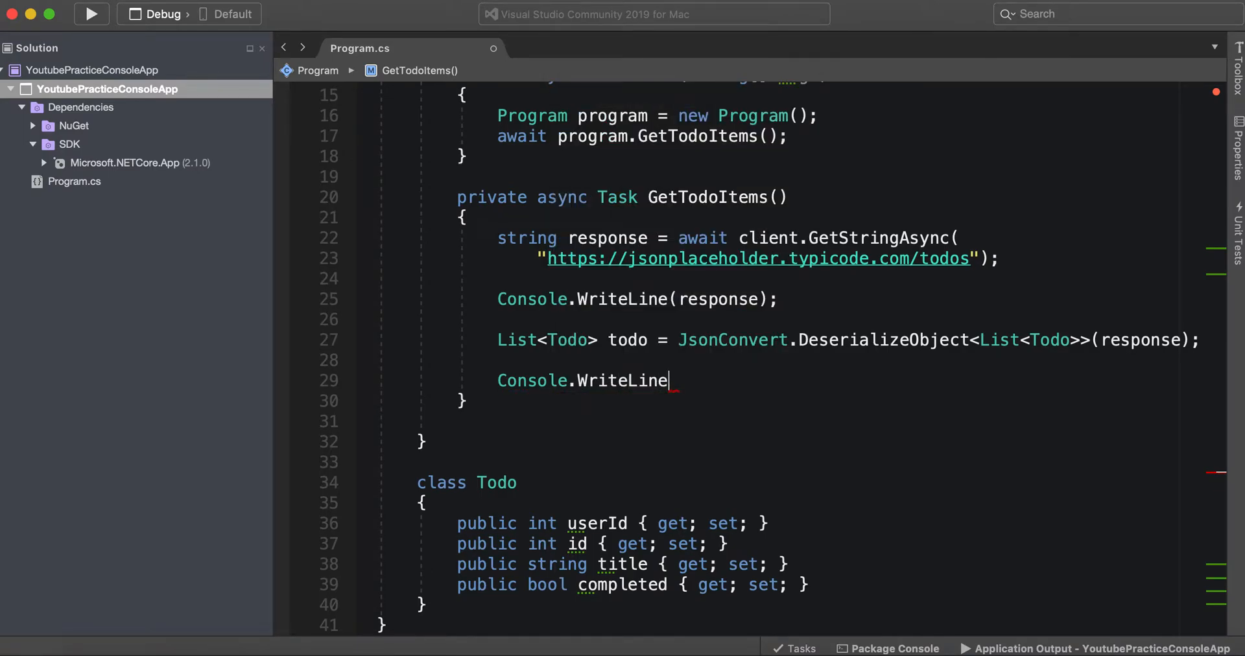
type("();")
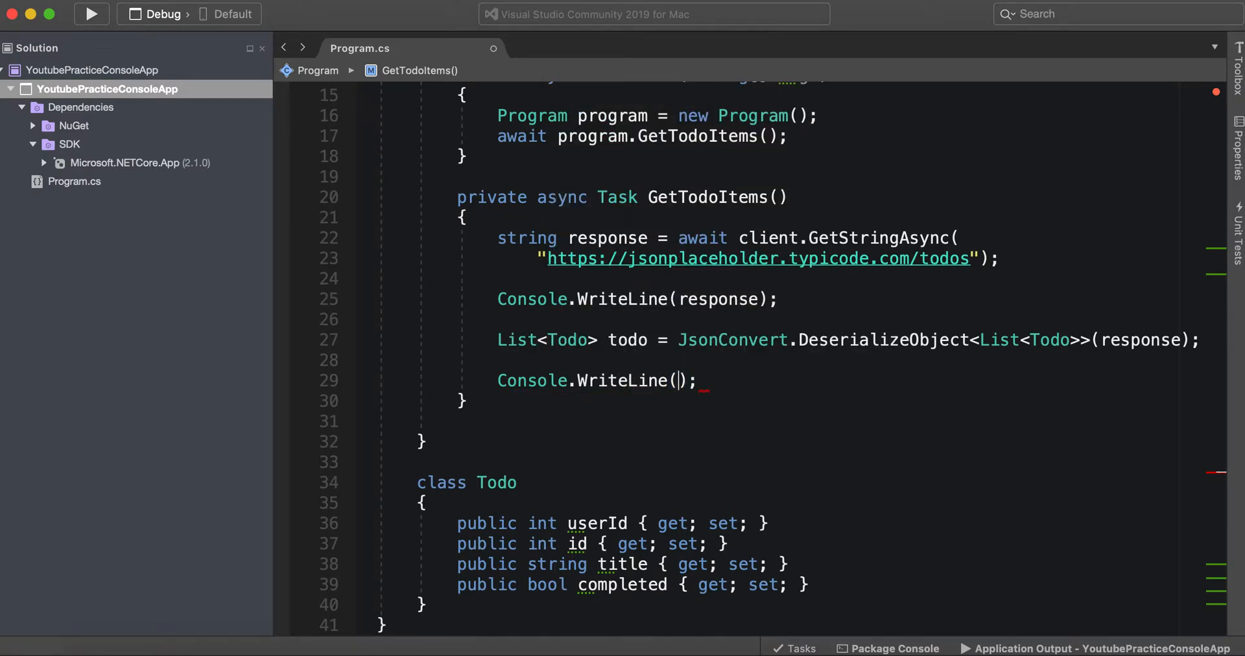
type("todo")
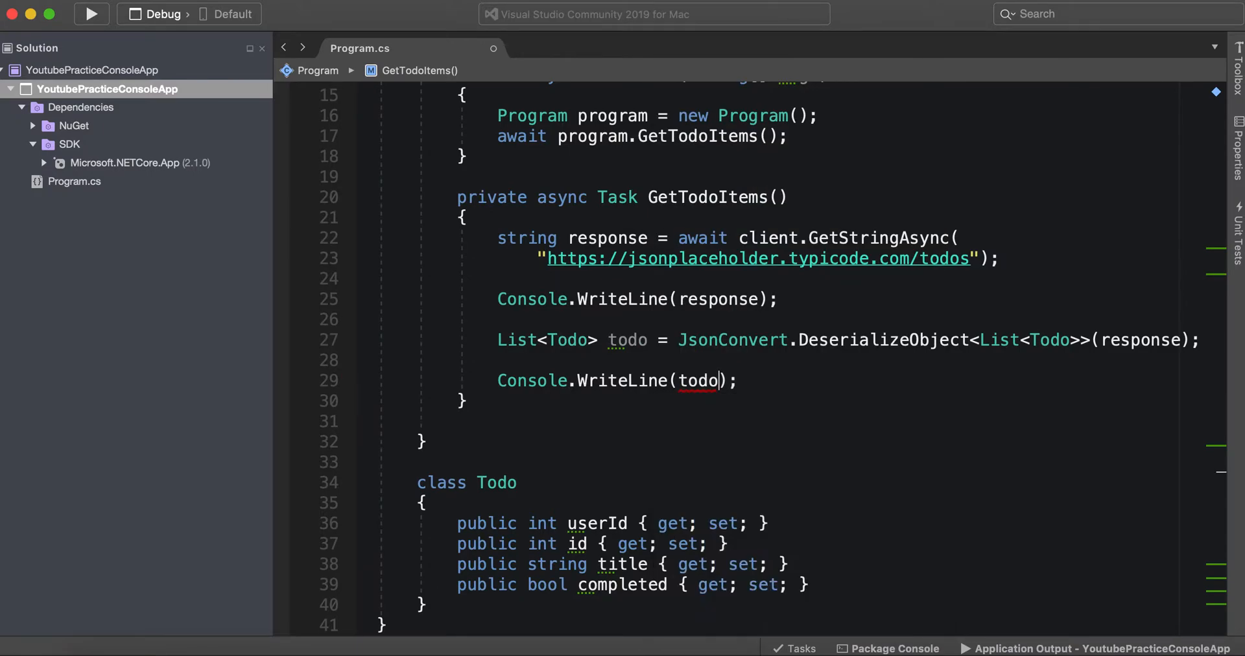
type(".")
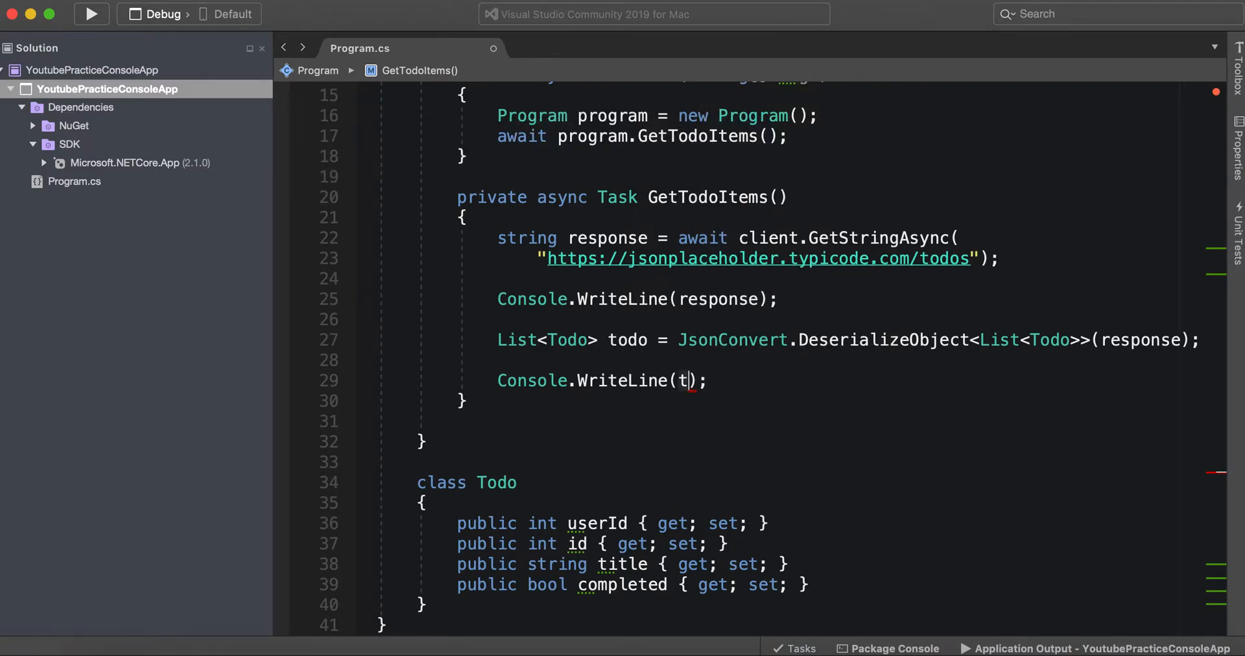
key("Backspace")
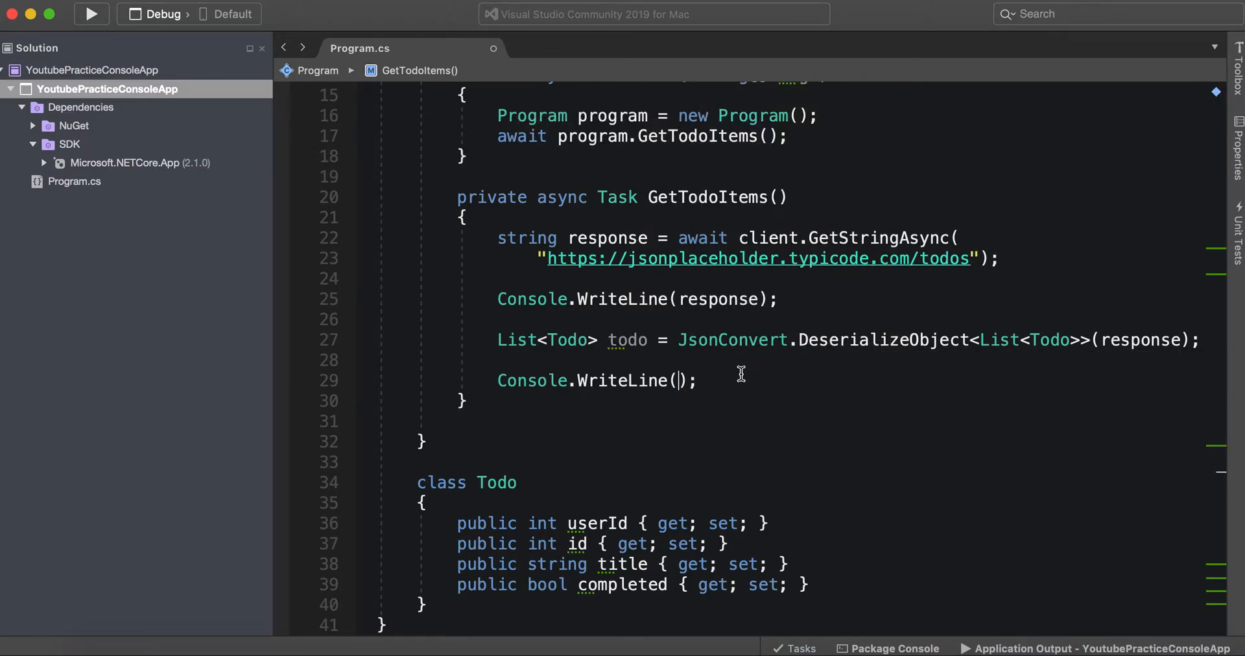
Write a foreach (var item in todo) loop that calls Console.WriteLine(item.title)
type("fo")
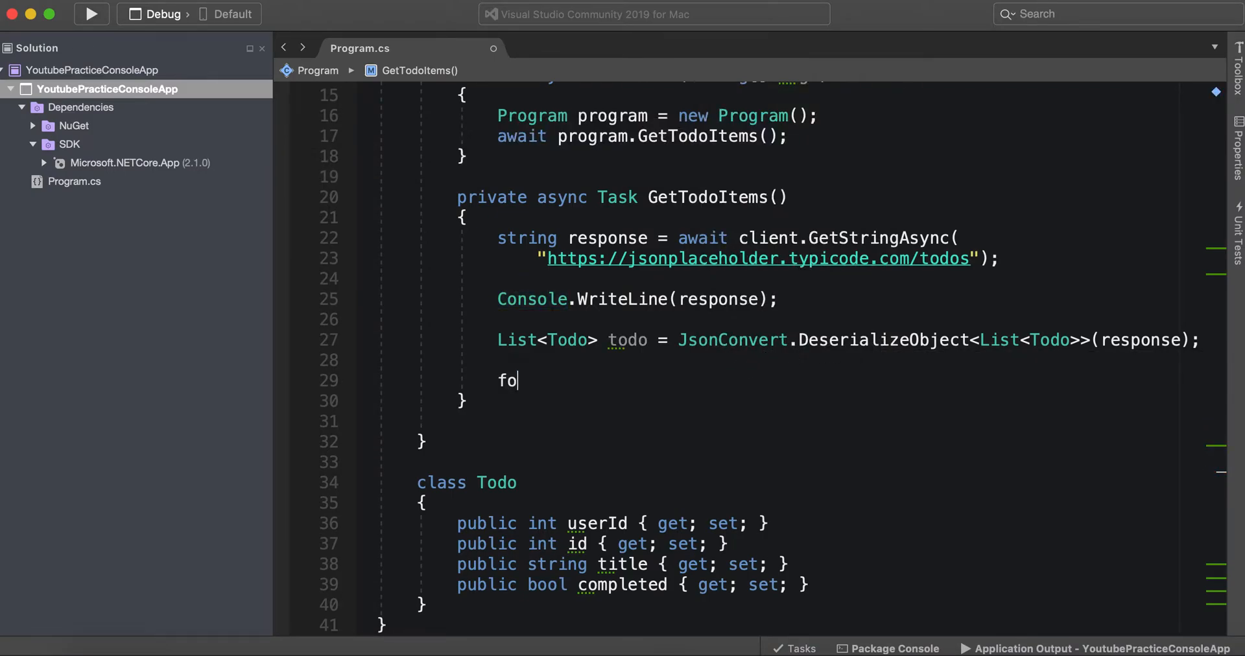
type("reach")
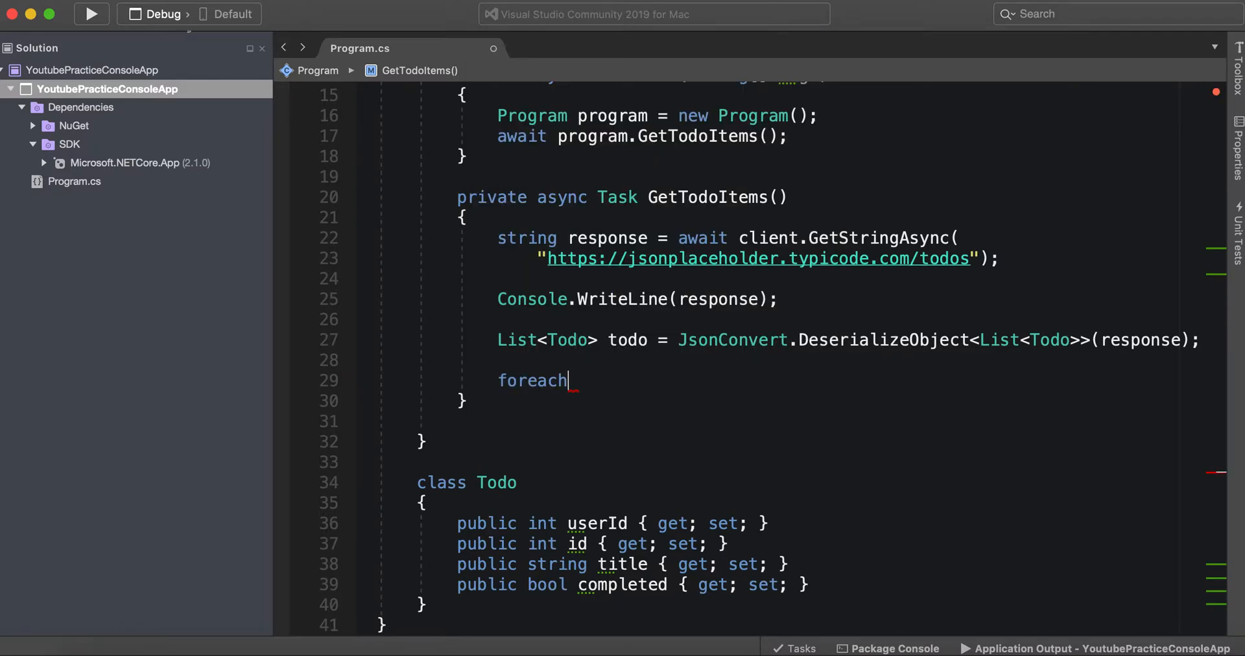
type("() { }")
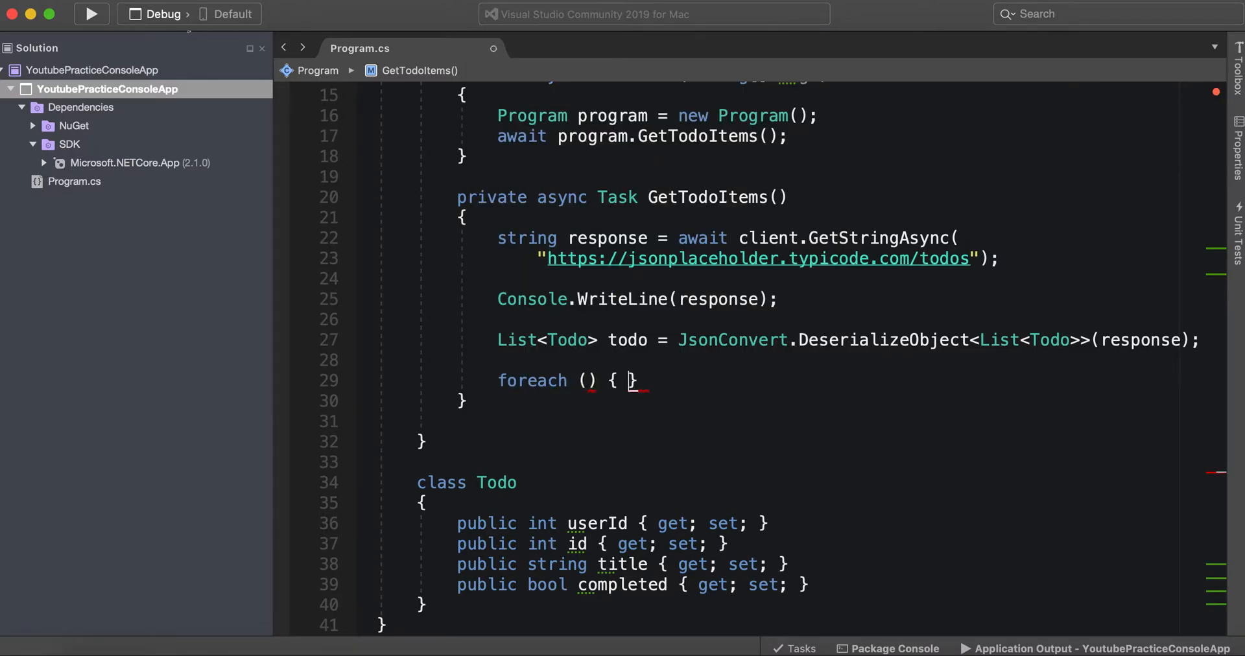
key("enter")
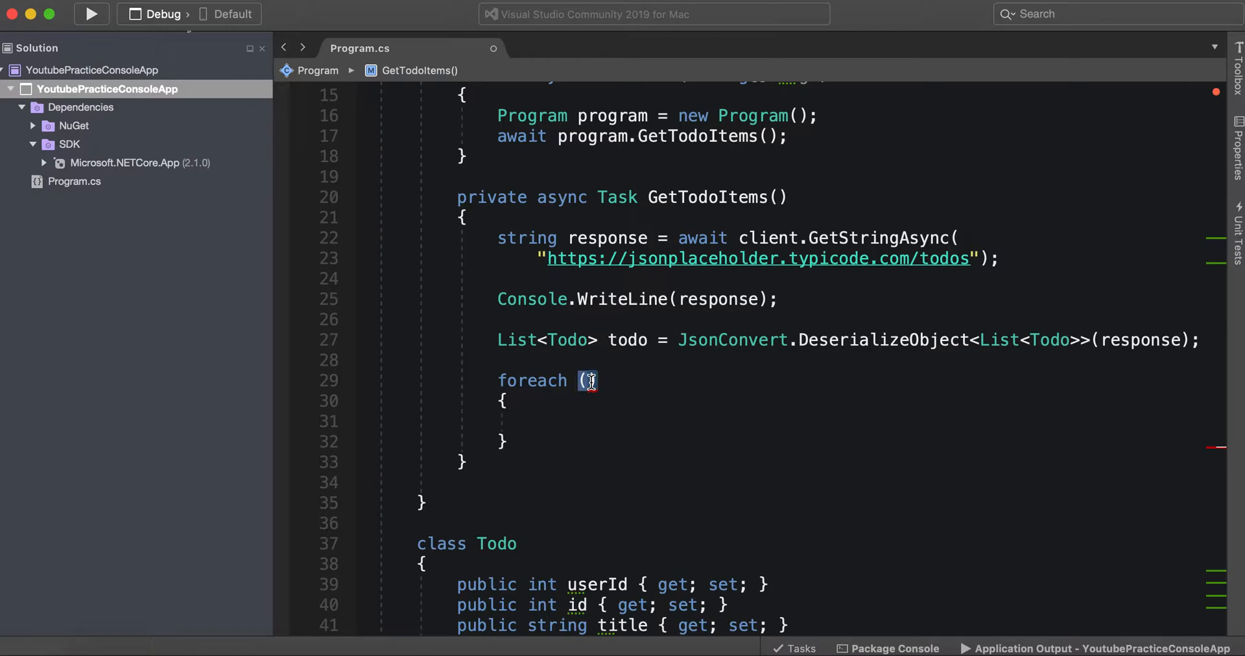
type("ite")
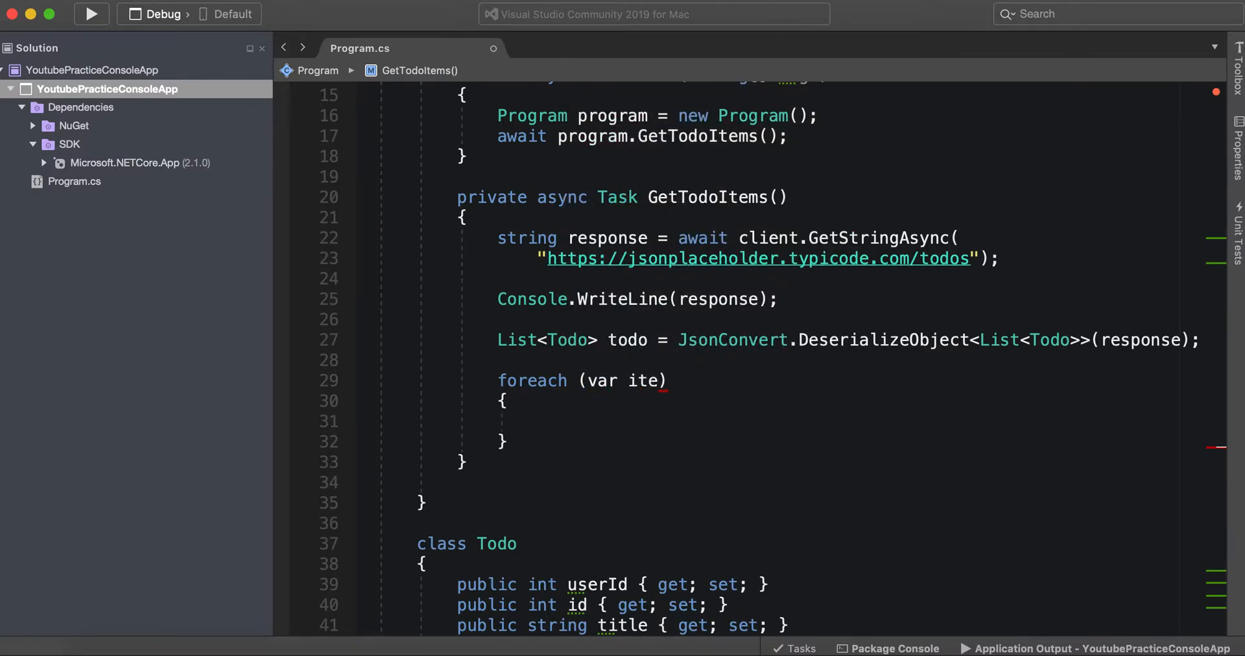
type("m in")
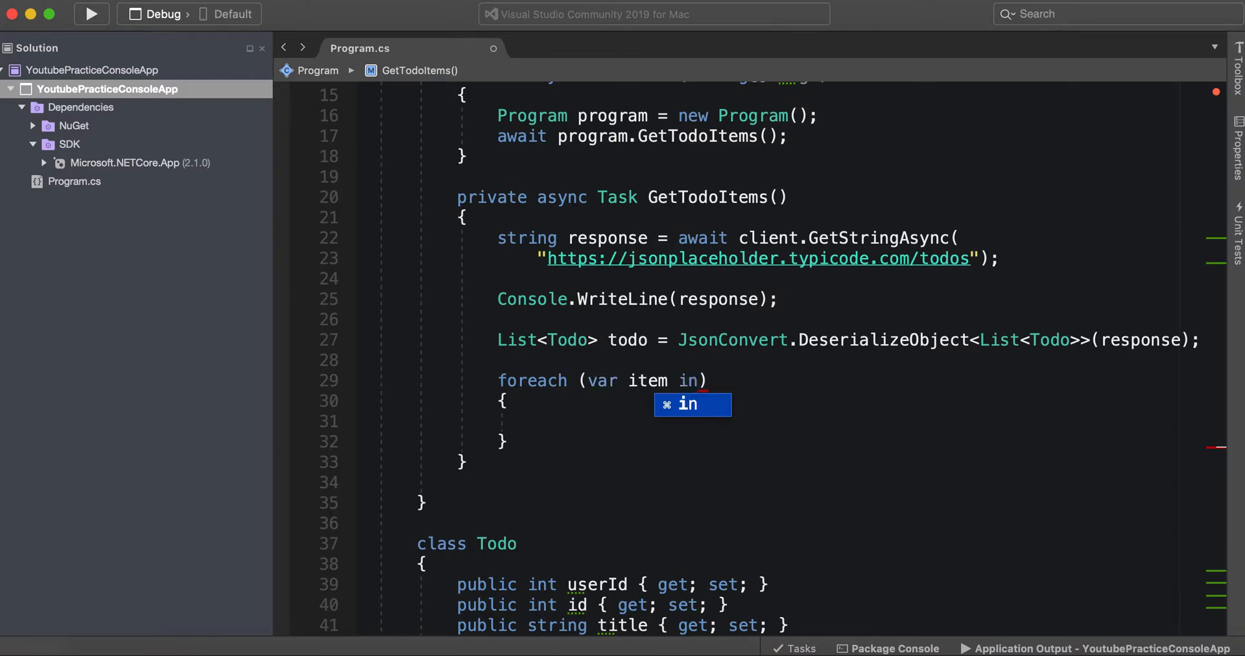
type("todo")
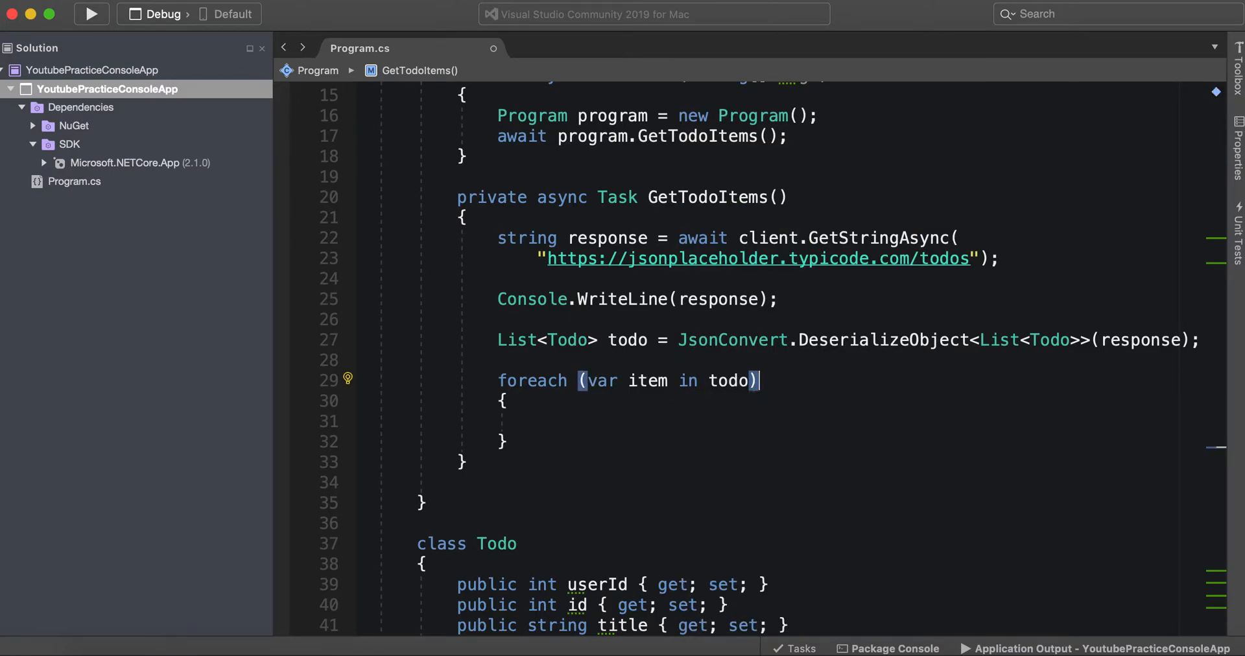
type("Console.WriteLine")
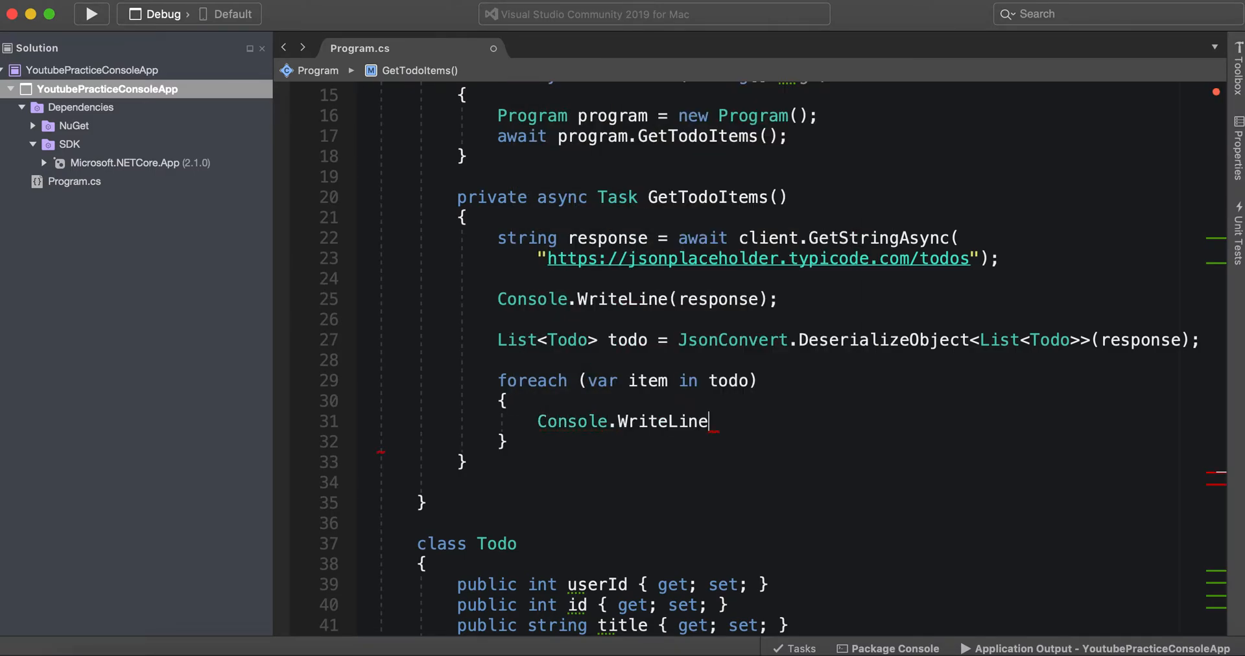
type("();")
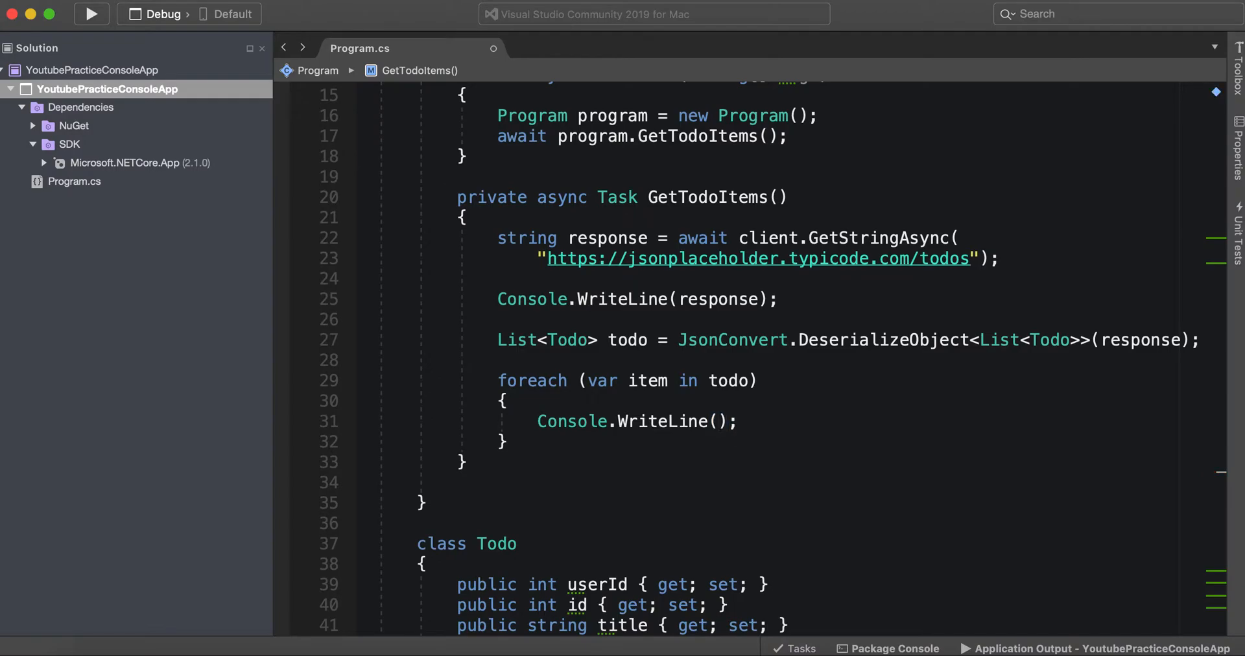
type("item.title")
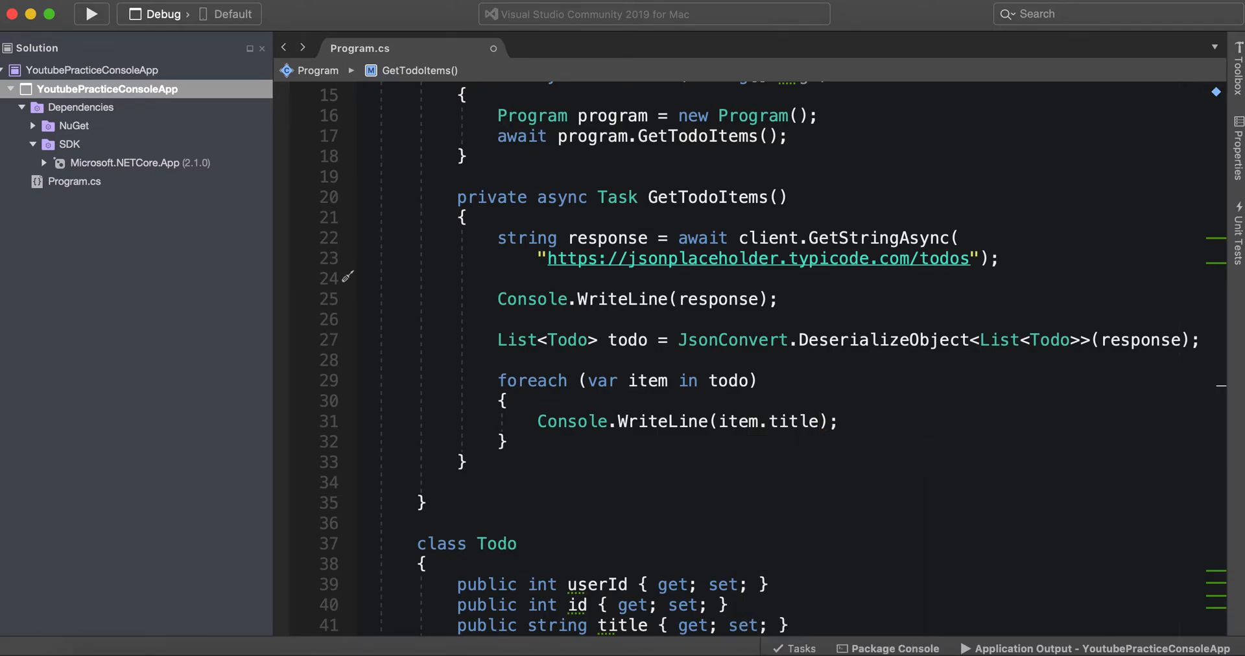
Run the console app and scroll the terminal to check the printed todo titles after the JSON
left_click(91, 14)
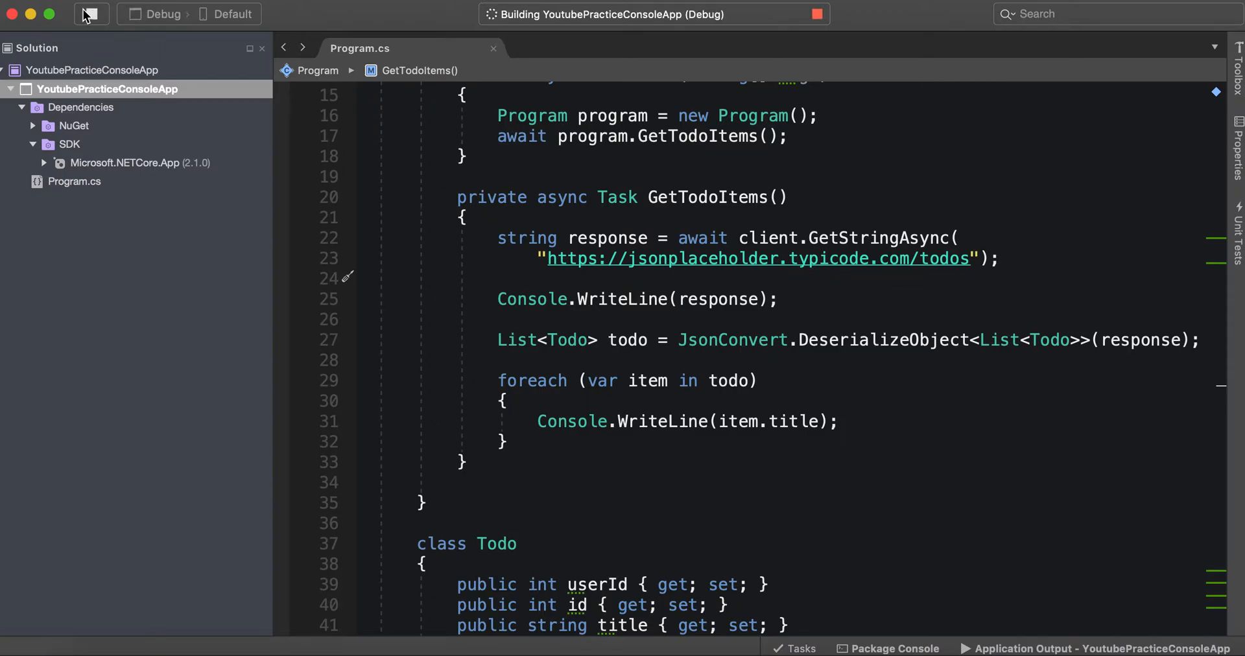
left_click(91, 13)
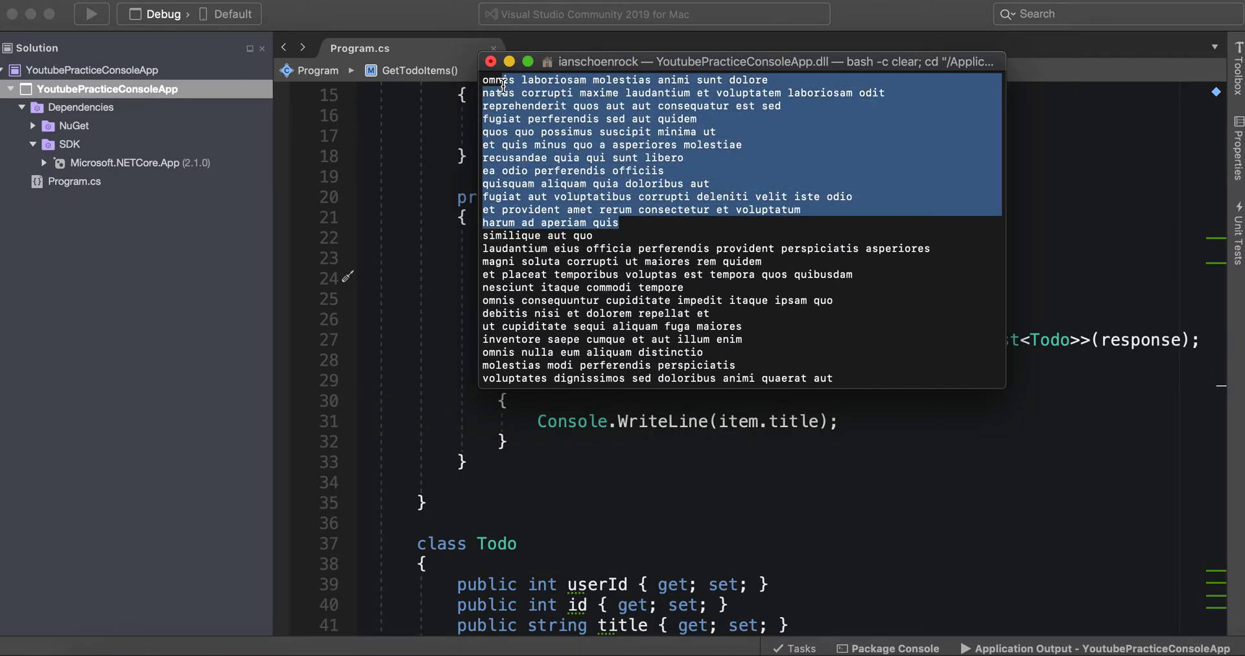
scroll("down", 3)
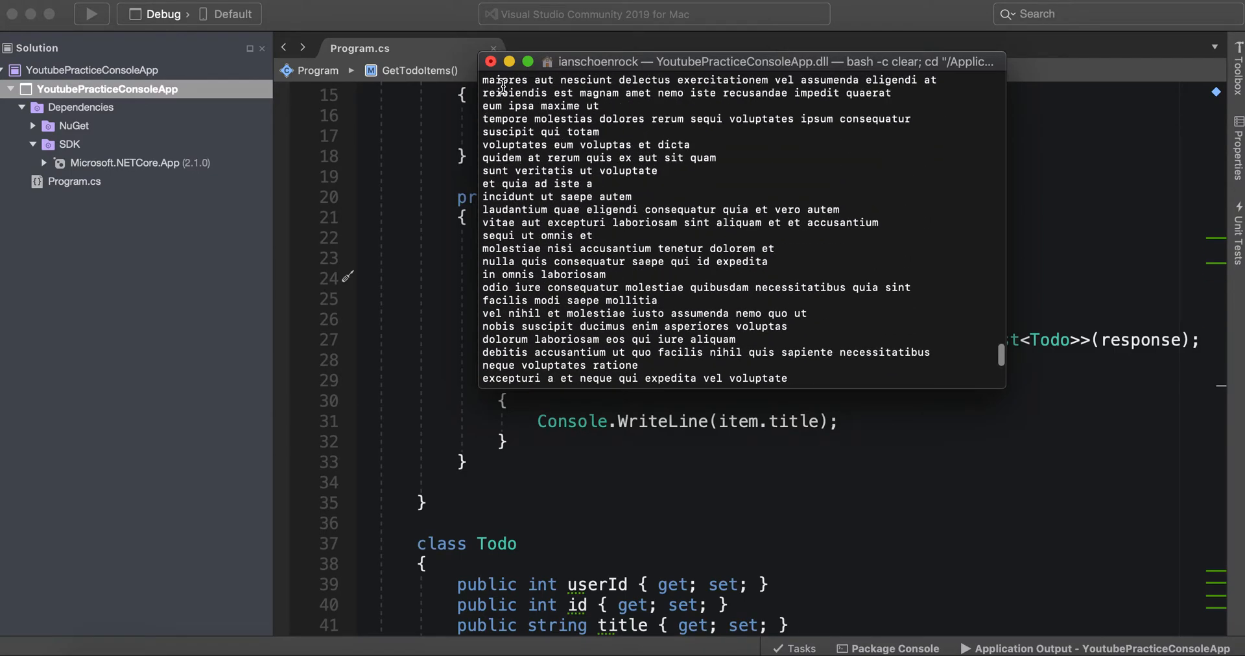
scroll("down", 3)
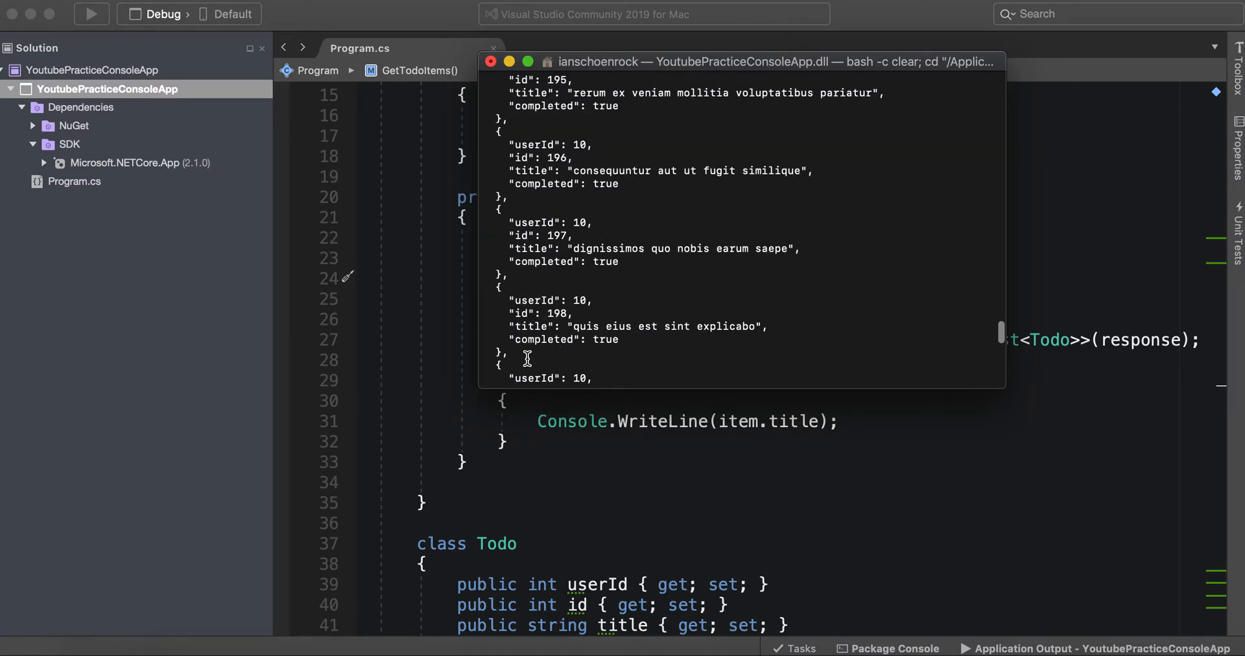
scroll("up", 3)
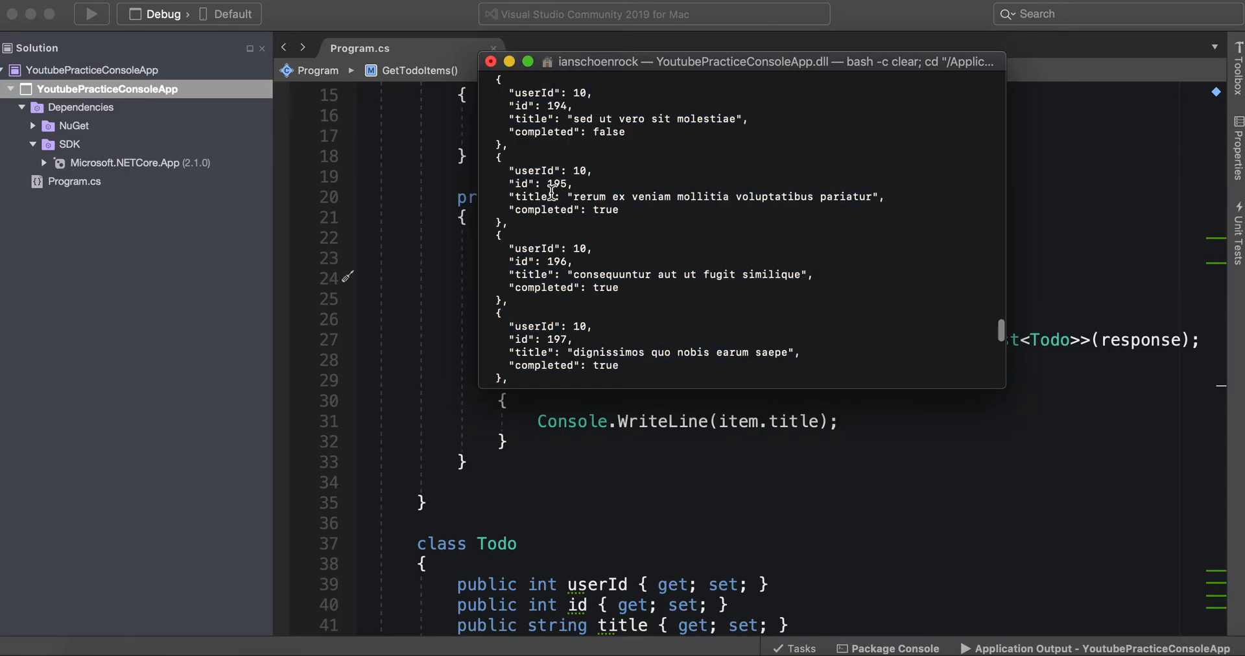
scroll("down", 3)
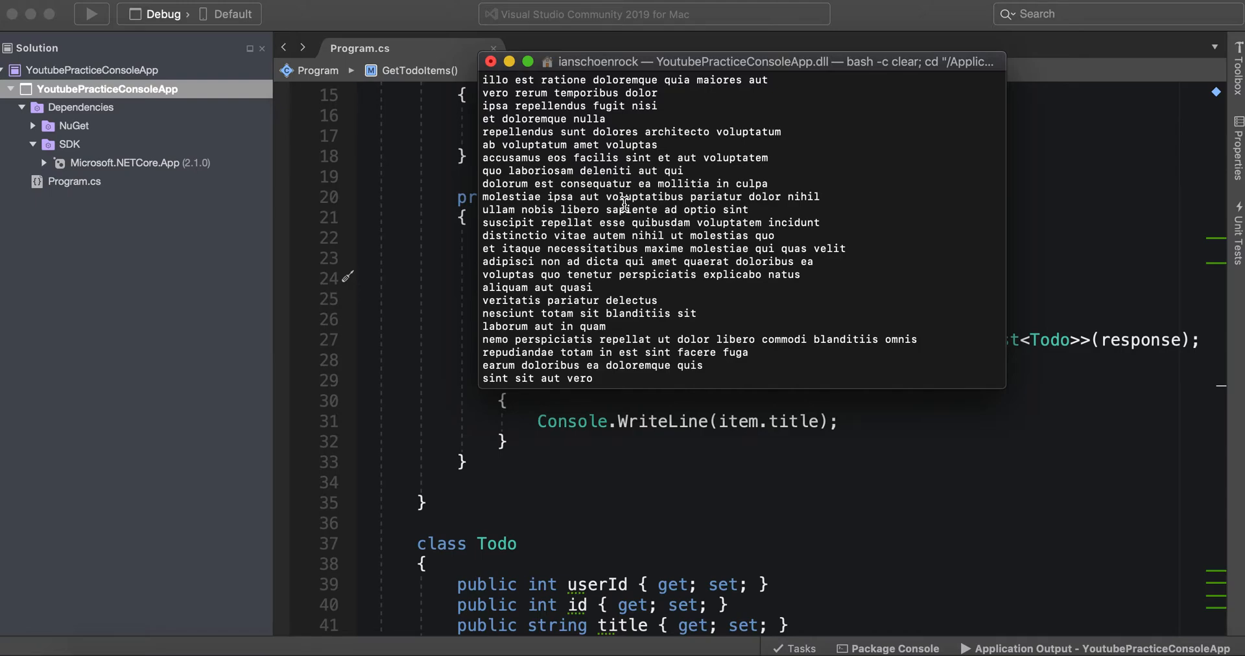
scroll("down", 3)
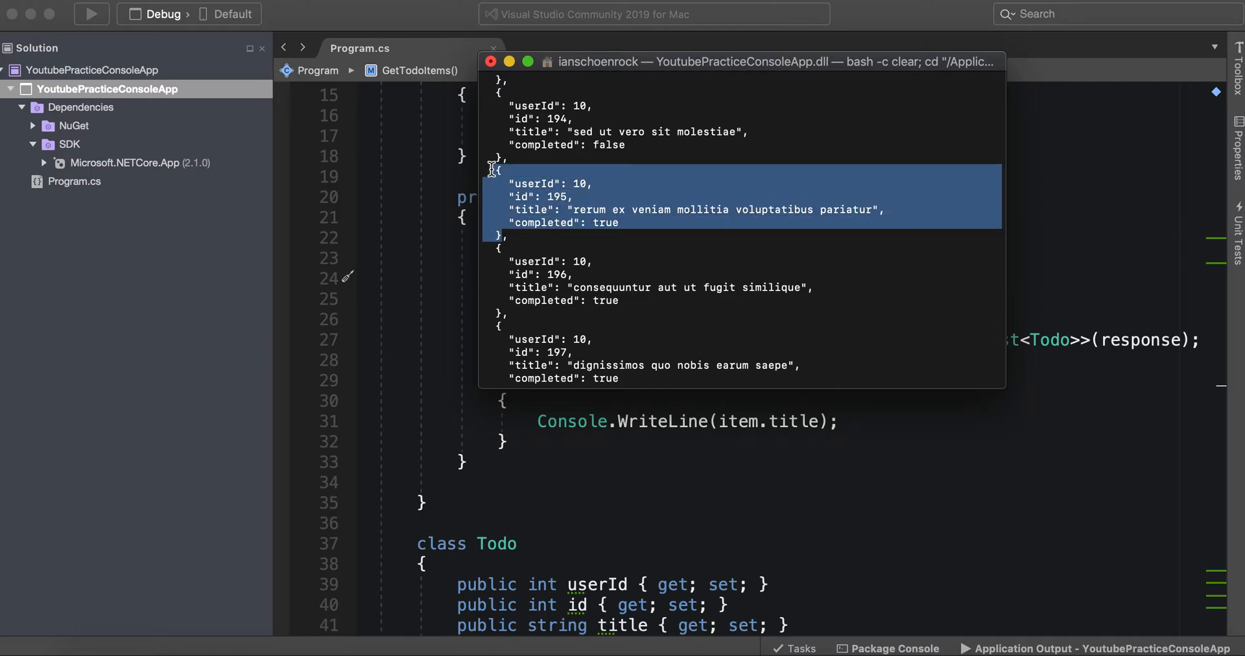
left_click(471, 265)
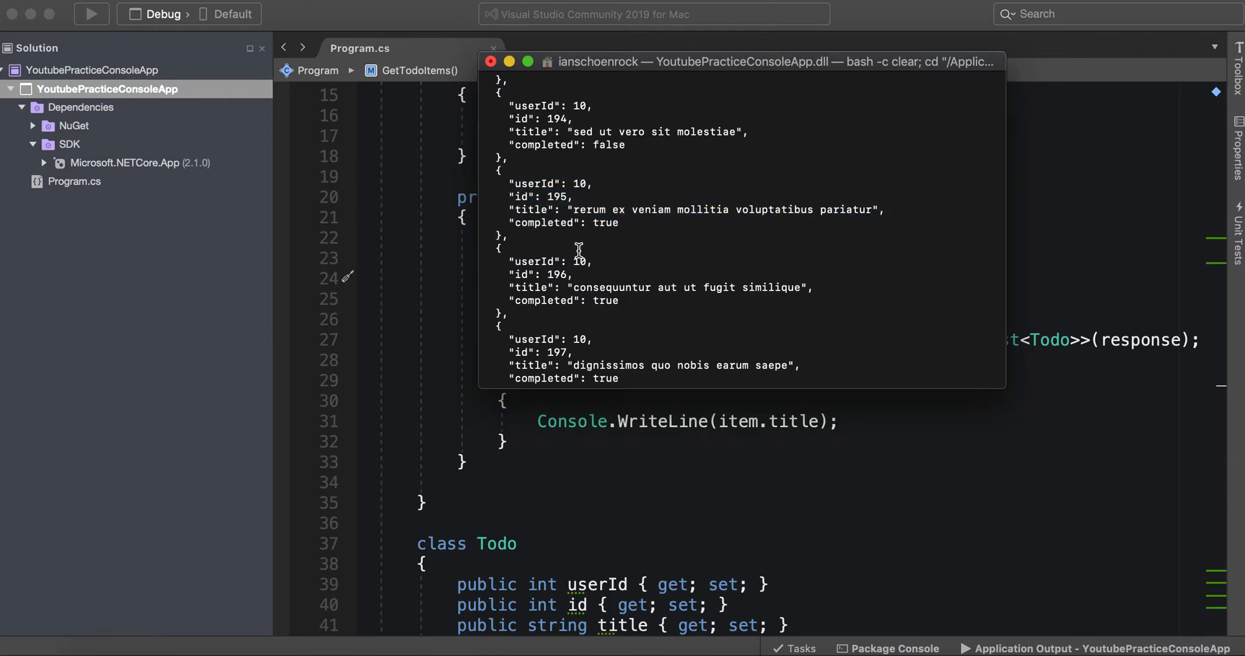
mouse_move(547, 243)
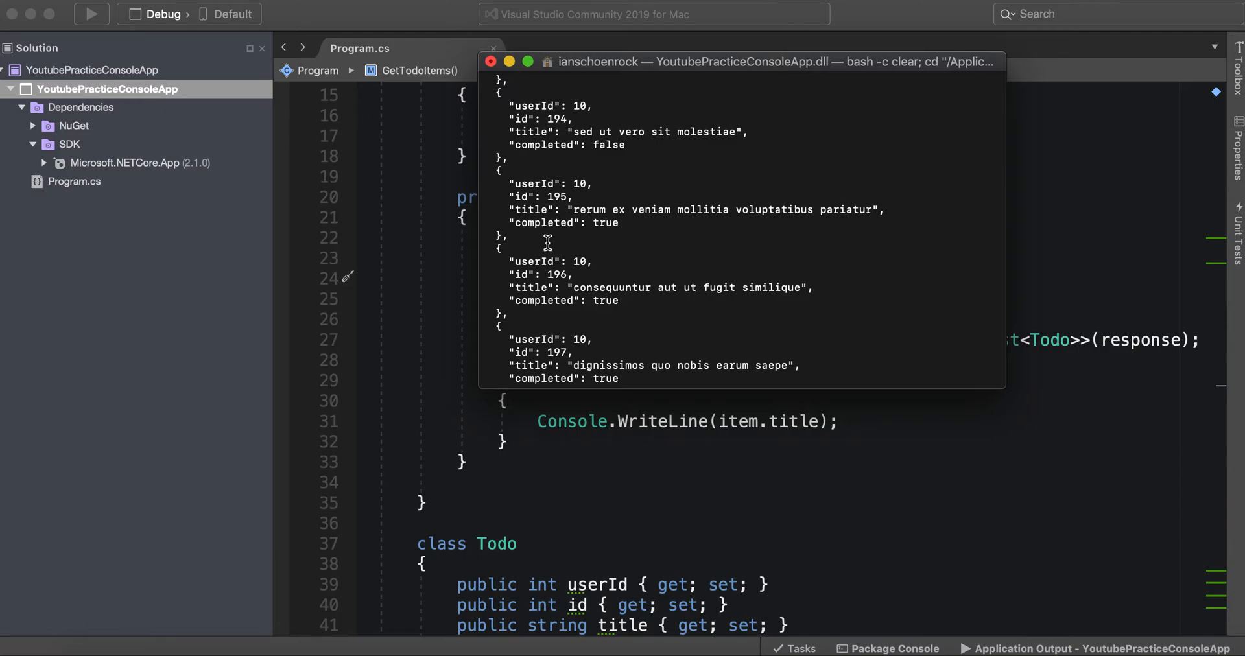
scroll("up", 3)
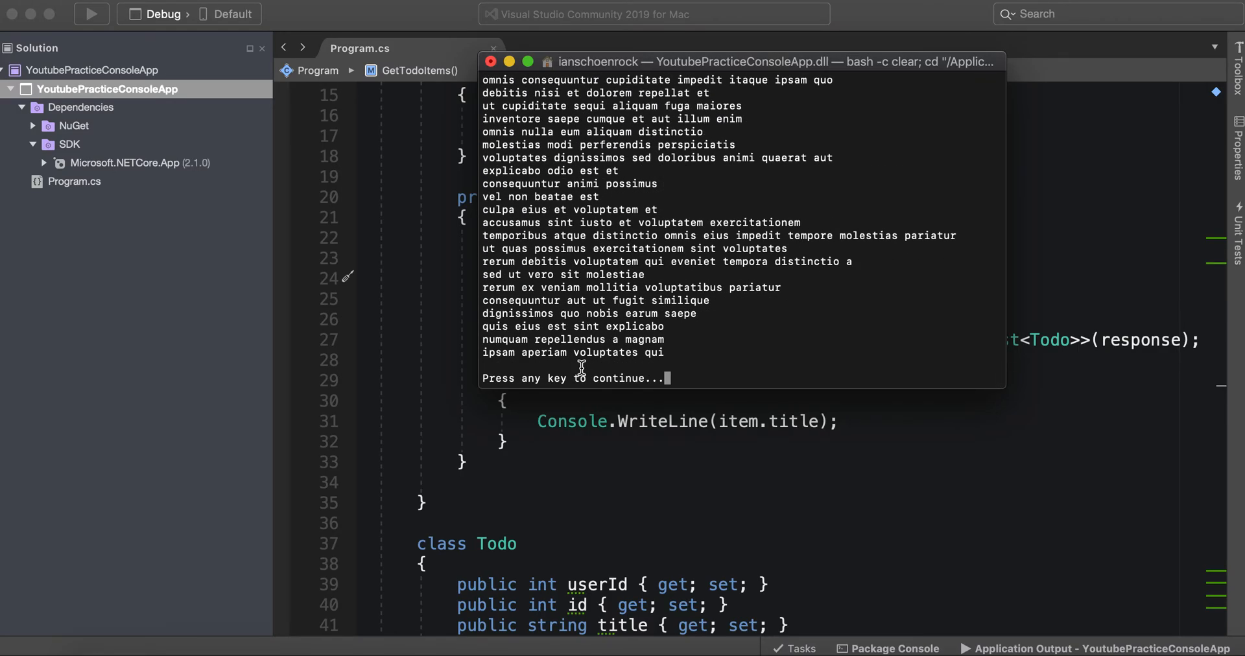
mouse_move(592, 368)
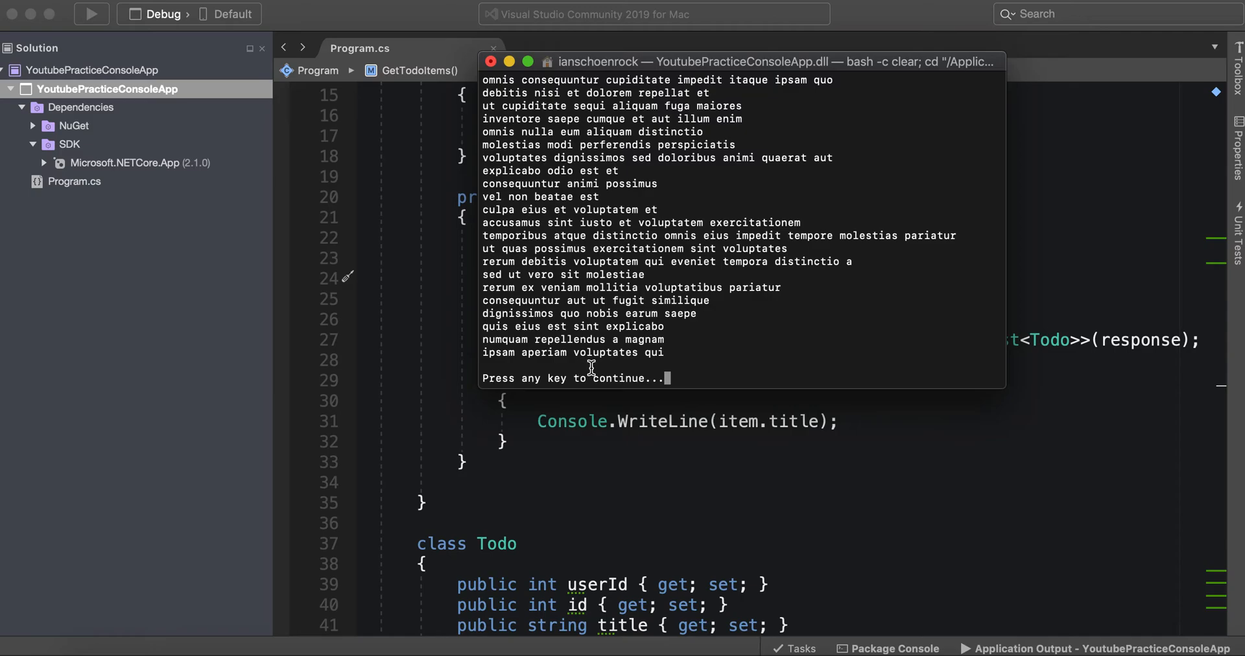
mouse_move(656, 358)
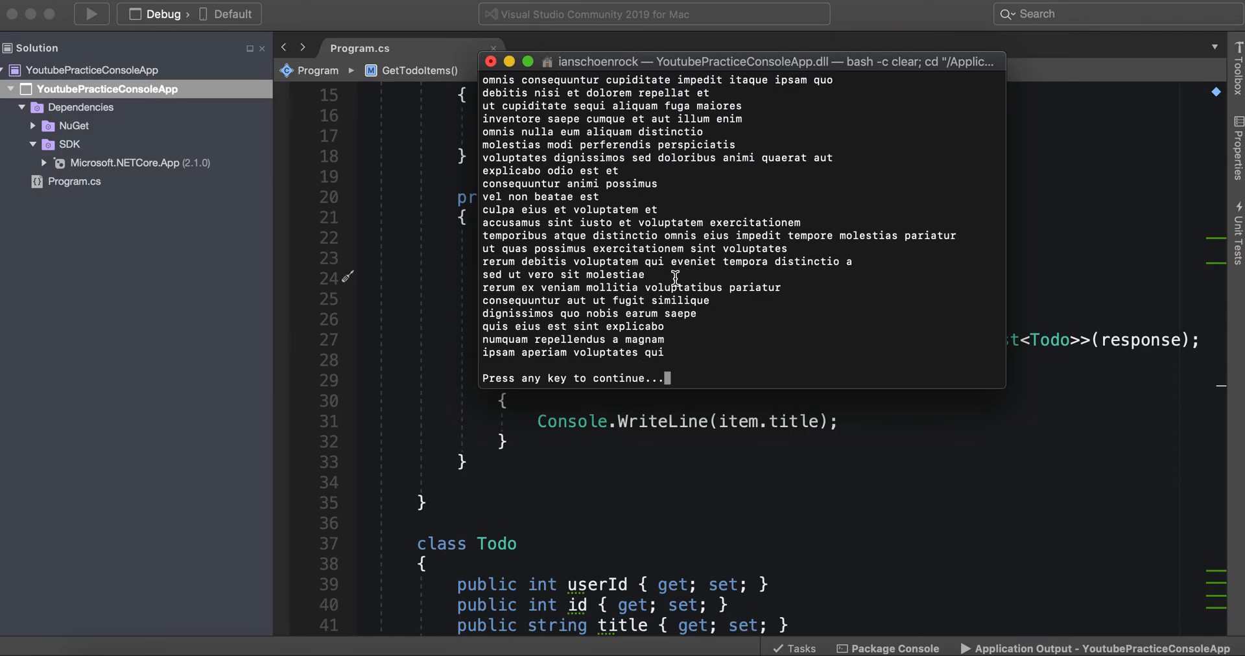
mouse_move(639, 243)
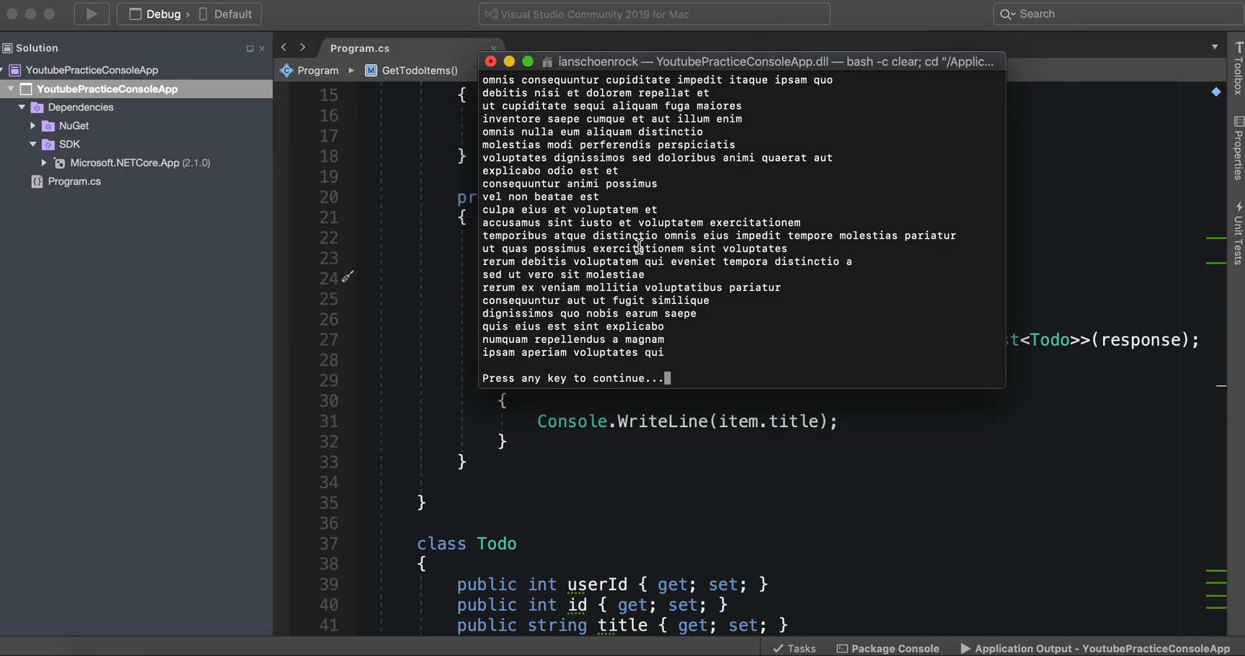
mouse_move(449, 224)
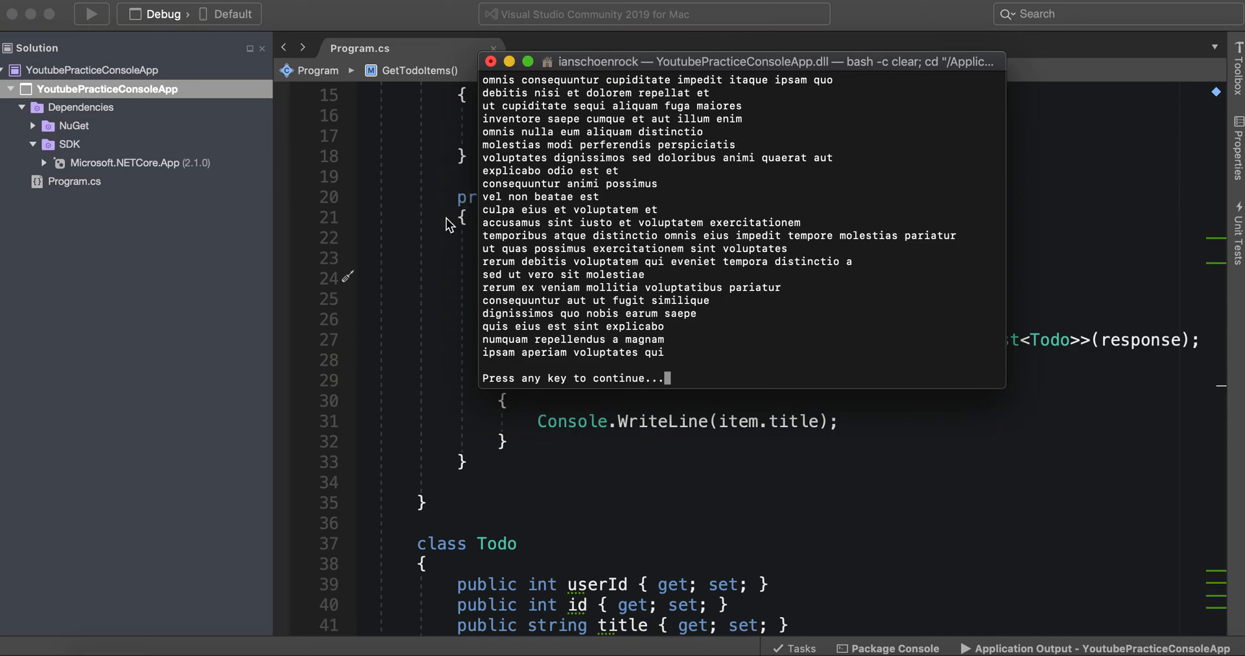
mouse_move(421, 232)
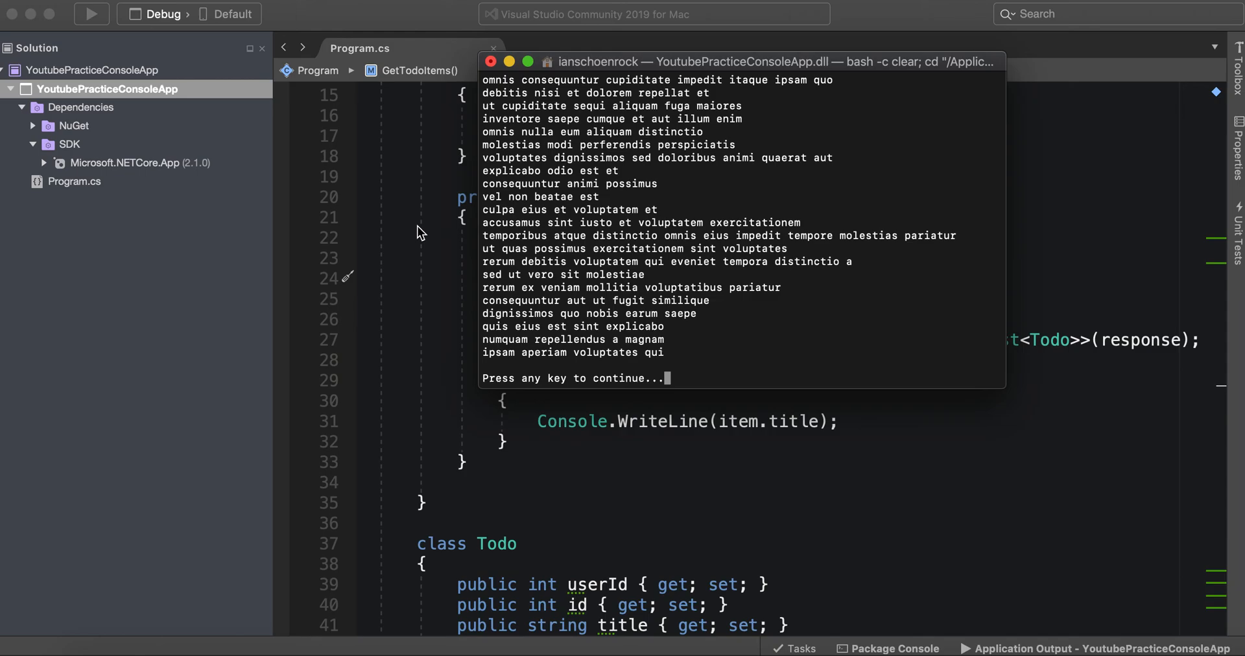
mouse_move(568, 256)
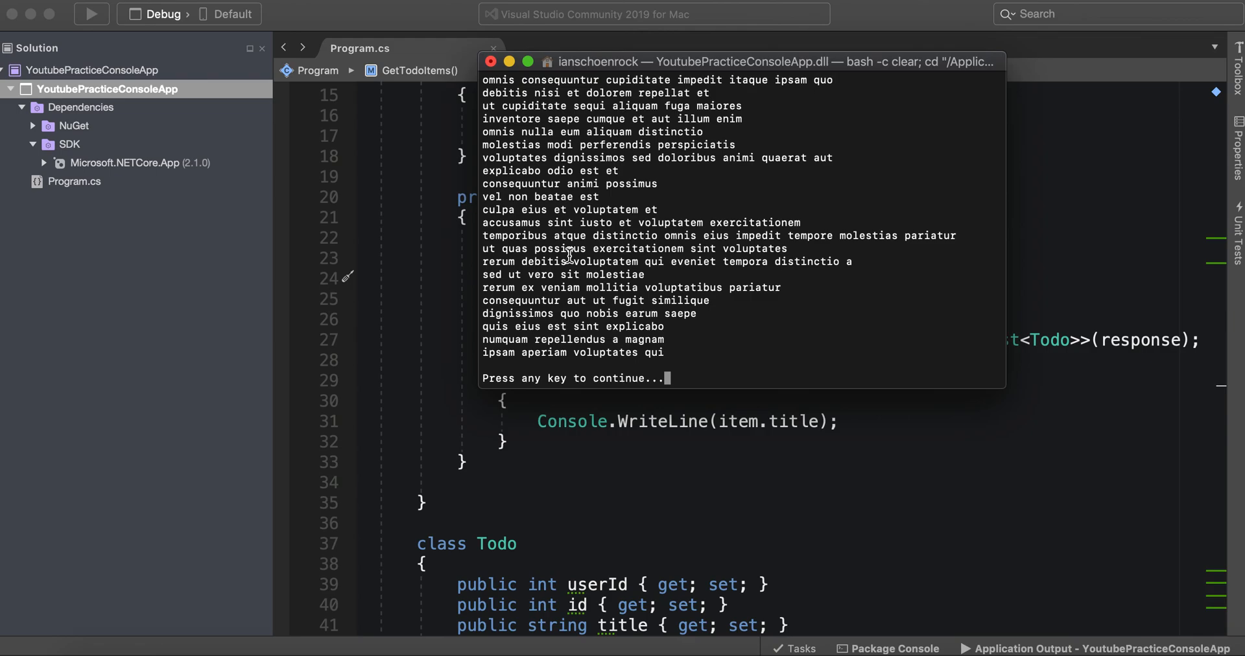
mouse_move(833, 208)
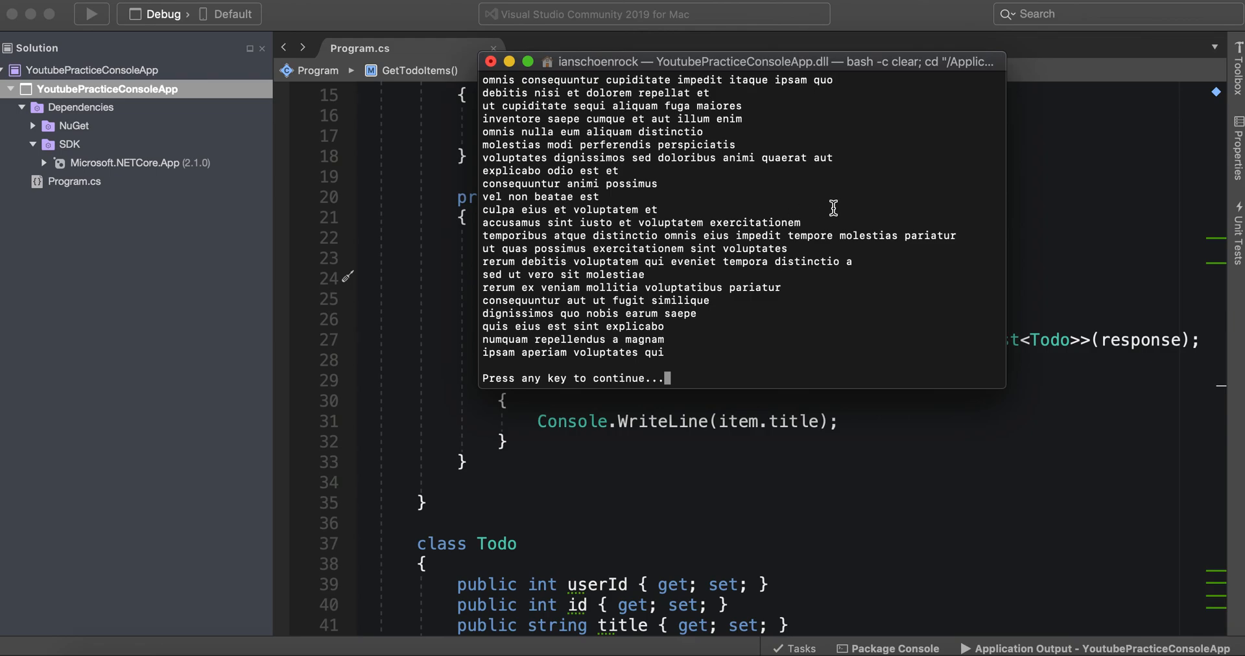
mouse_move(879, 110)
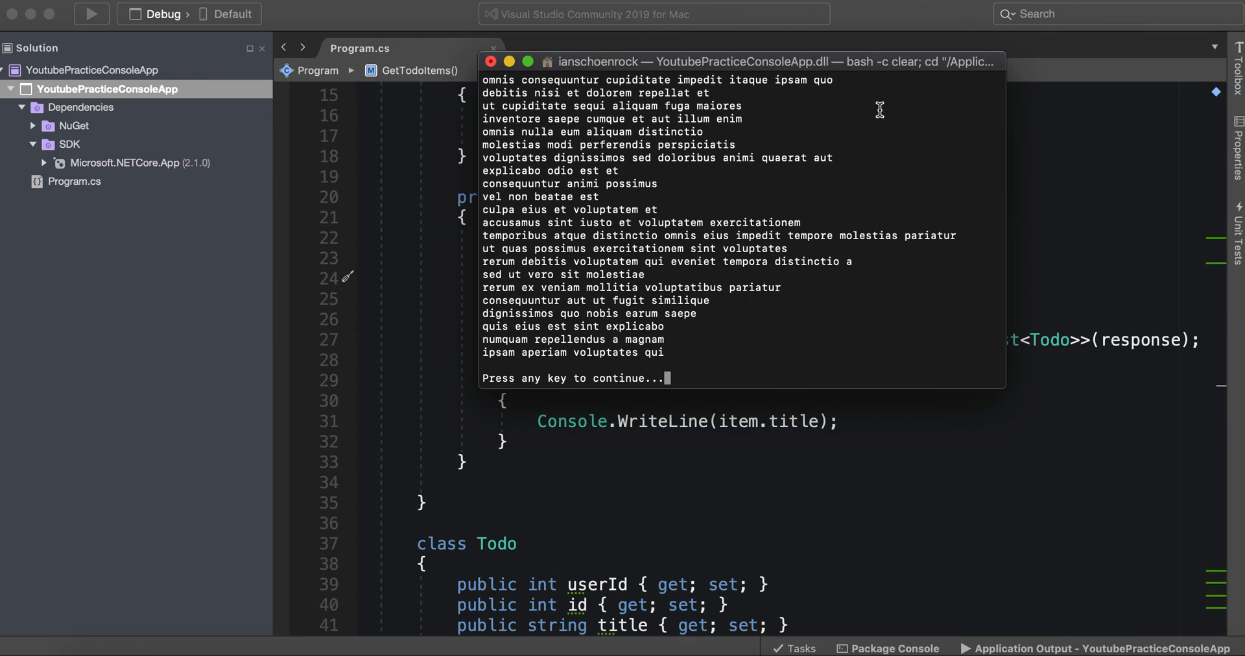